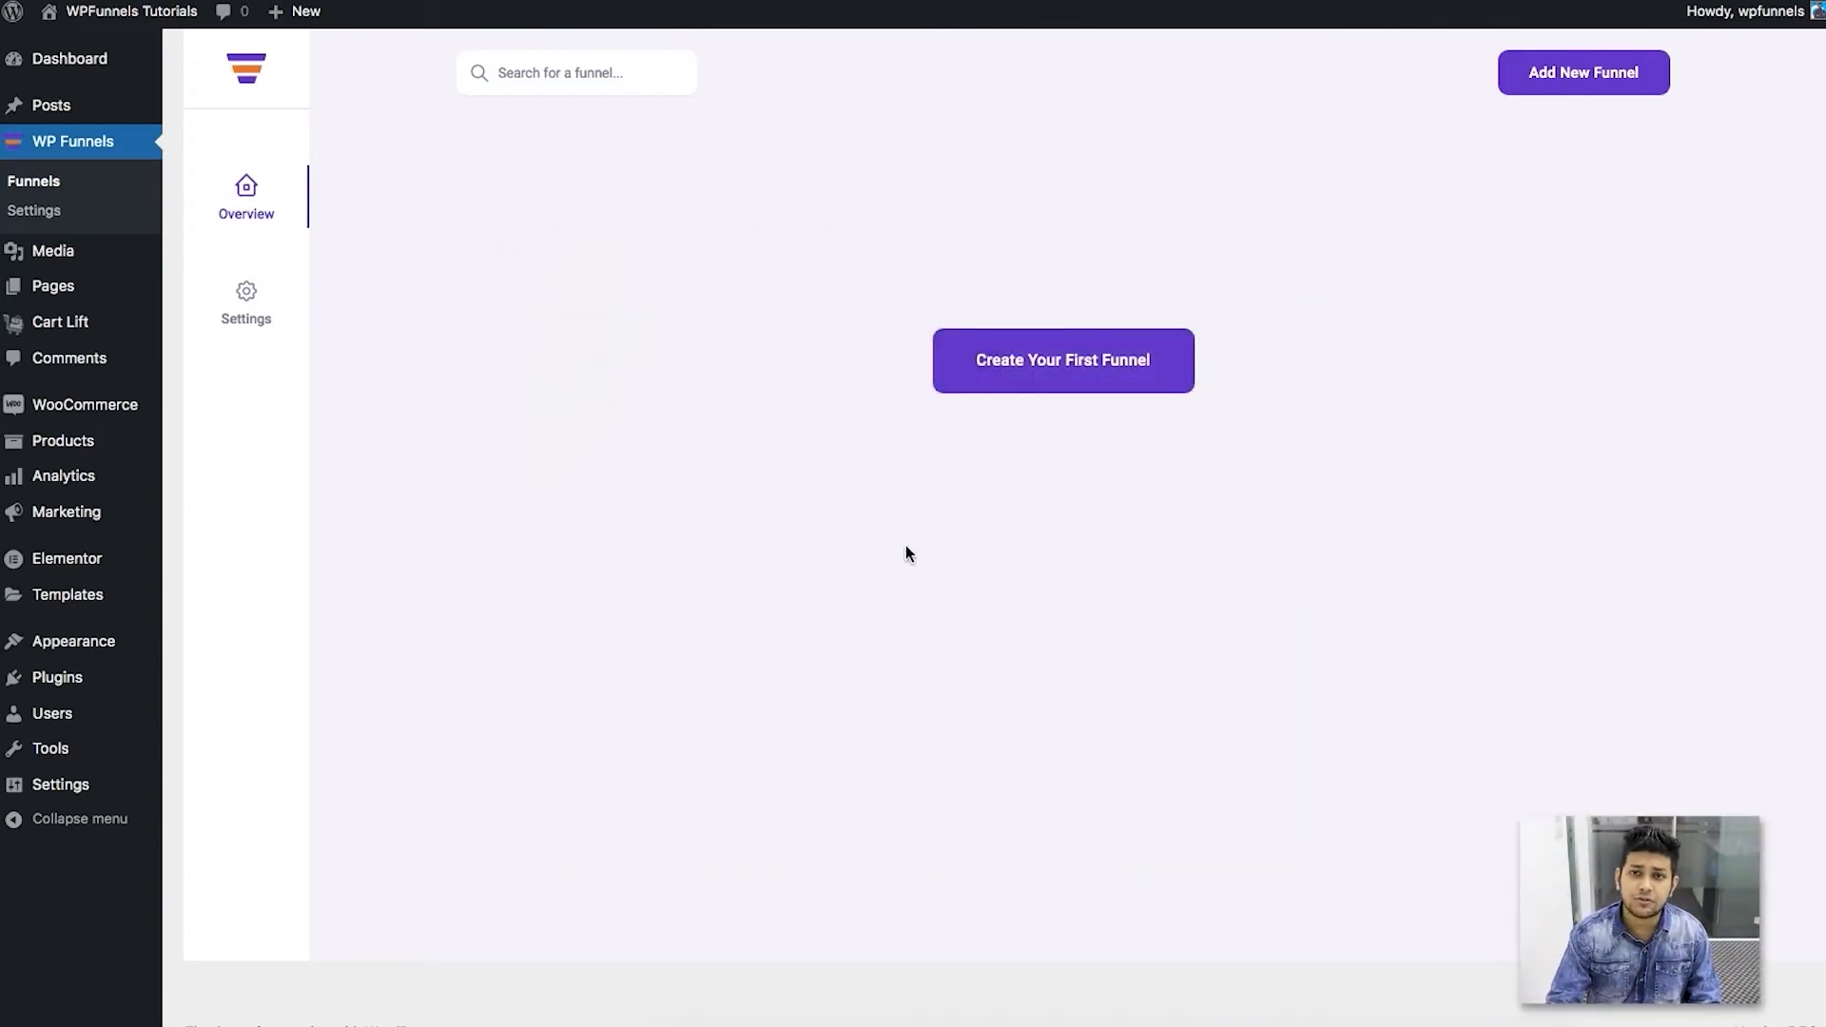
{"action": "mouse_move", "coordinate": [632, 548]}
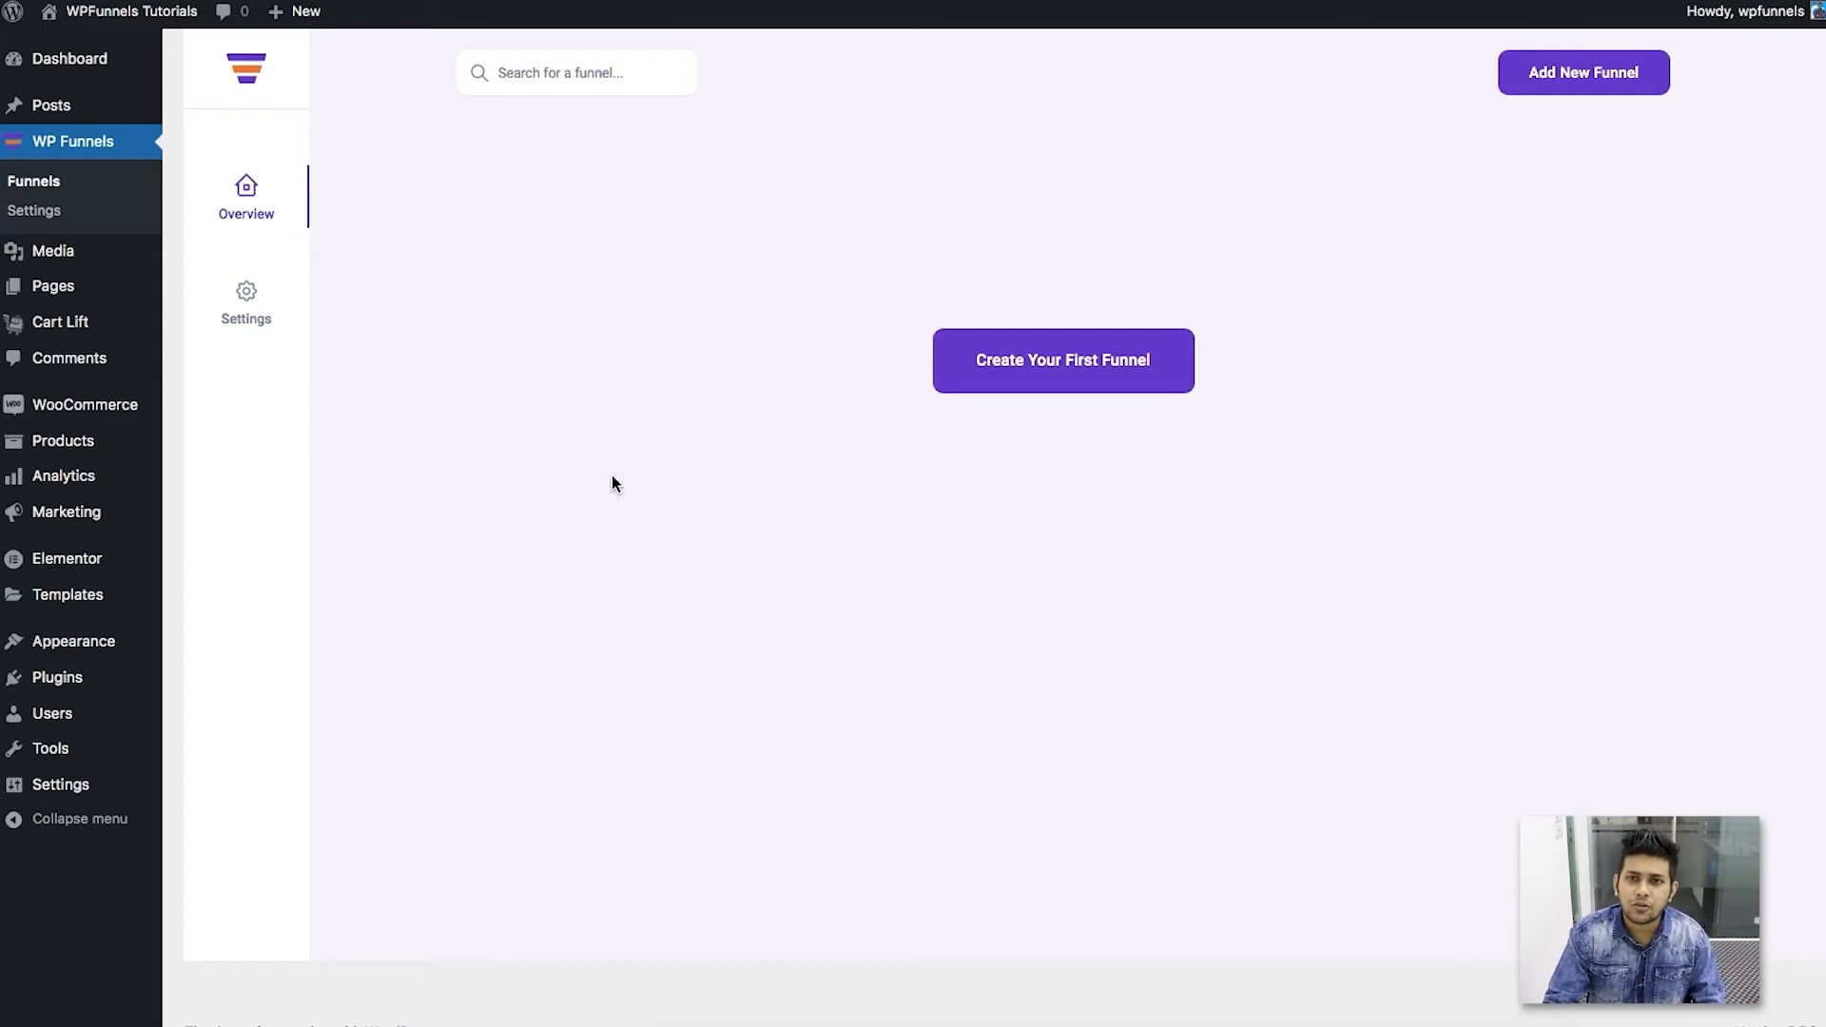
{"action": "mouse_move", "coordinate": [807, 556]}
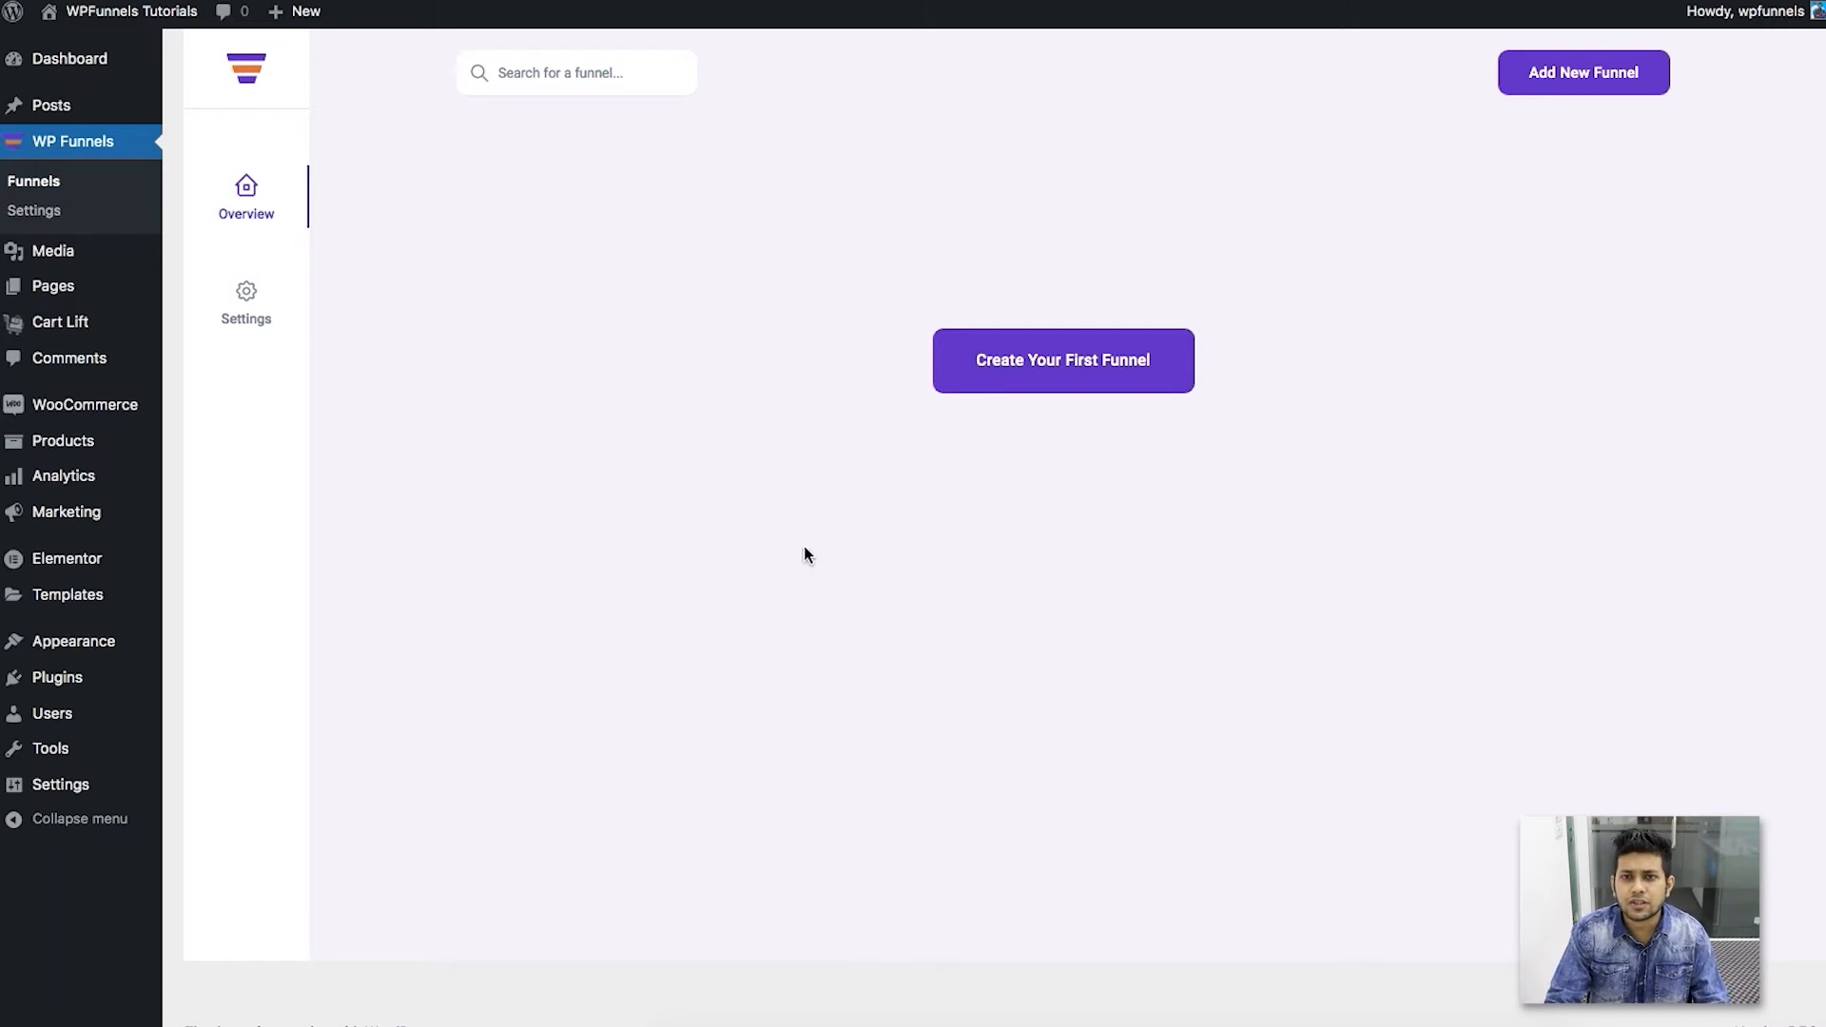
{"action": "mouse_move", "coordinate": [808, 552]}
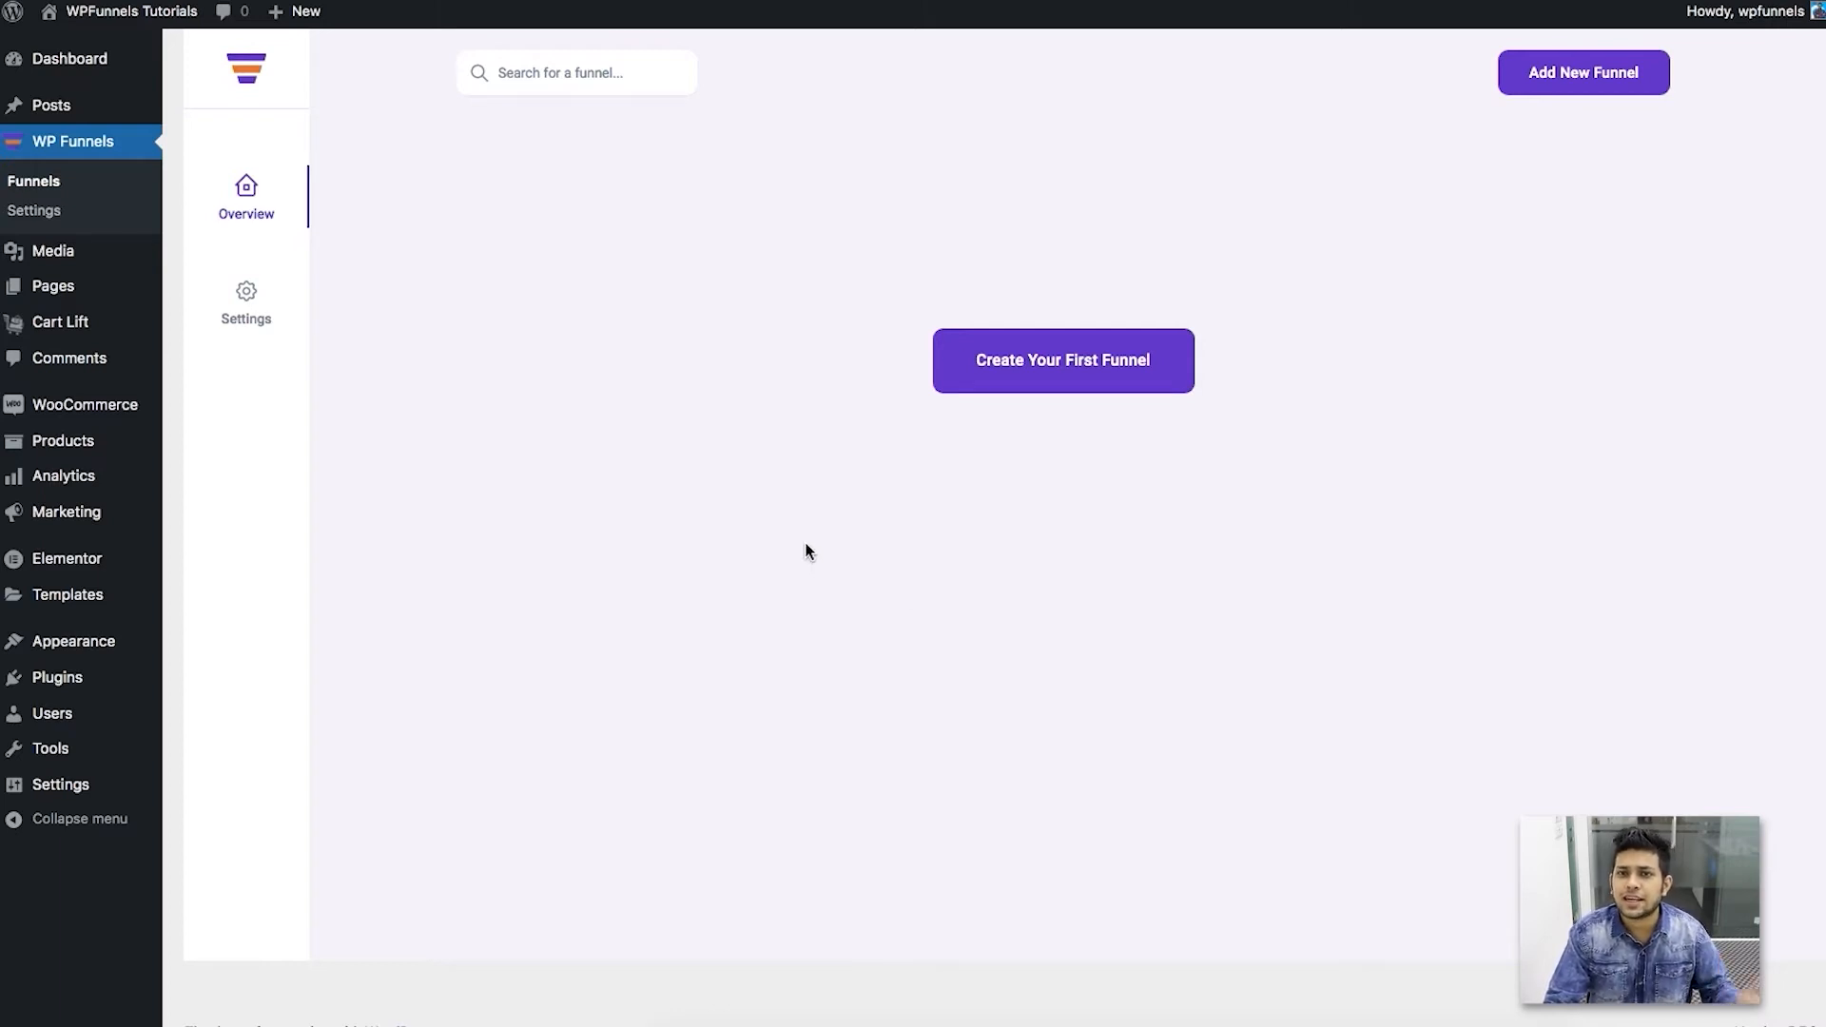
{"action": "mouse_move", "coordinate": [778, 538]}
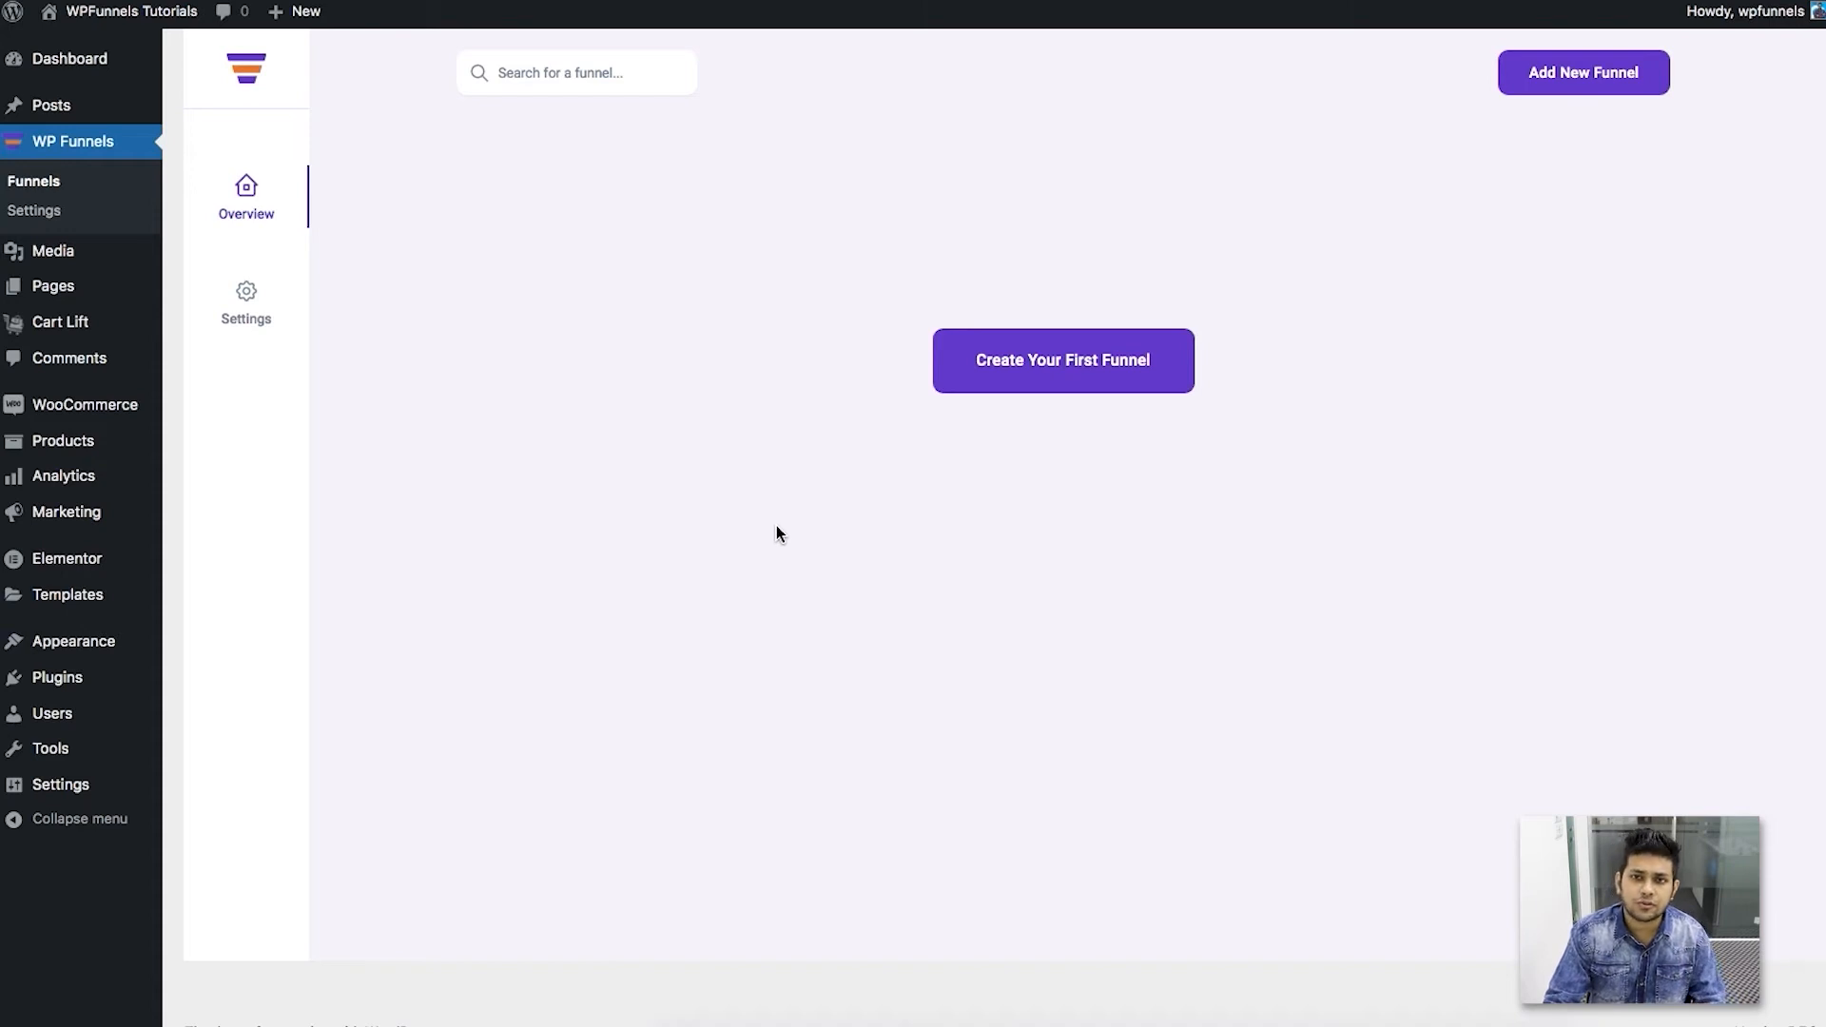
{"action": "mouse_move", "coordinate": [609, 454]}
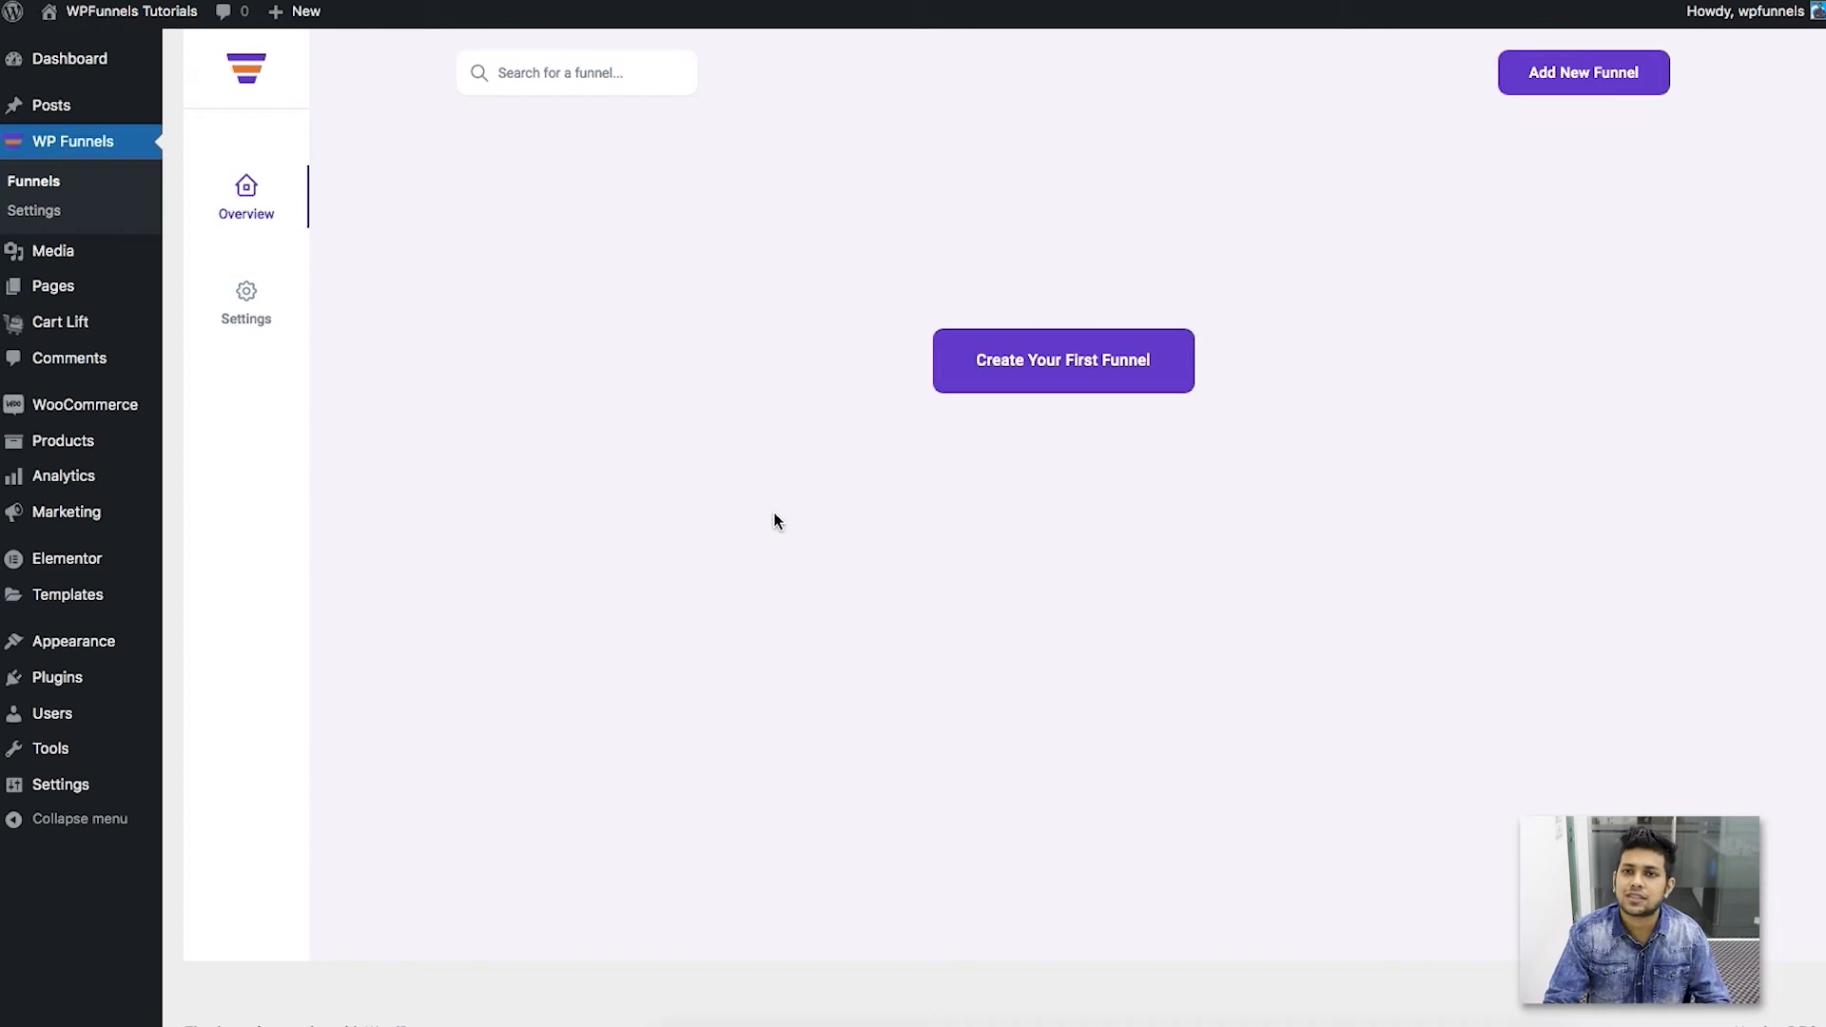
{"action": "mouse_move", "coordinate": [899, 357]}
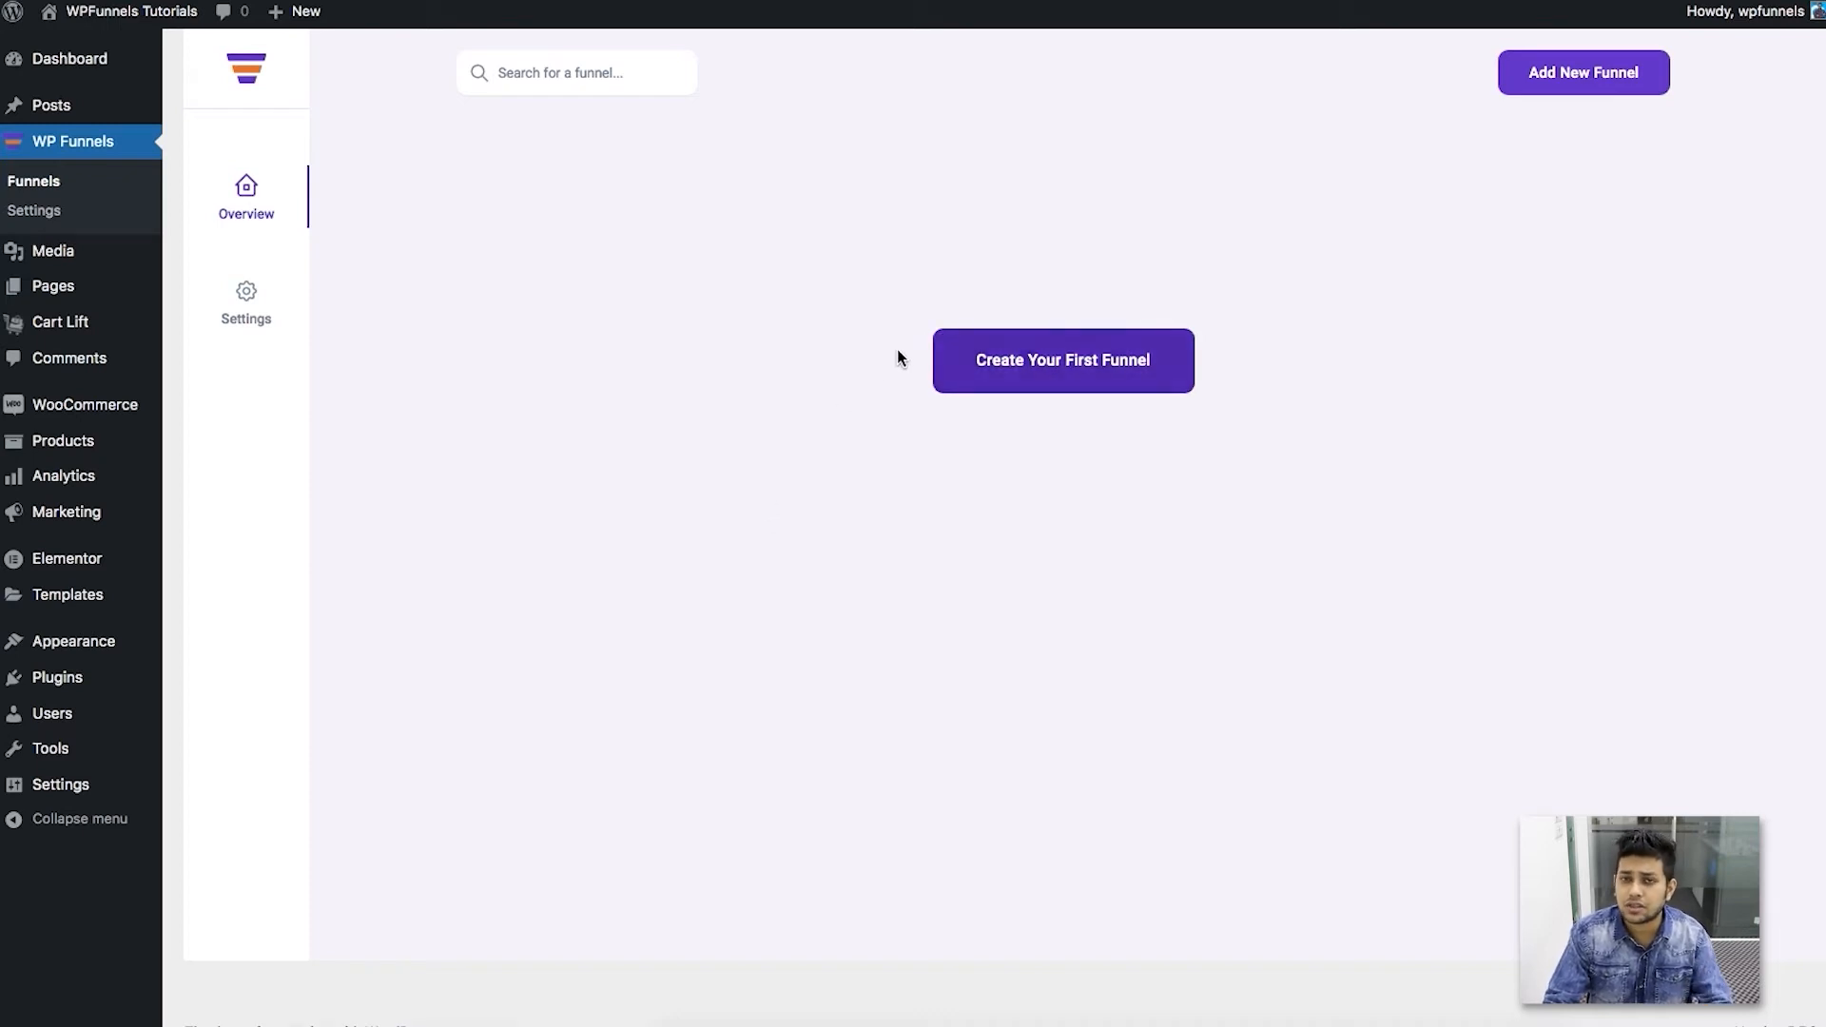
{"action": "mouse_move", "coordinate": [787, 265]}
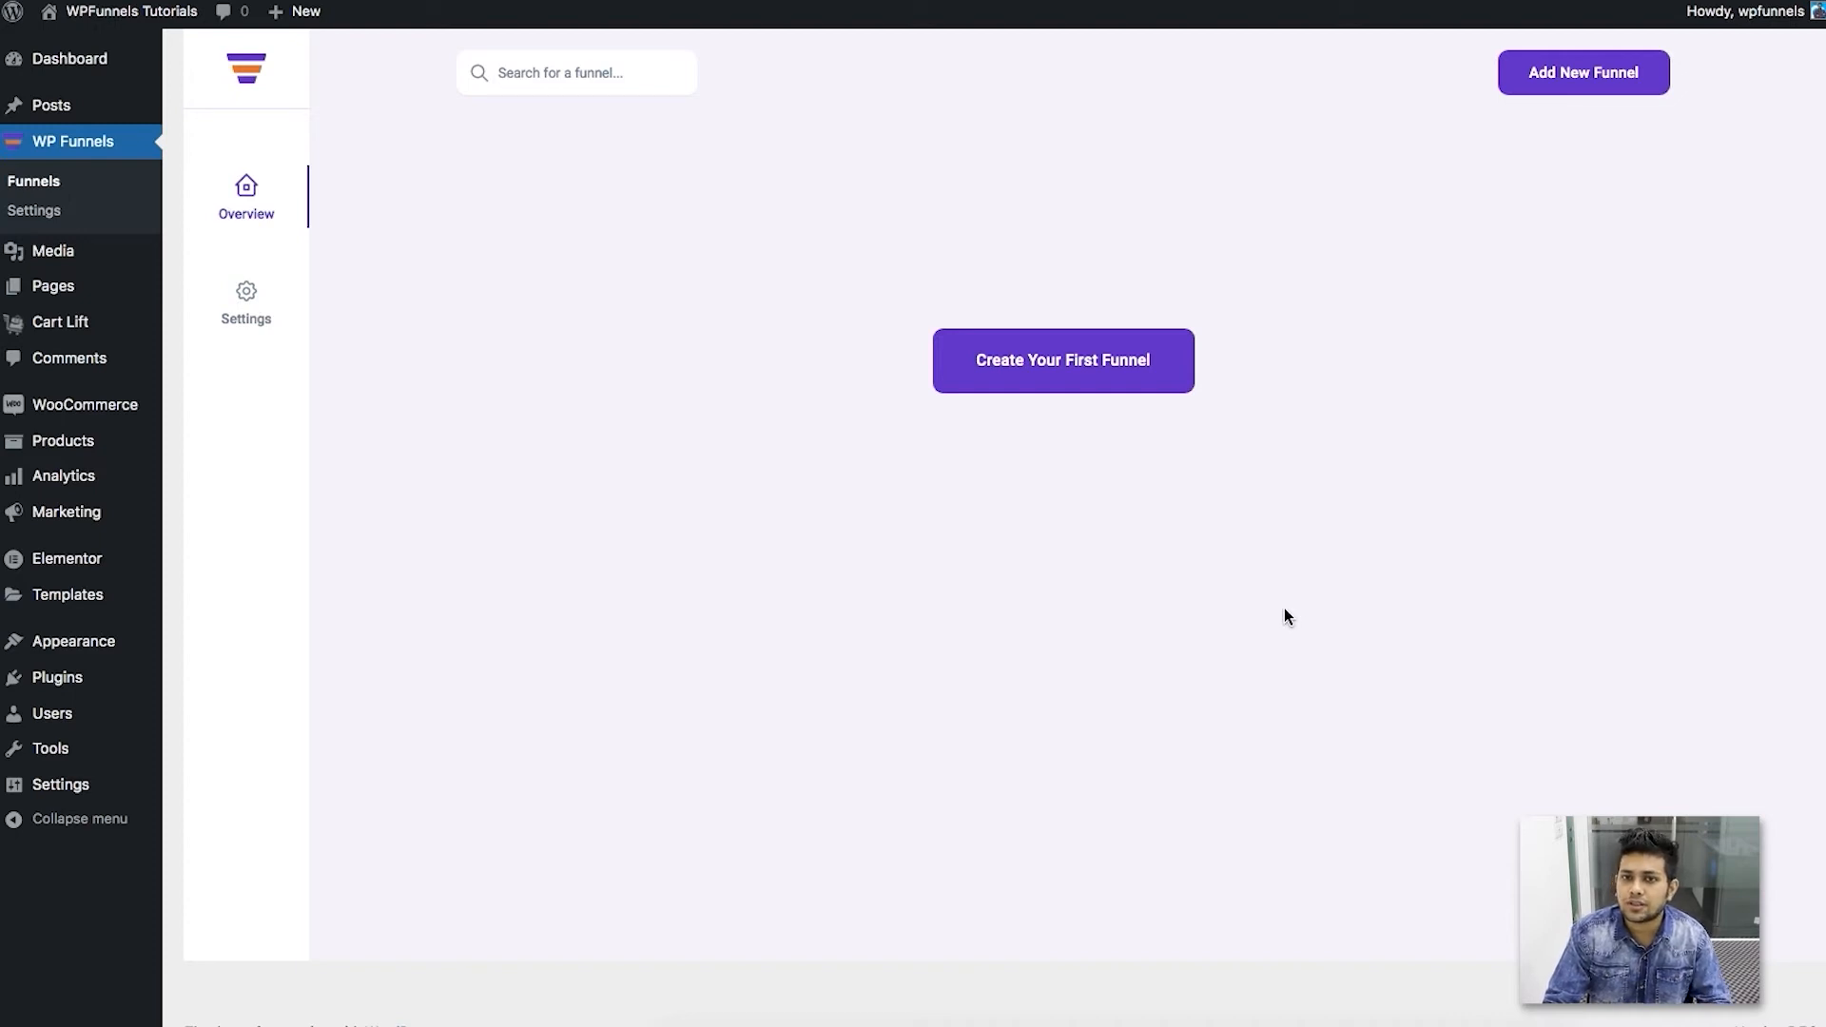
{"action": "mouse_move", "coordinate": [904, 466]}
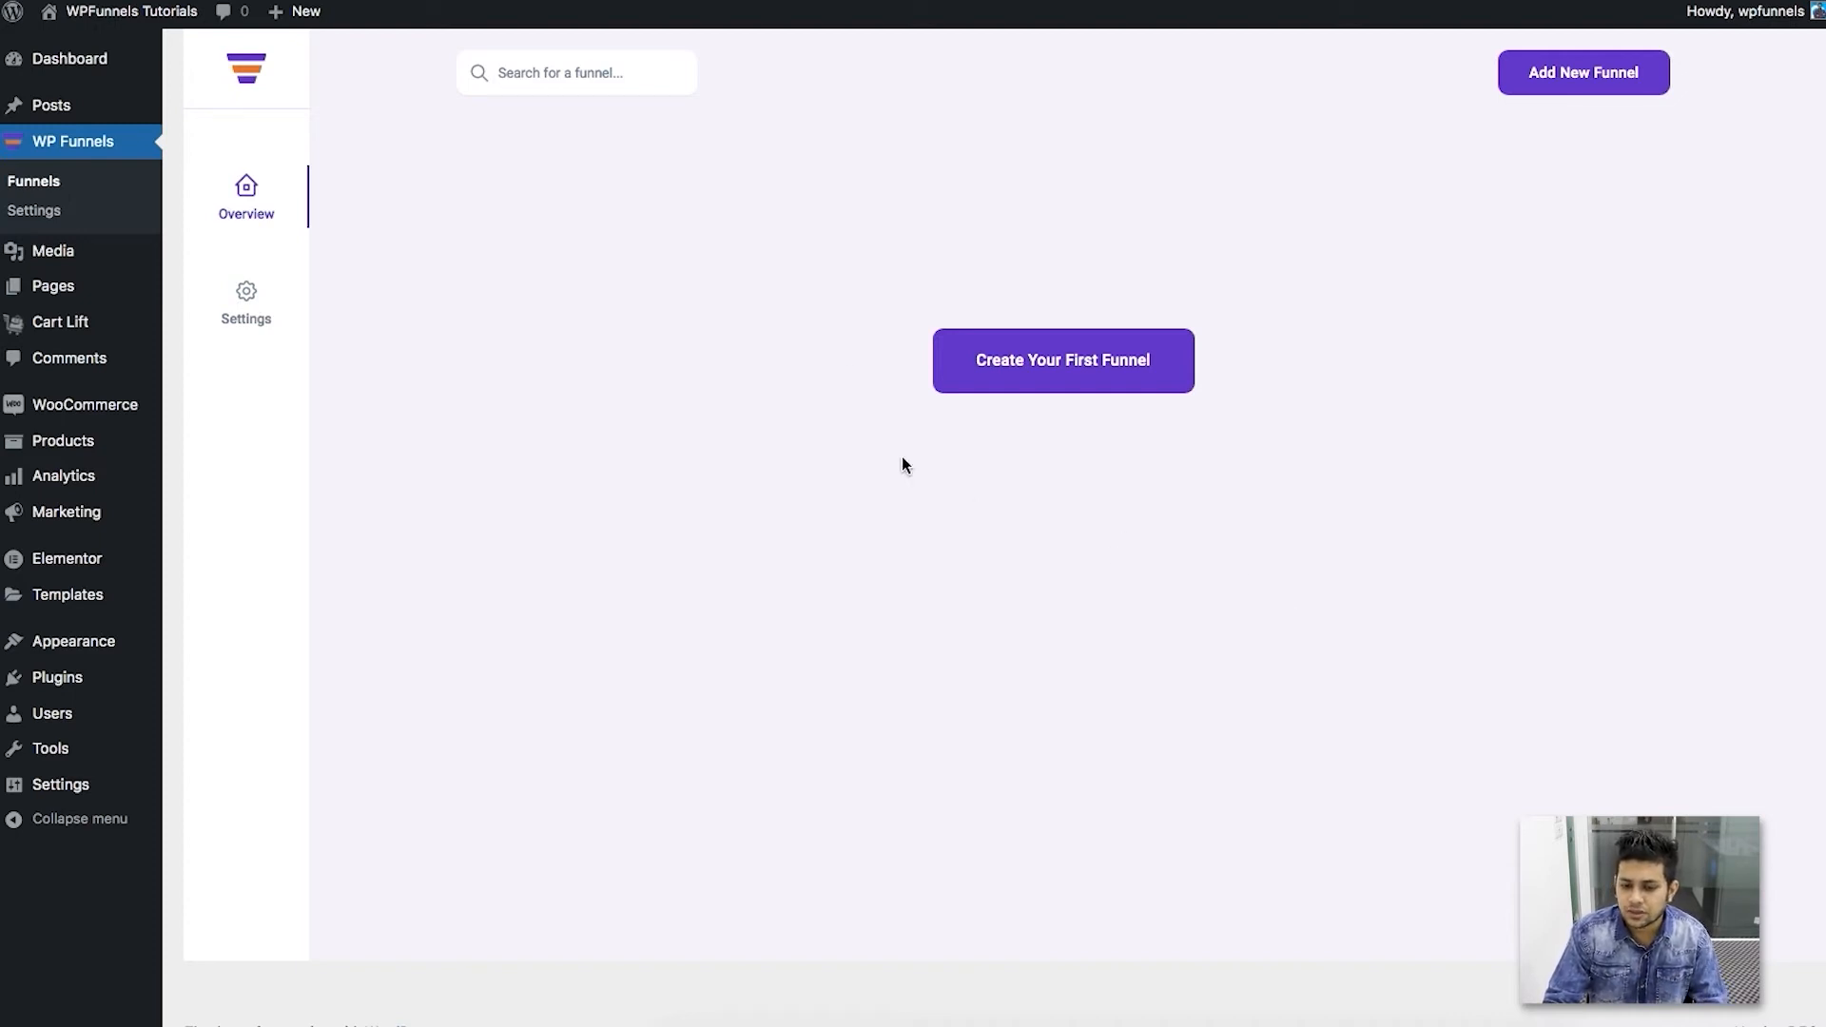
Step: Import the eBook template as a new funnel named 'Design eBook'
{"action": "left_click", "coordinate": [1061, 360]}
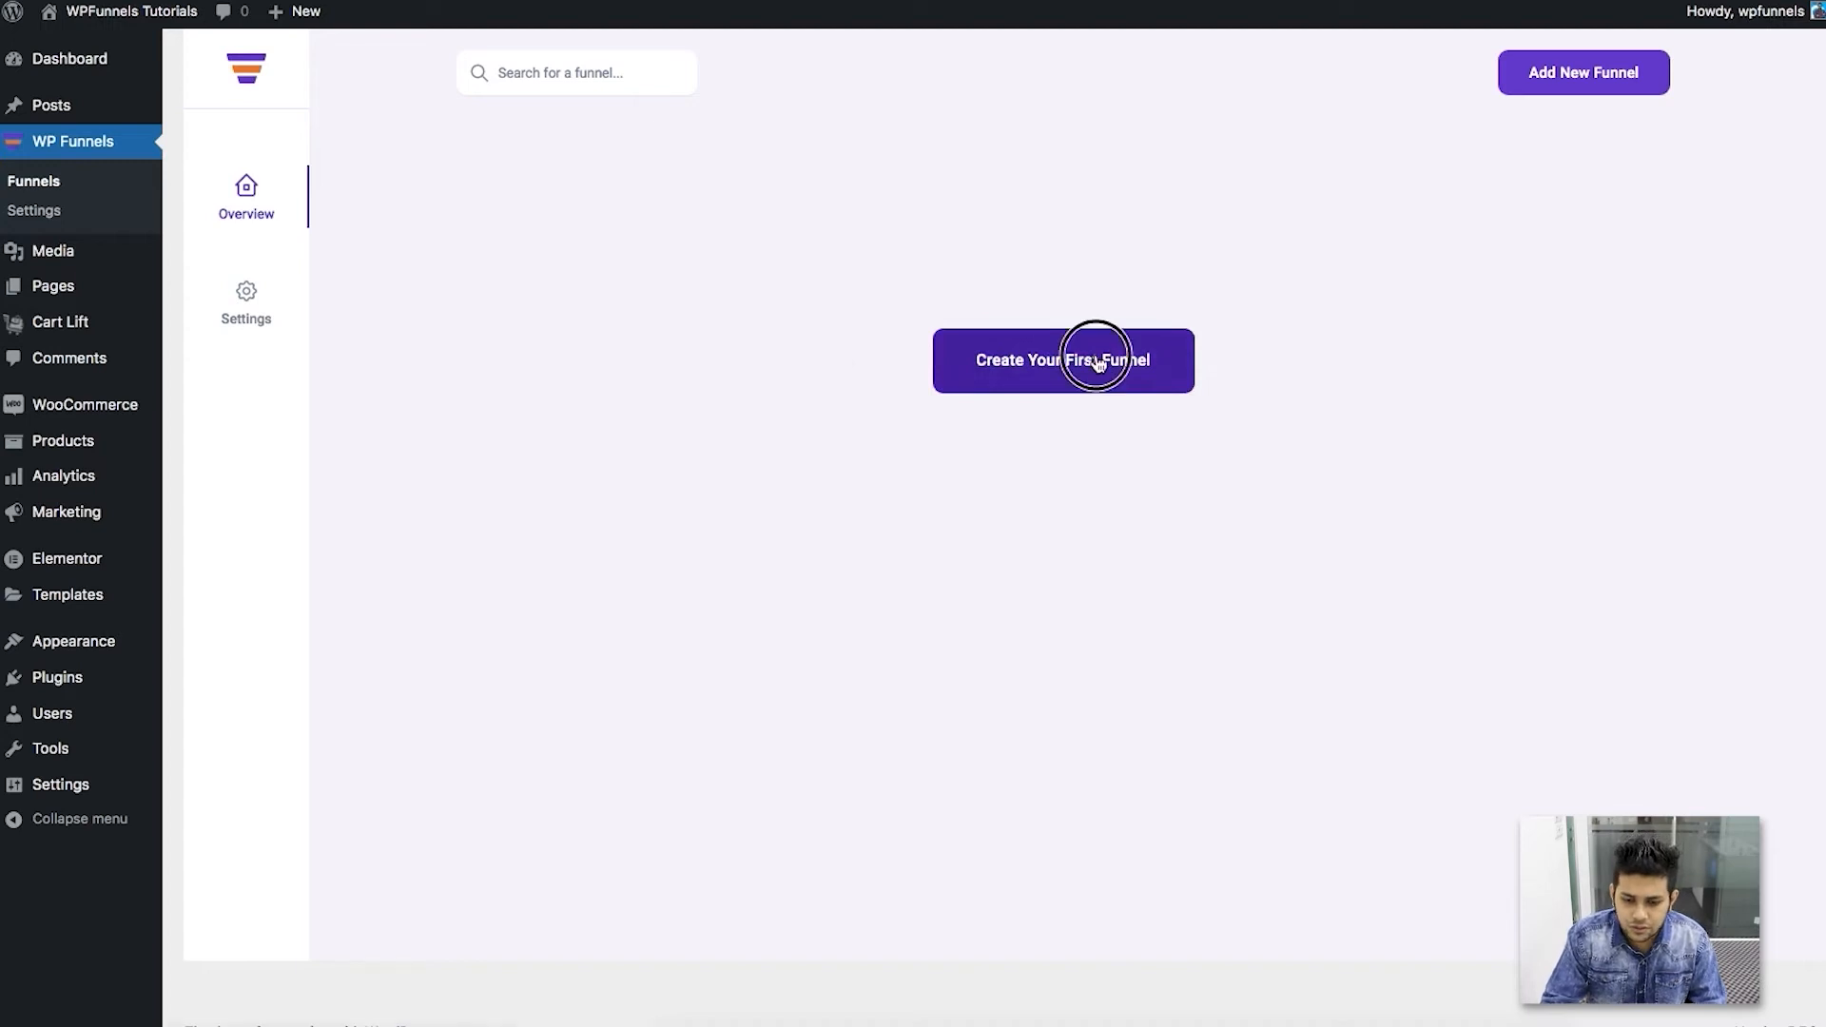
{"action": "left_click", "coordinate": [1062, 359]}
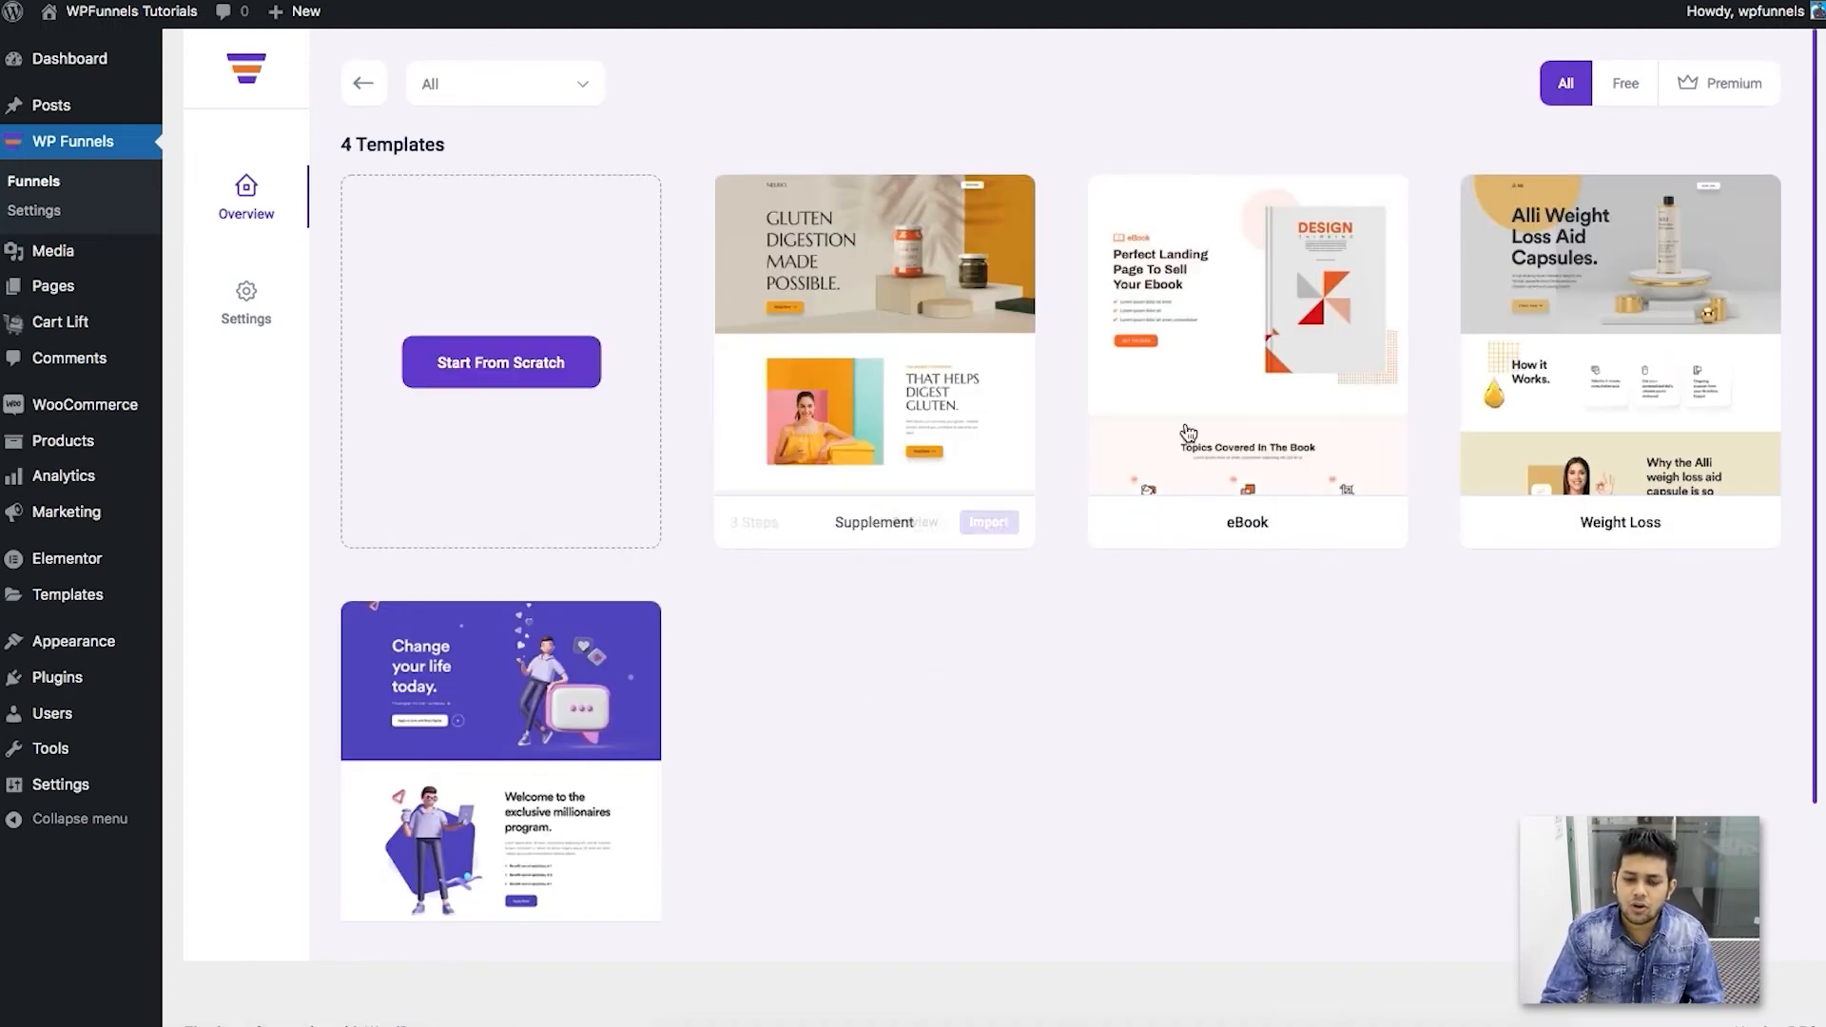
{"action": "mouse_move", "coordinate": [1073, 681]}
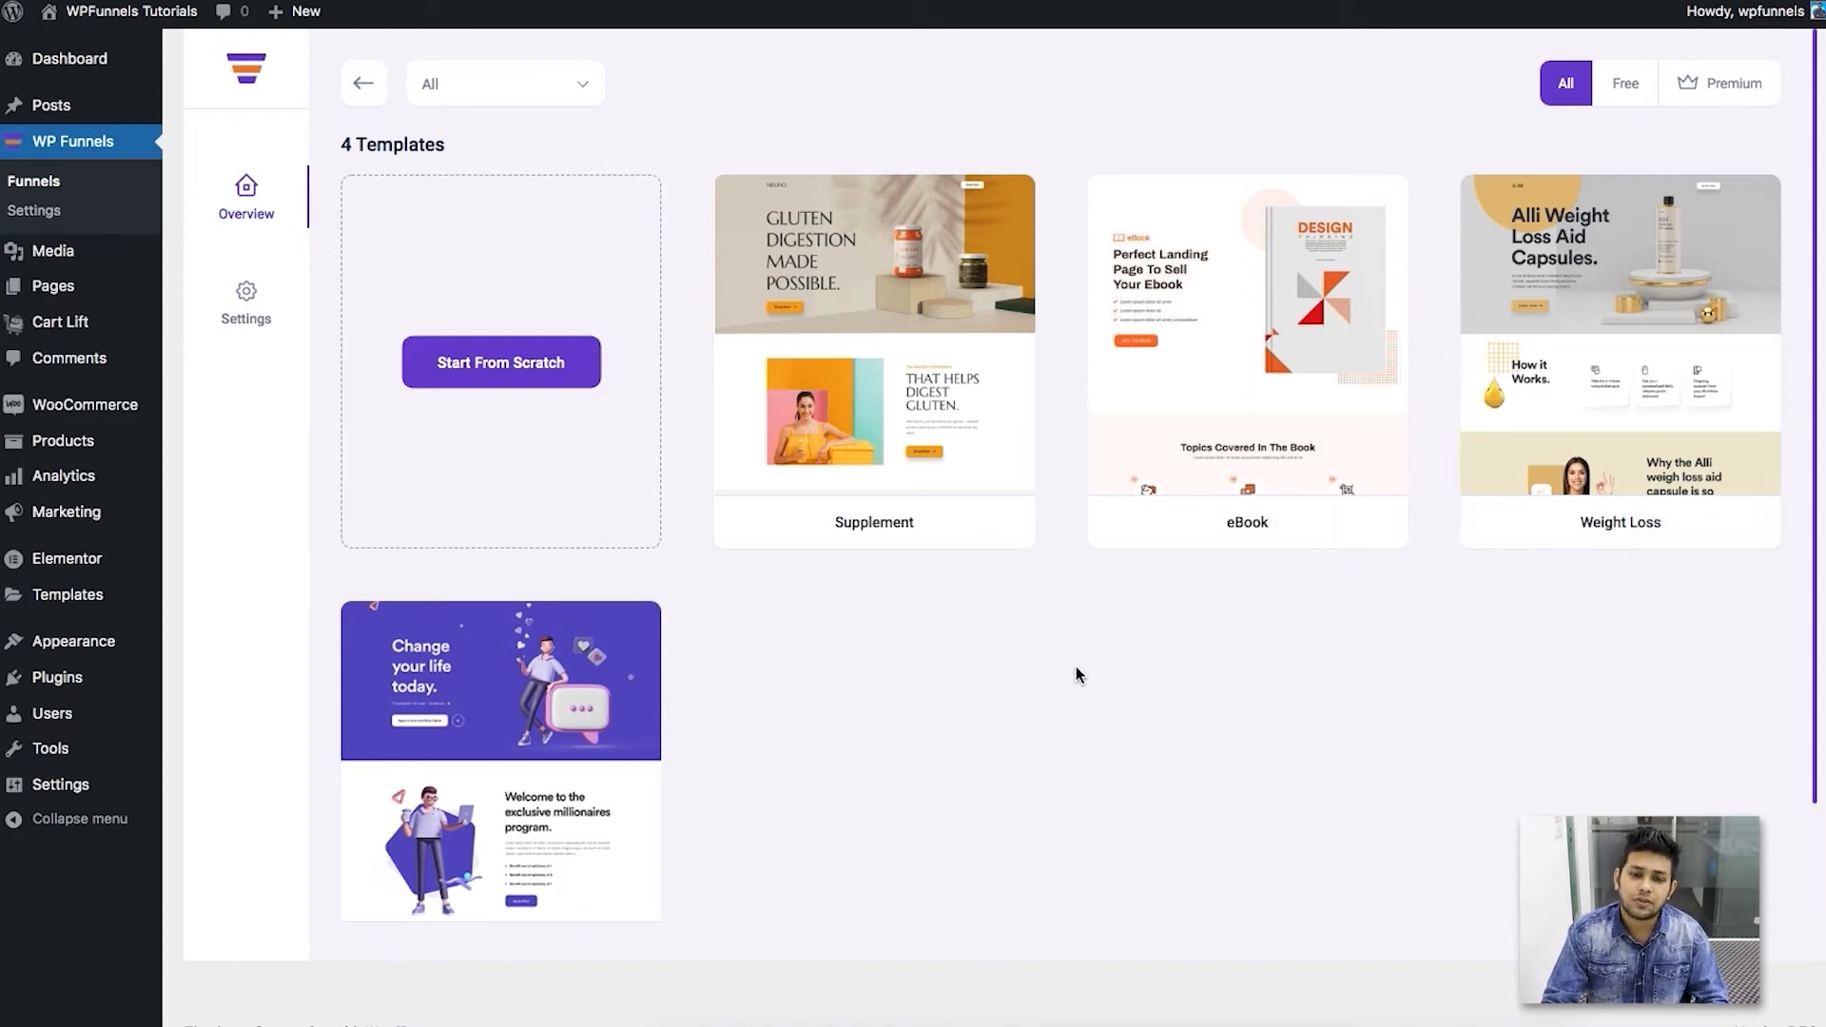
{"action": "mouse_move", "coordinate": [1309, 602]}
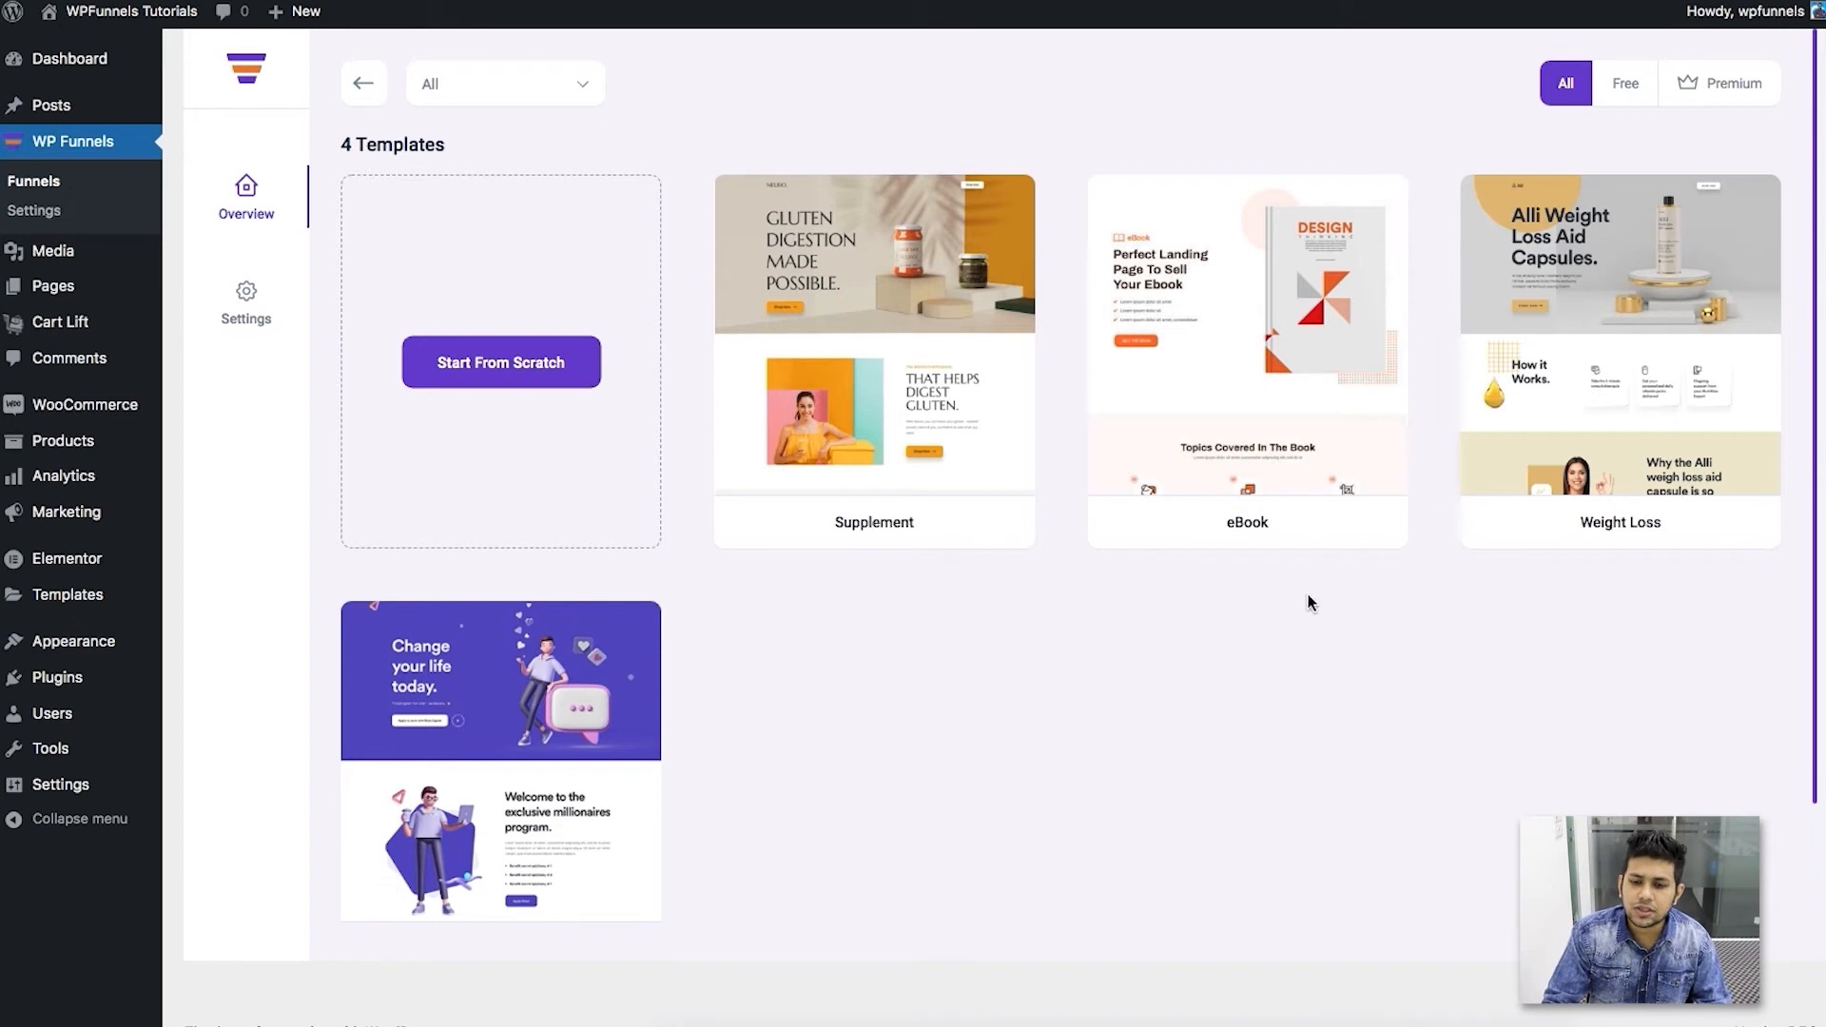
{"action": "mouse_move", "coordinate": [1306, 626]}
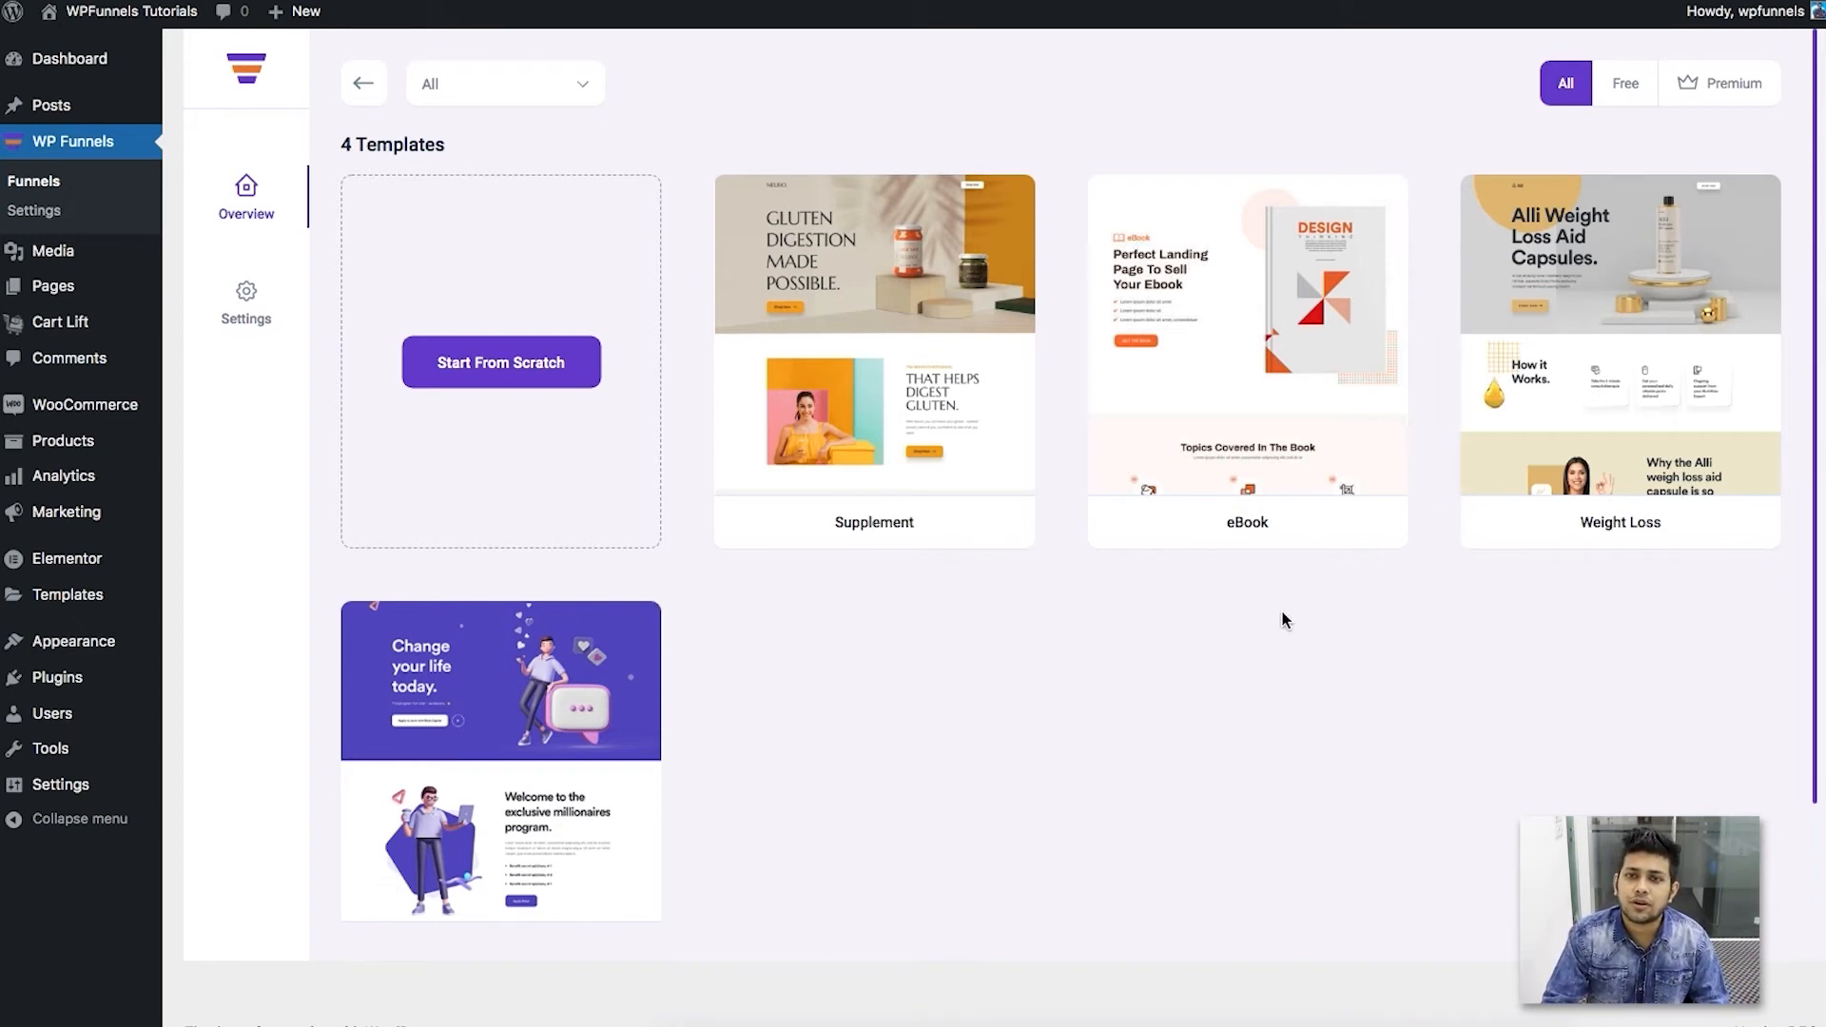
{"action": "mouse_move", "coordinate": [1136, 645]}
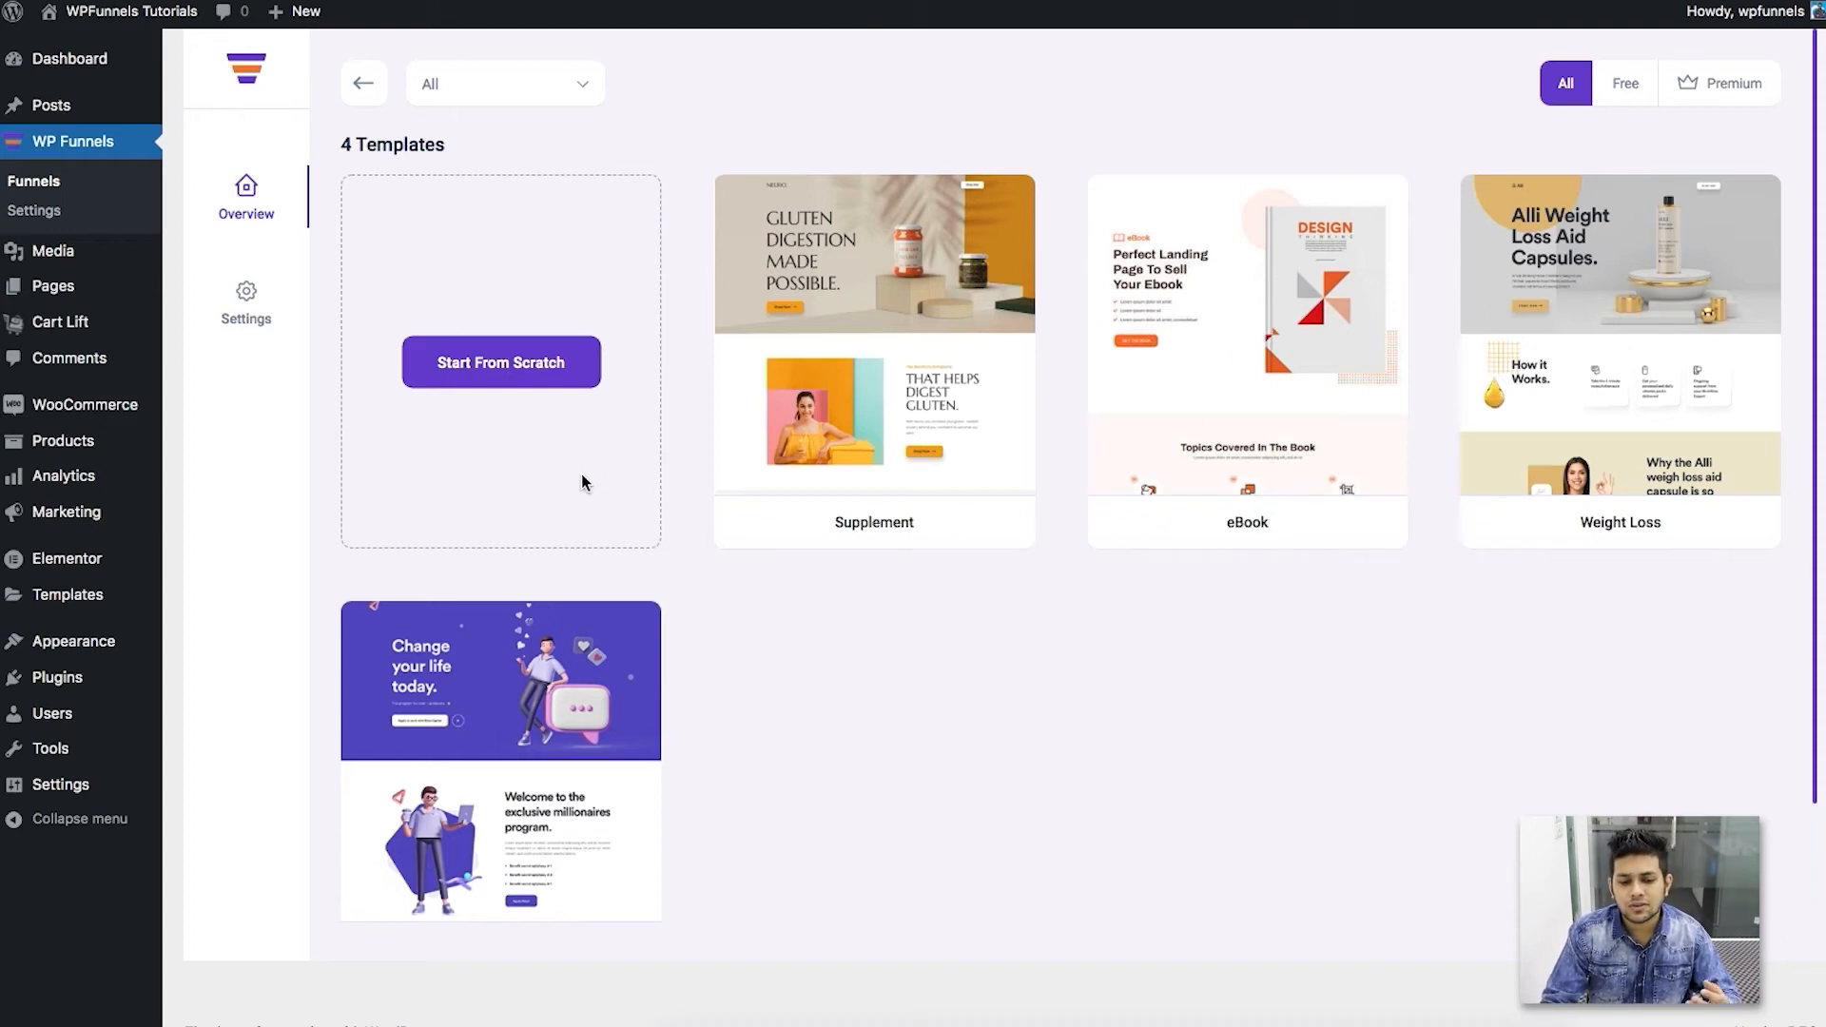
{"action": "mouse_move", "coordinate": [704, 516]}
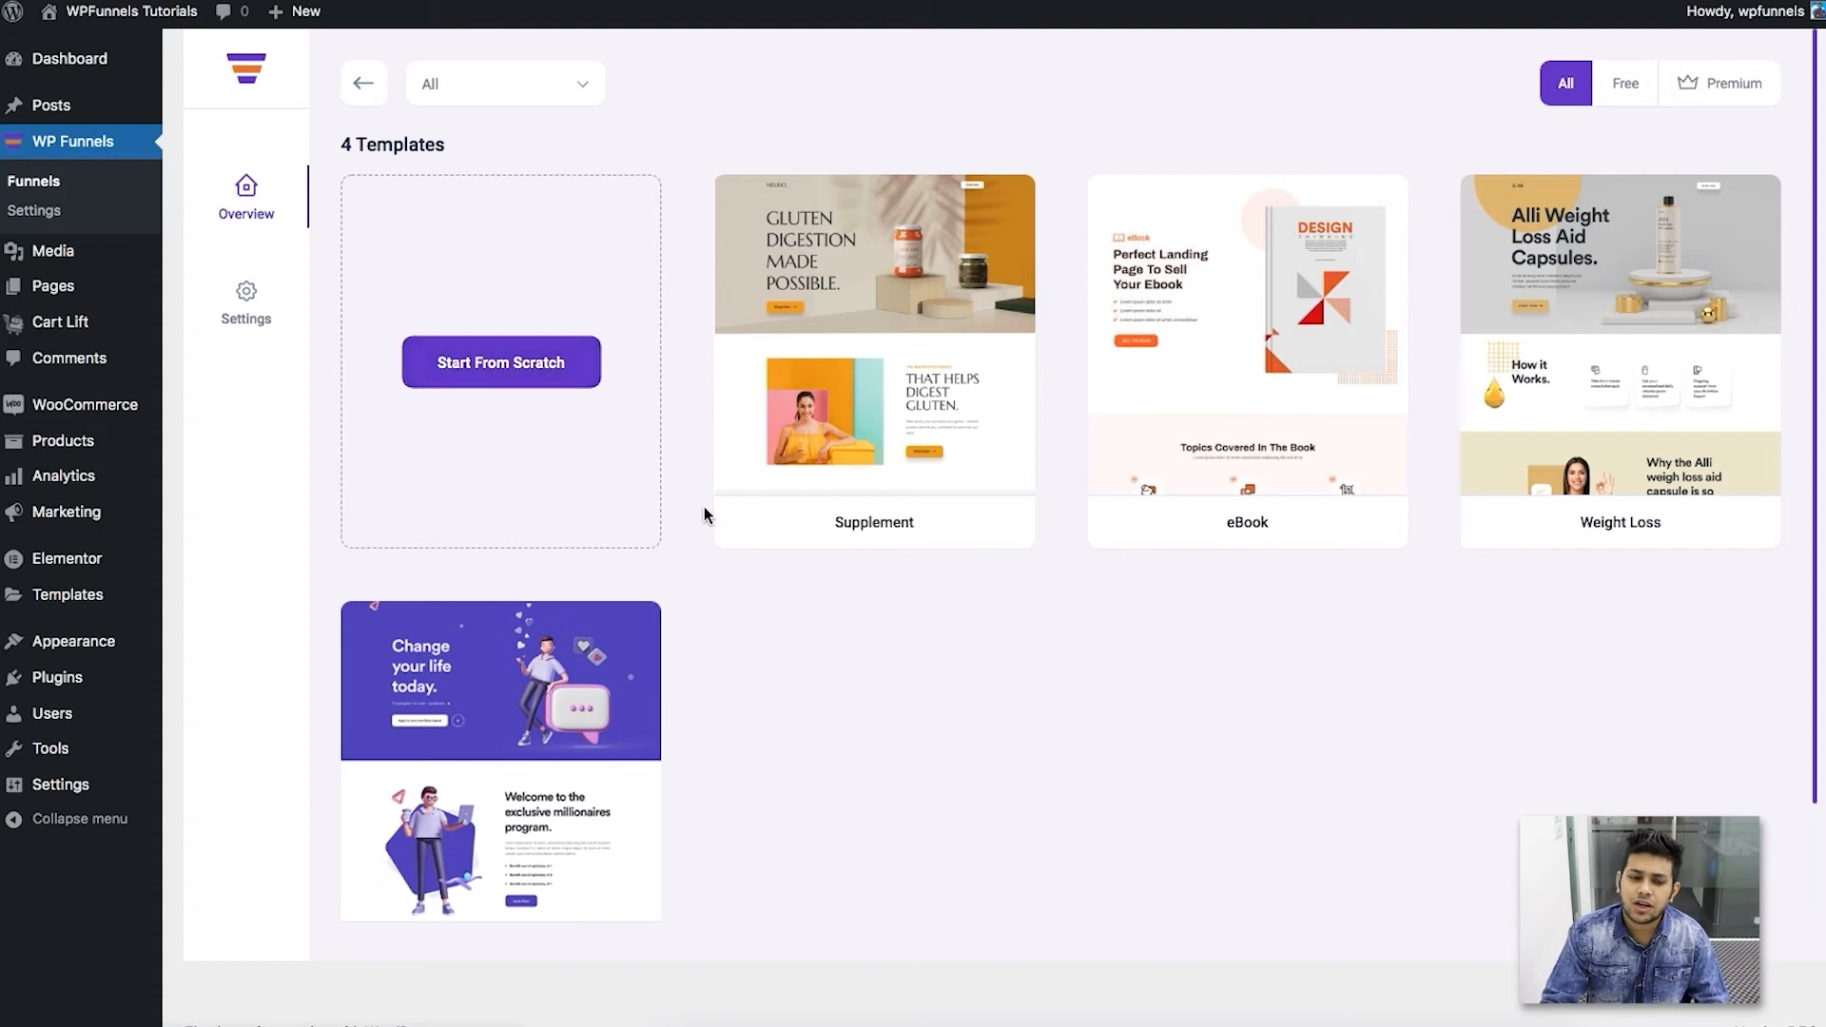
{"action": "mouse_move", "coordinate": [798, 568]}
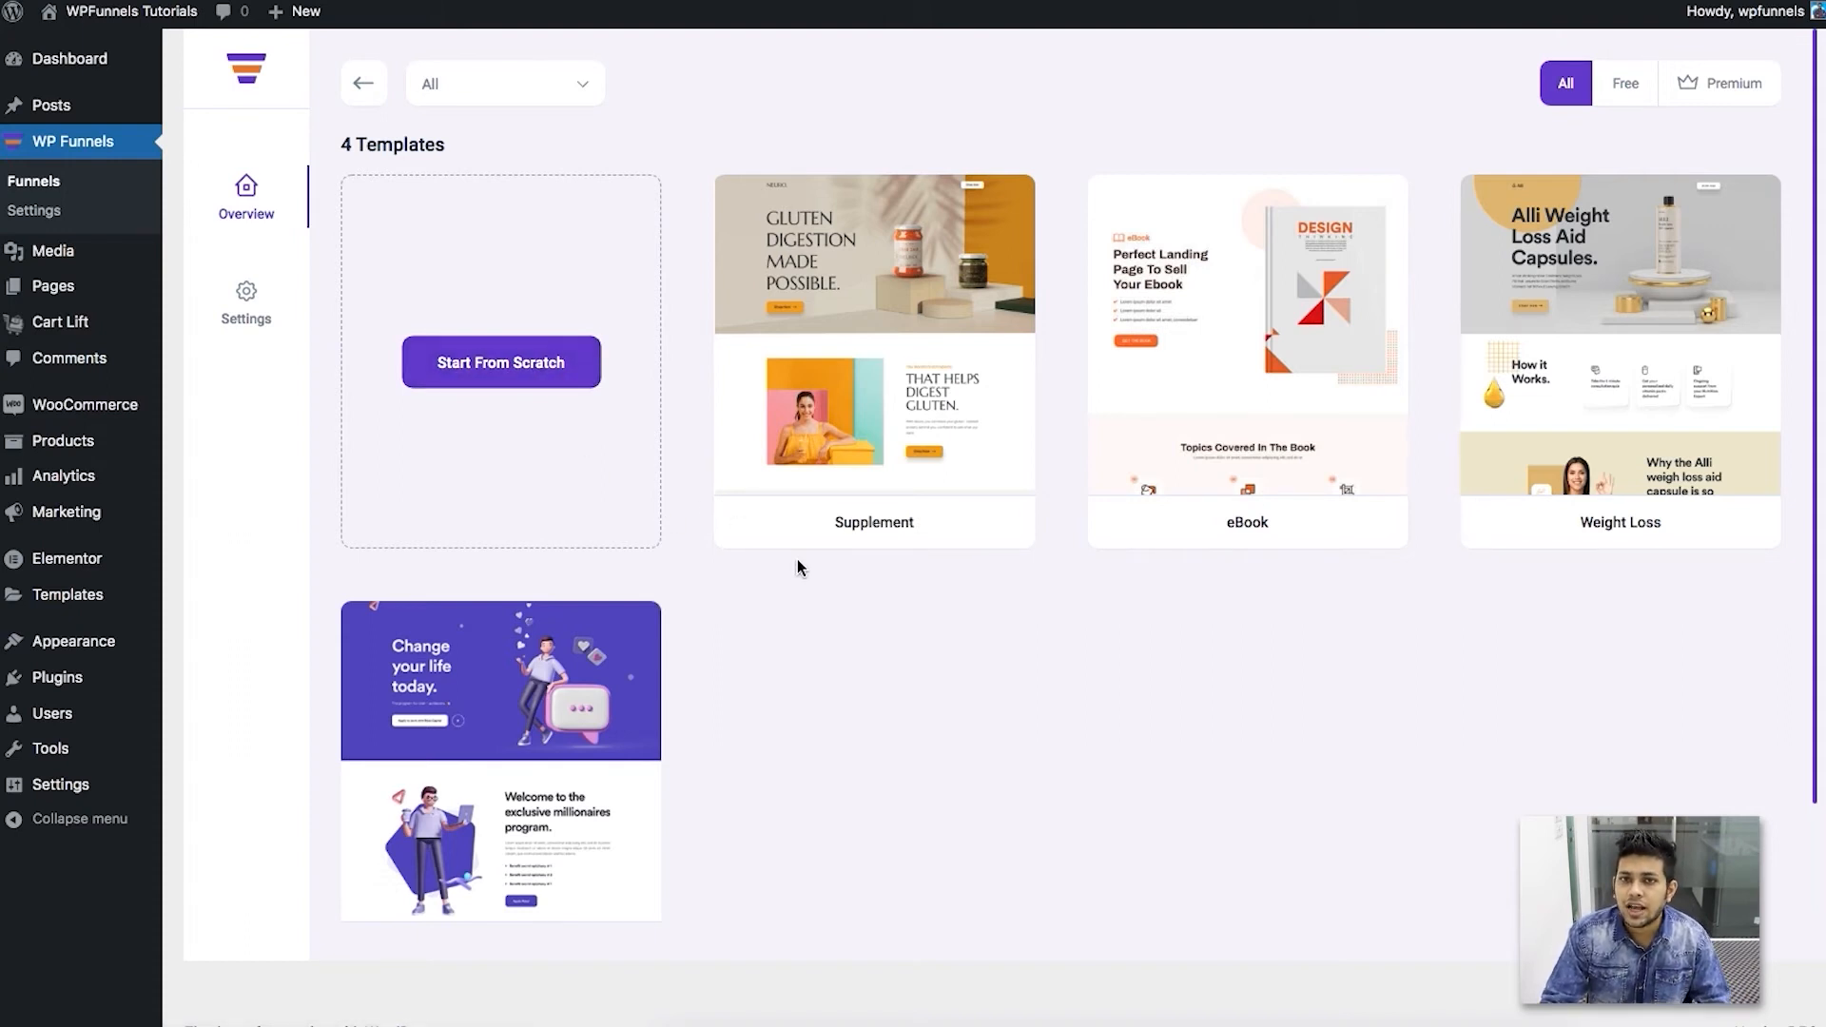
{"action": "mouse_move", "coordinate": [787, 568]}
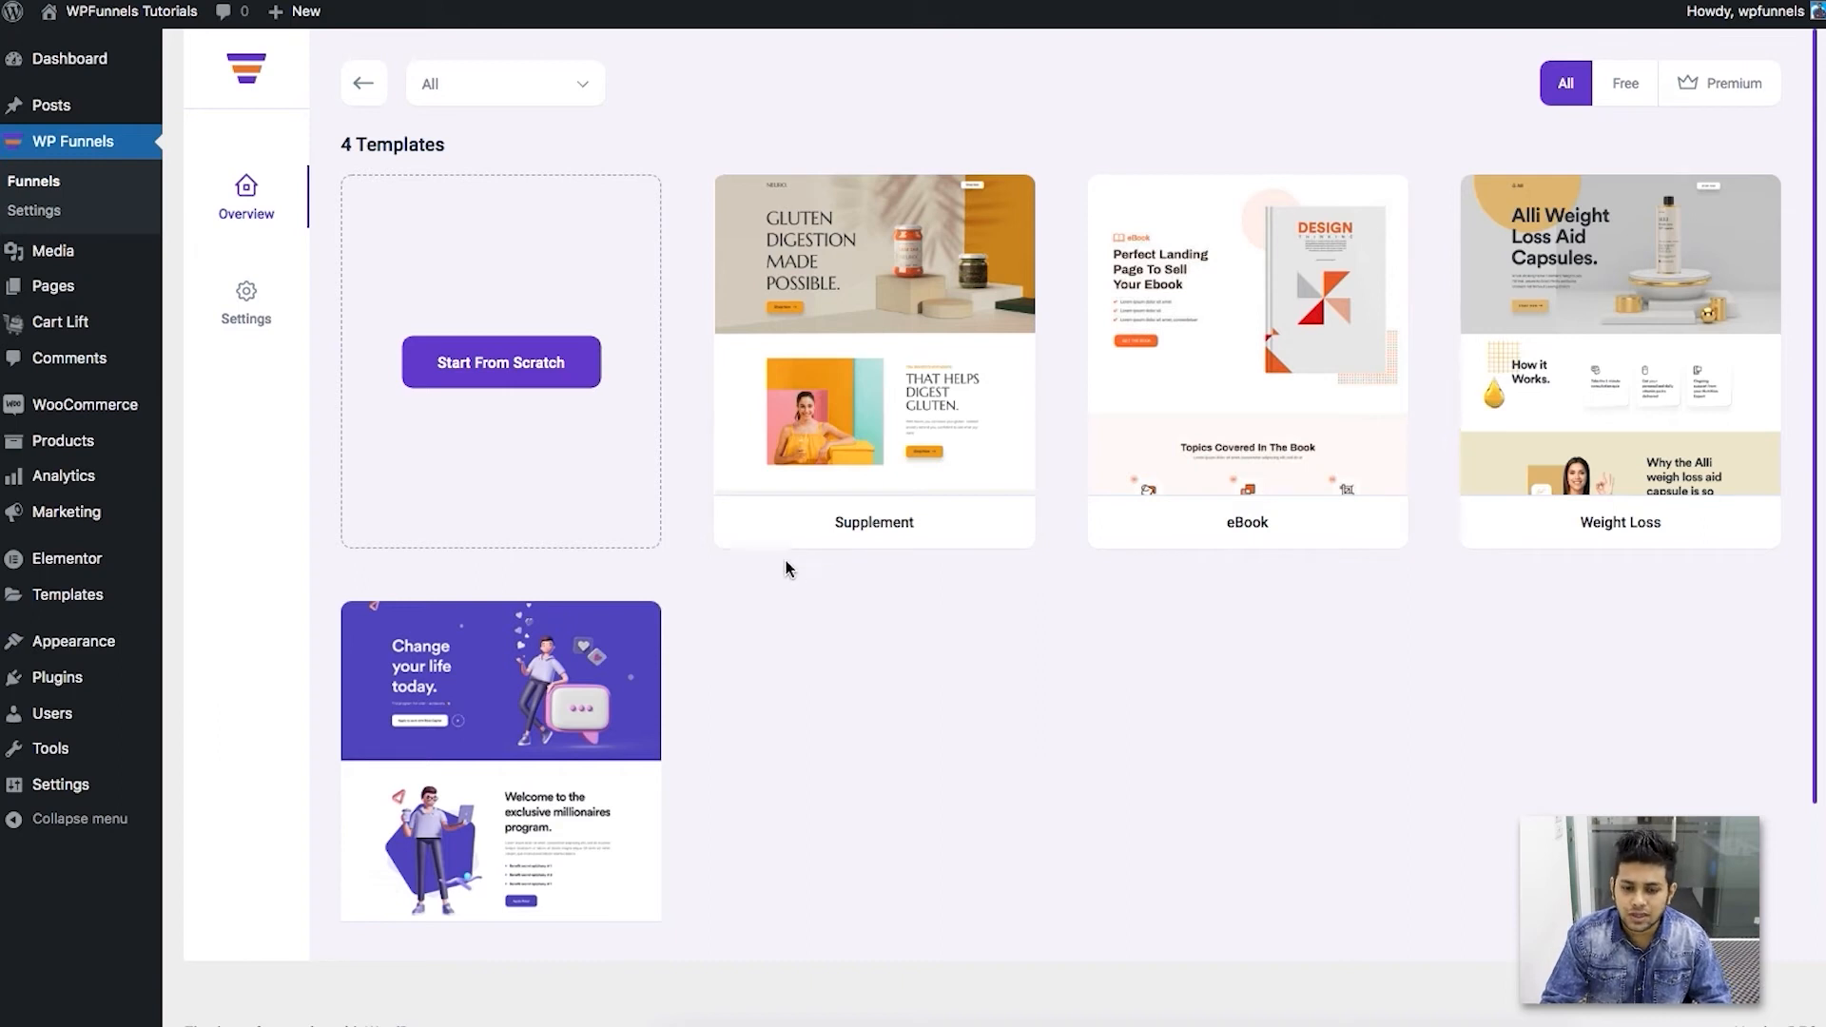
{"action": "mouse_move", "coordinate": [1037, 626]}
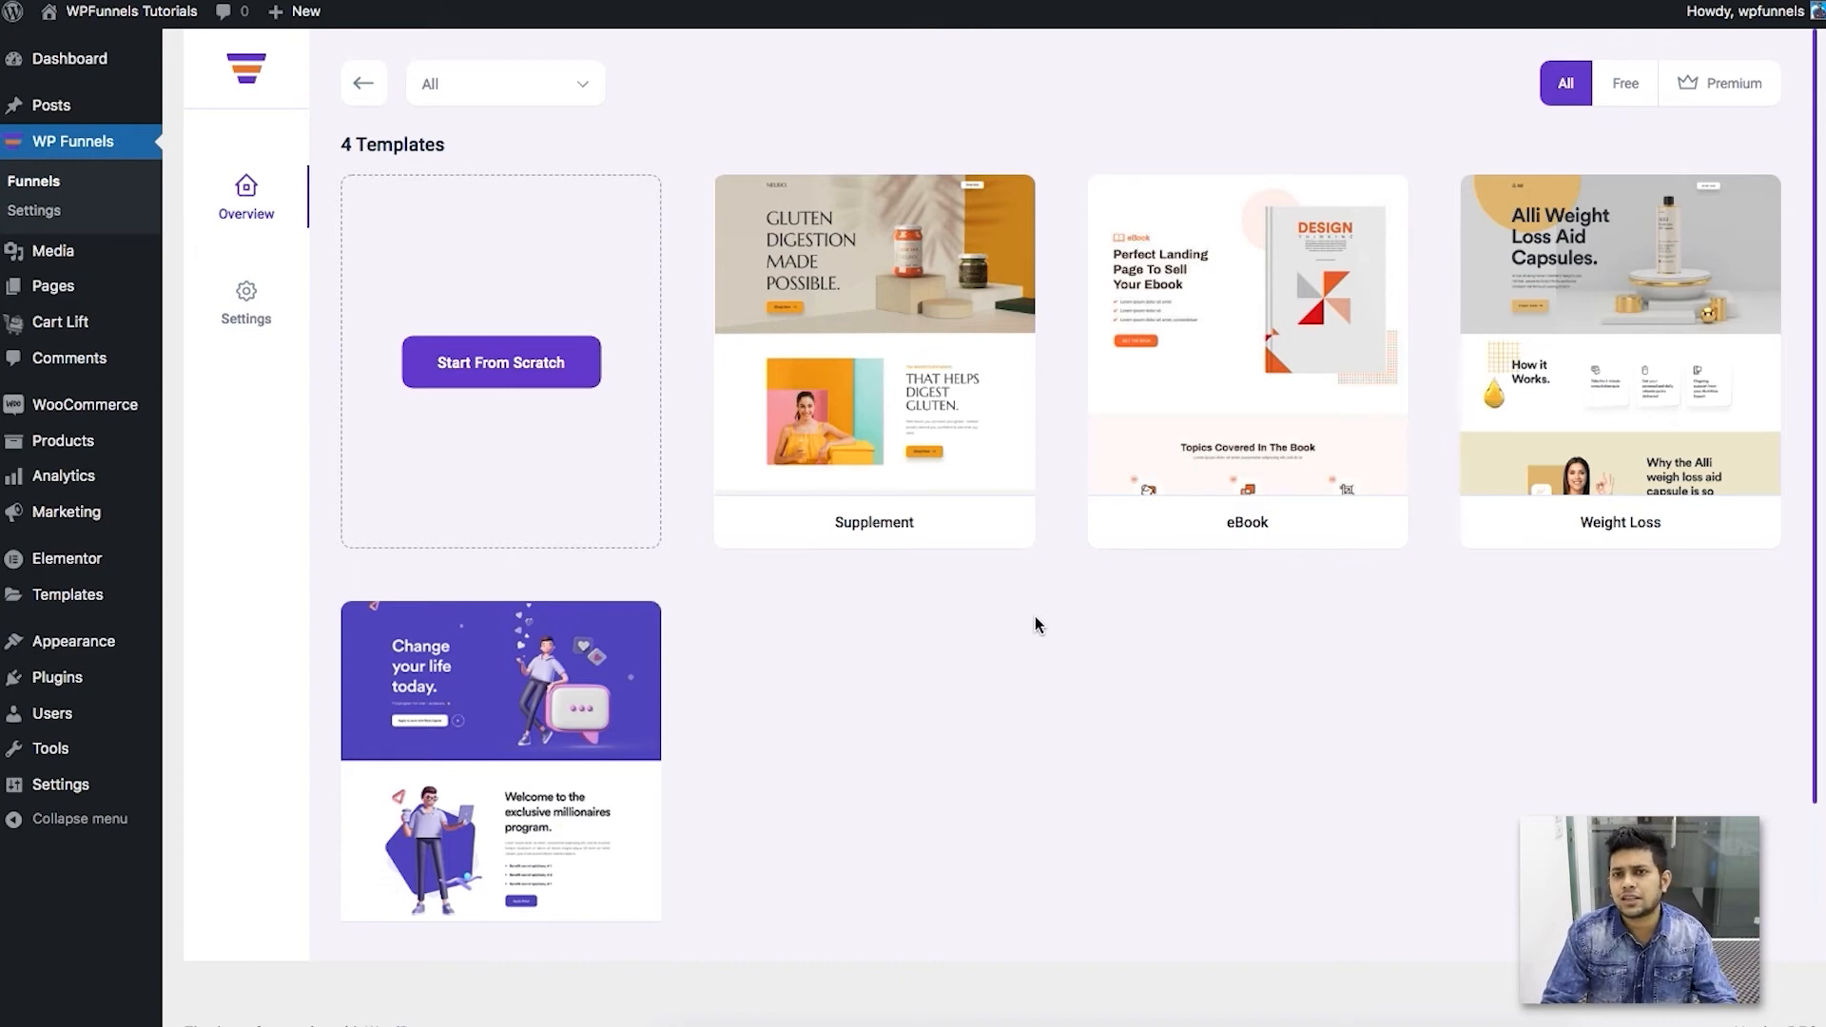
{"action": "mouse_move", "coordinate": [1139, 631]}
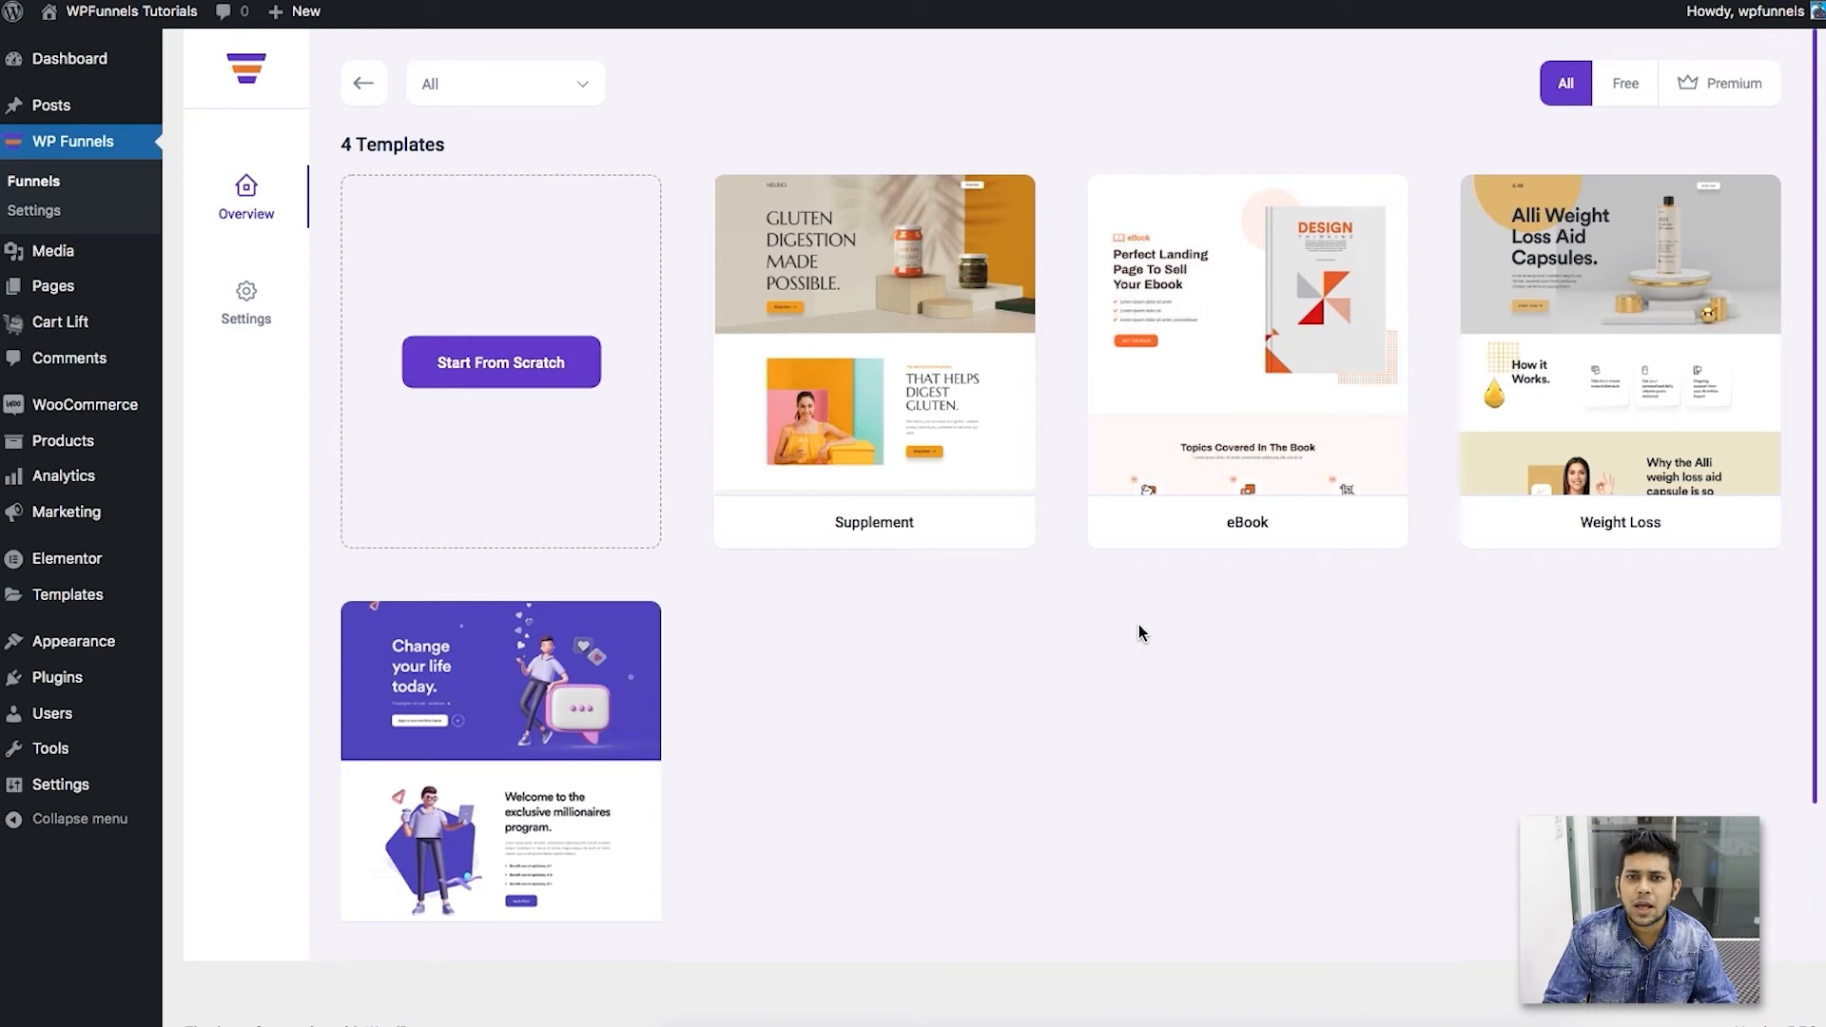
{"action": "mouse_move", "coordinate": [1030, 603]}
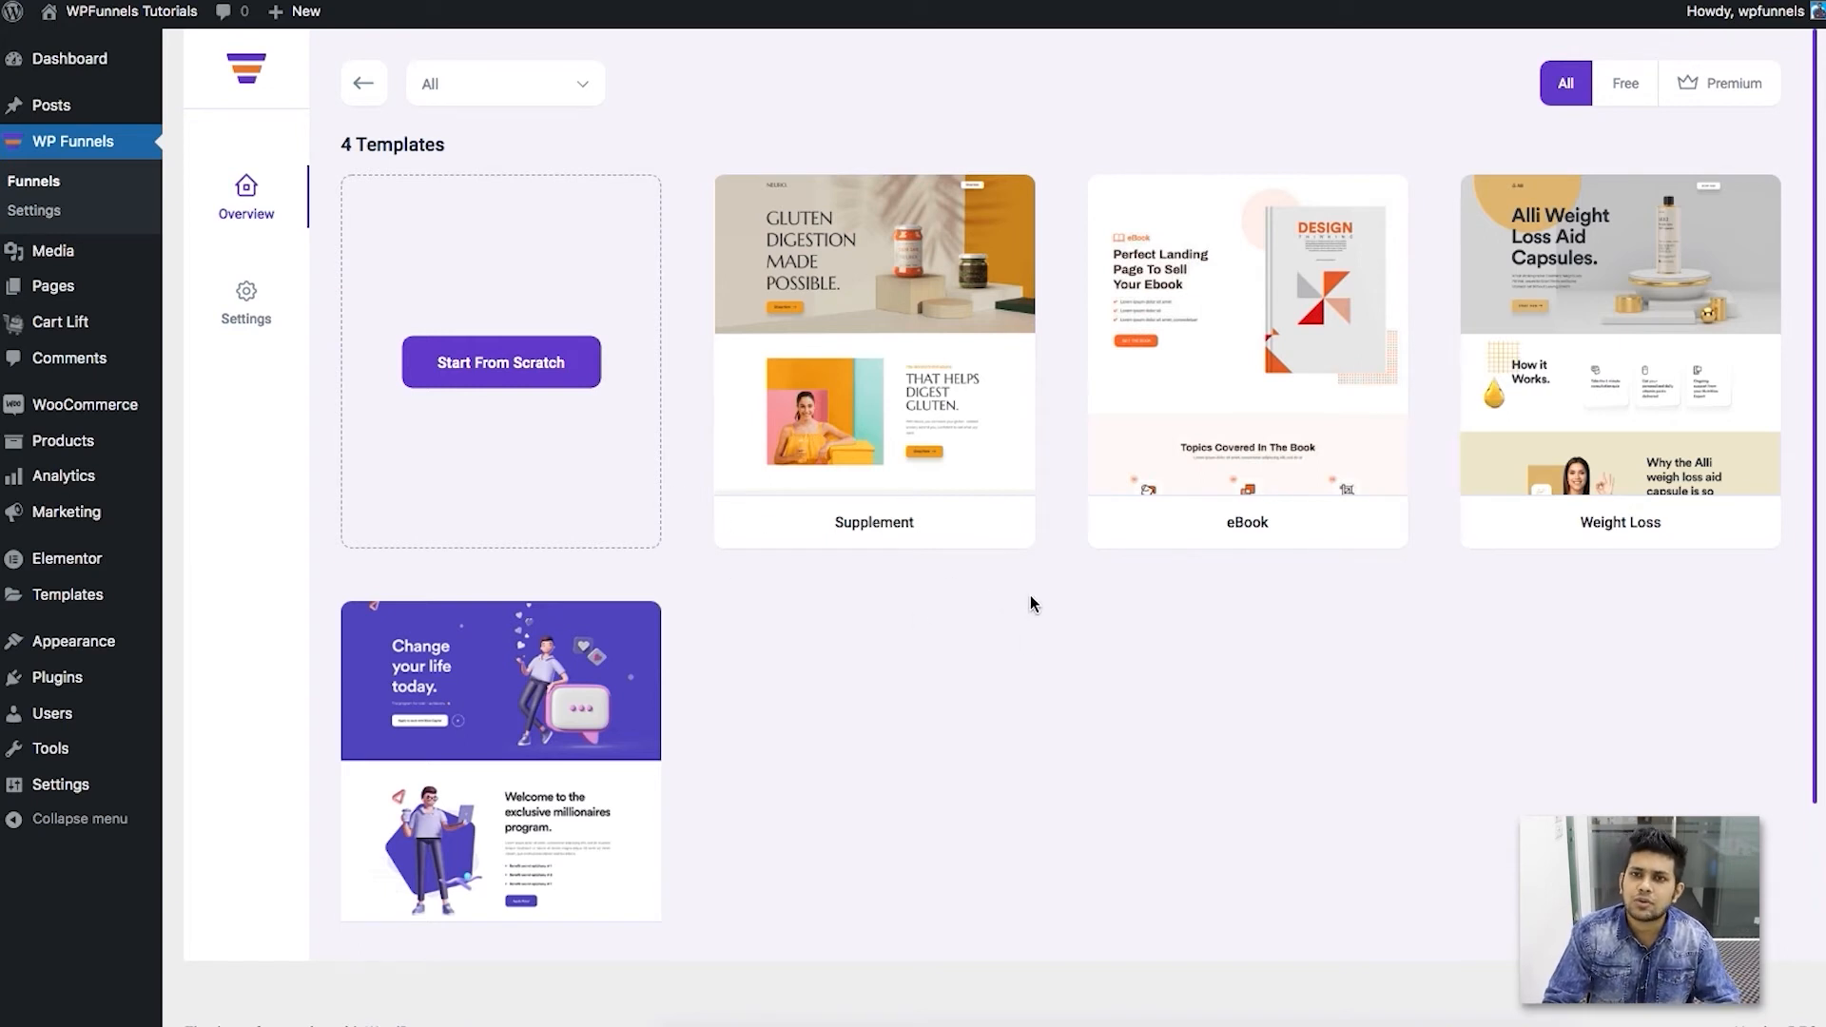
{"action": "mouse_move", "coordinate": [1041, 597]}
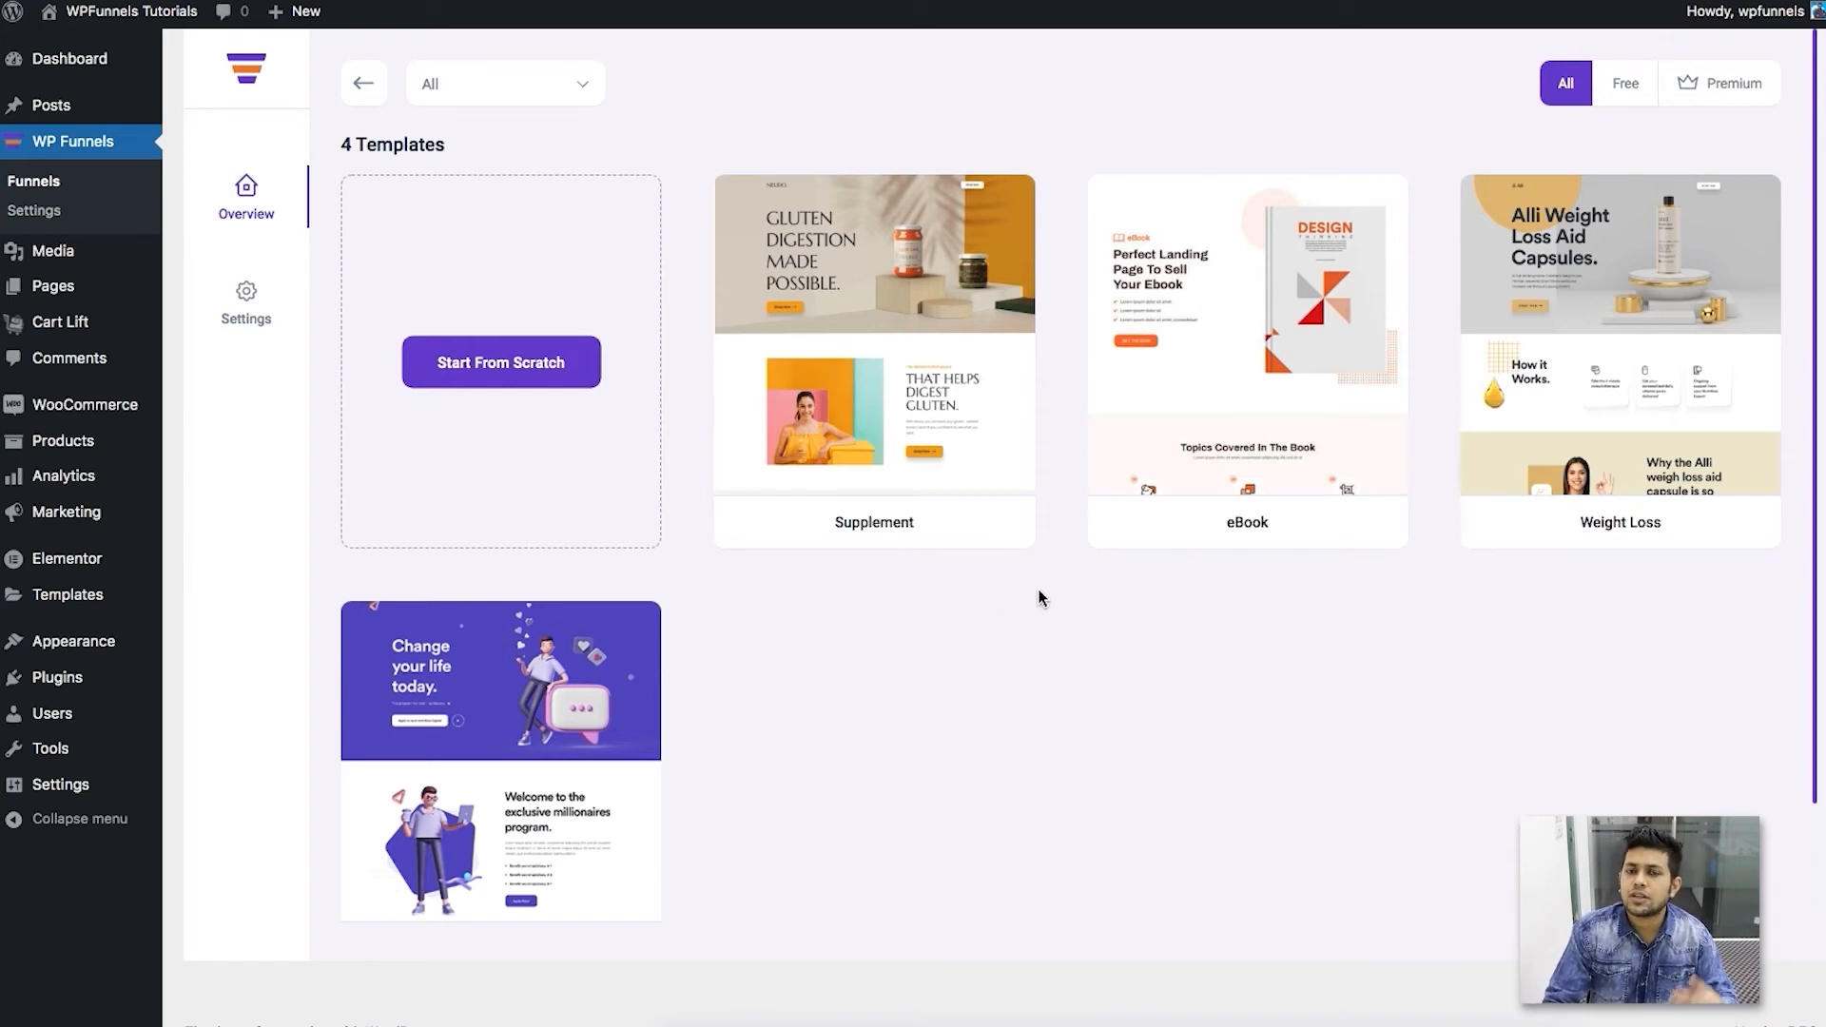
{"action": "mouse_move", "coordinate": [1041, 588]}
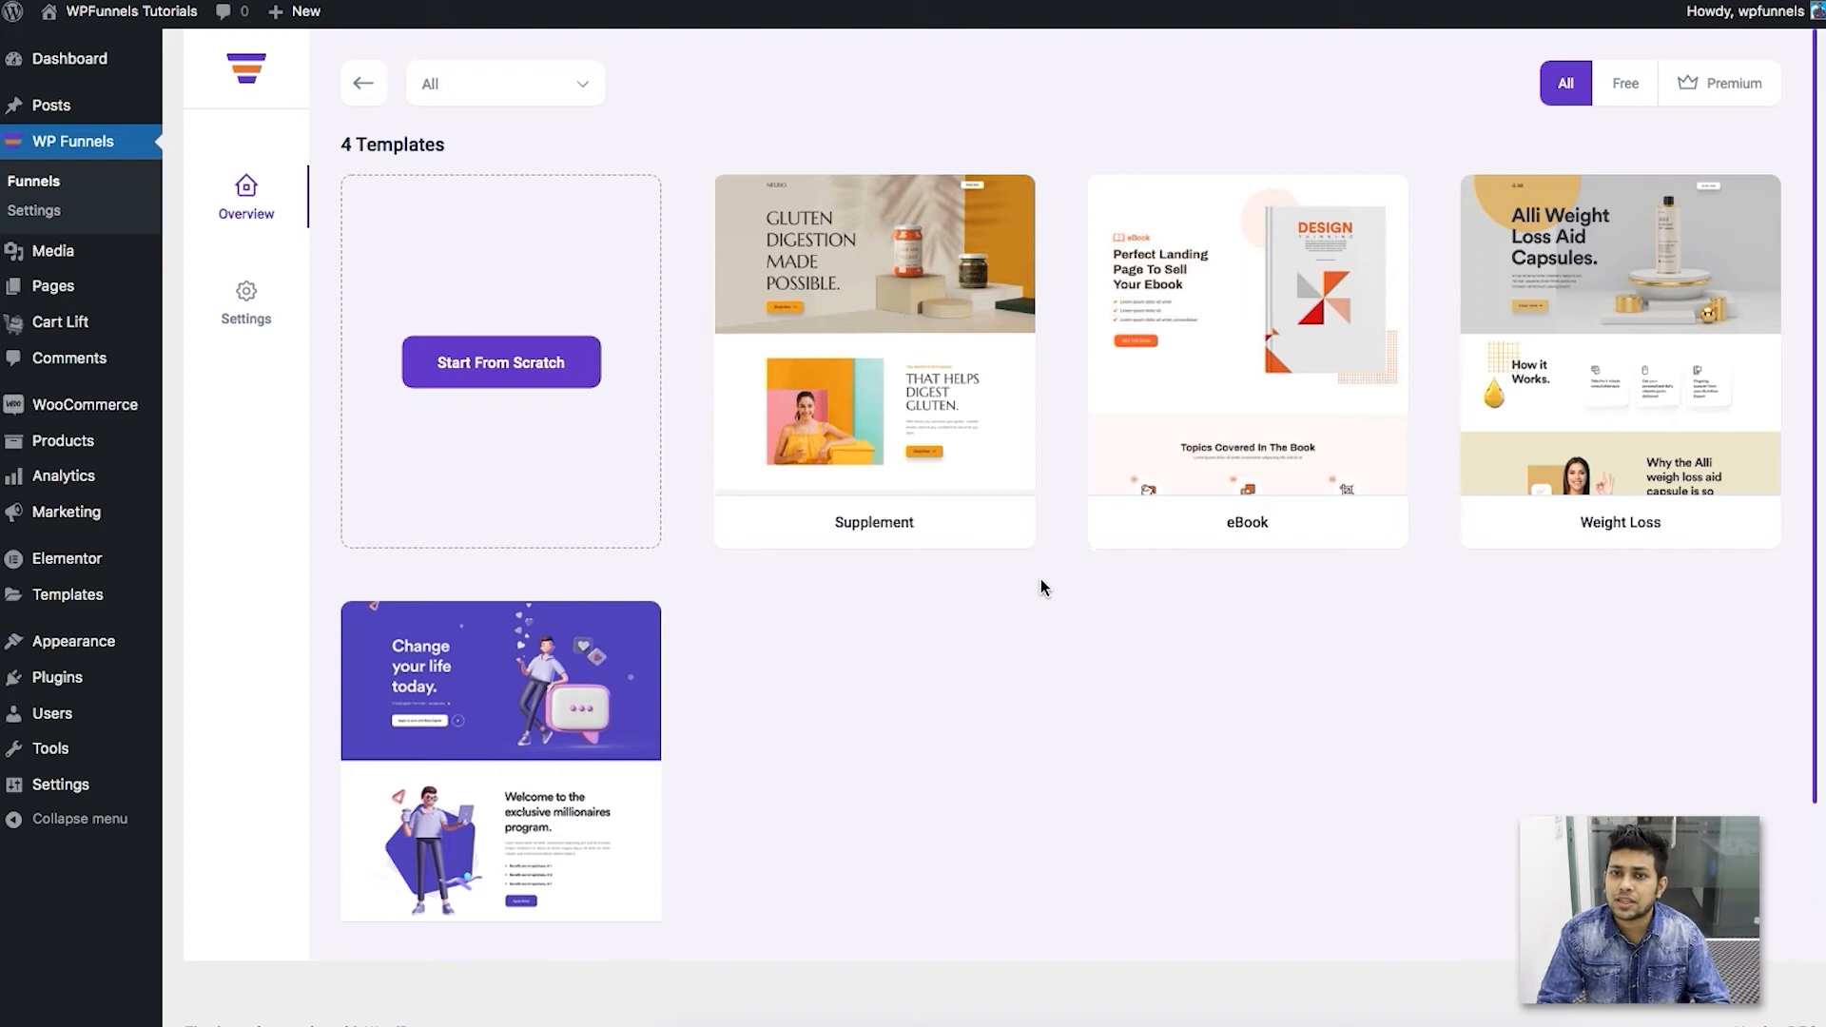
{"action": "mouse_move", "coordinate": [1082, 567]}
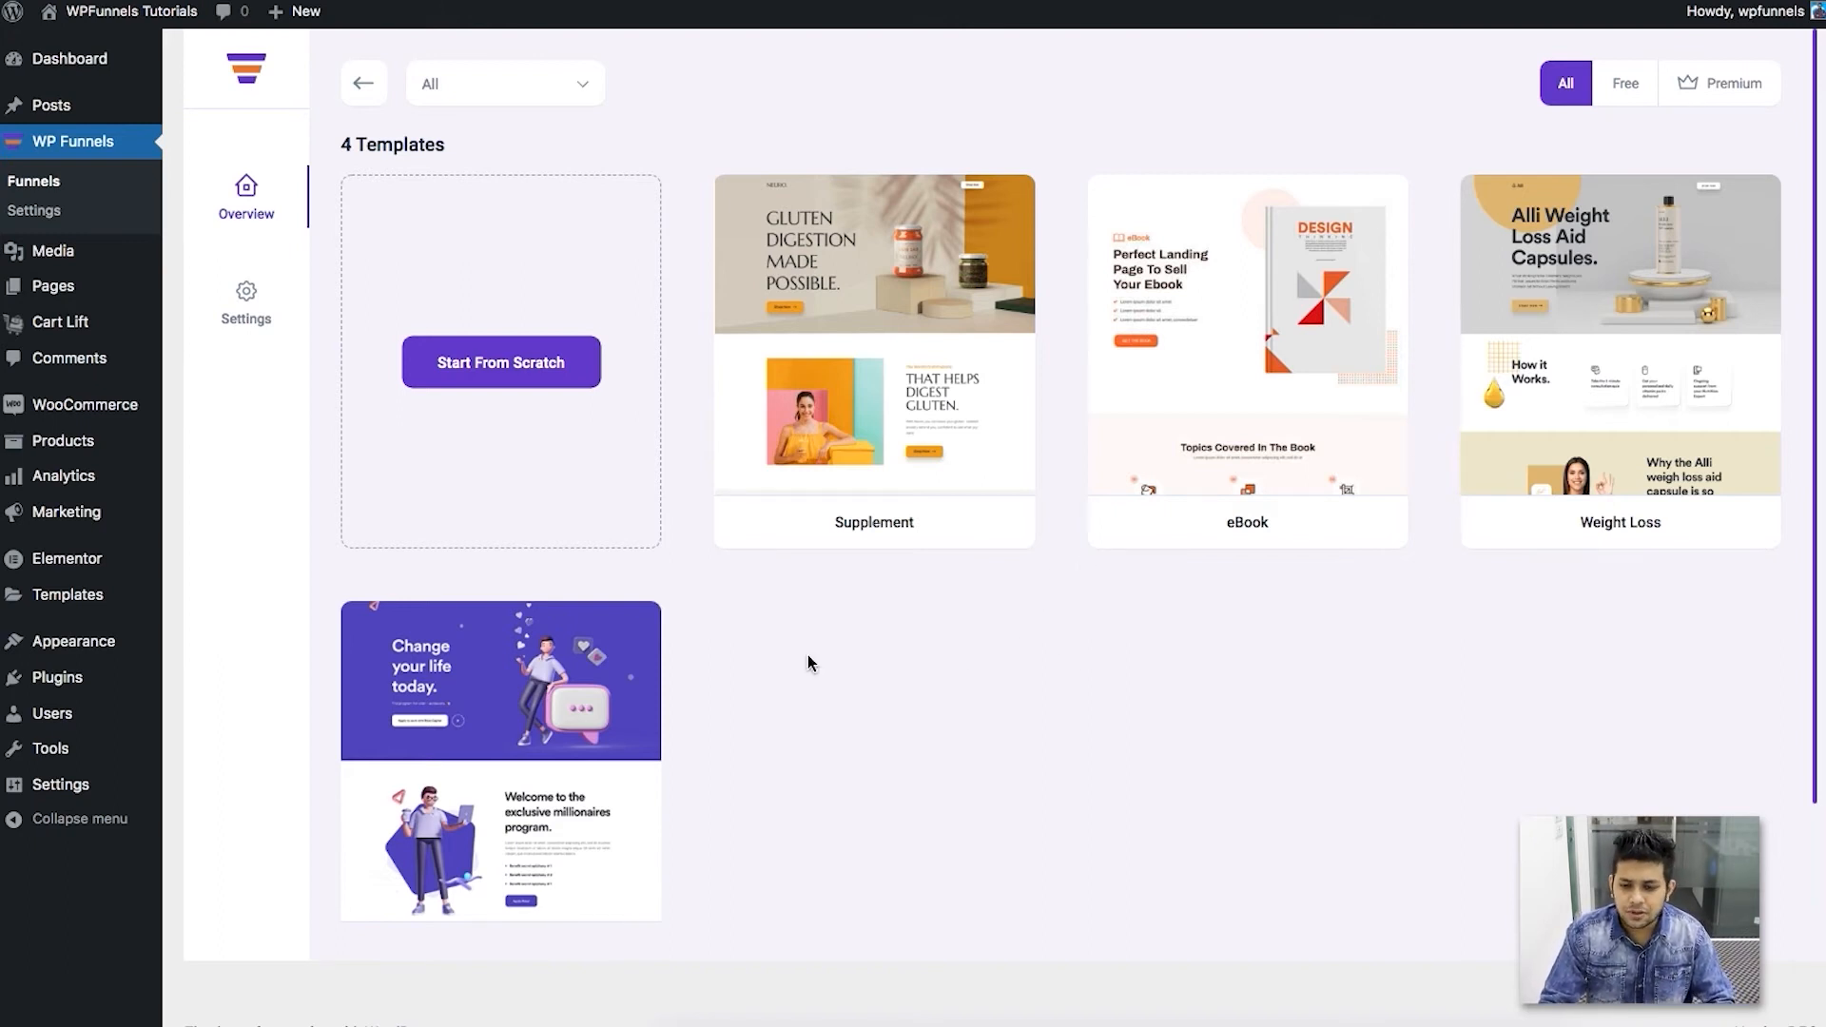
{"action": "mouse_move", "coordinate": [1280, 347]}
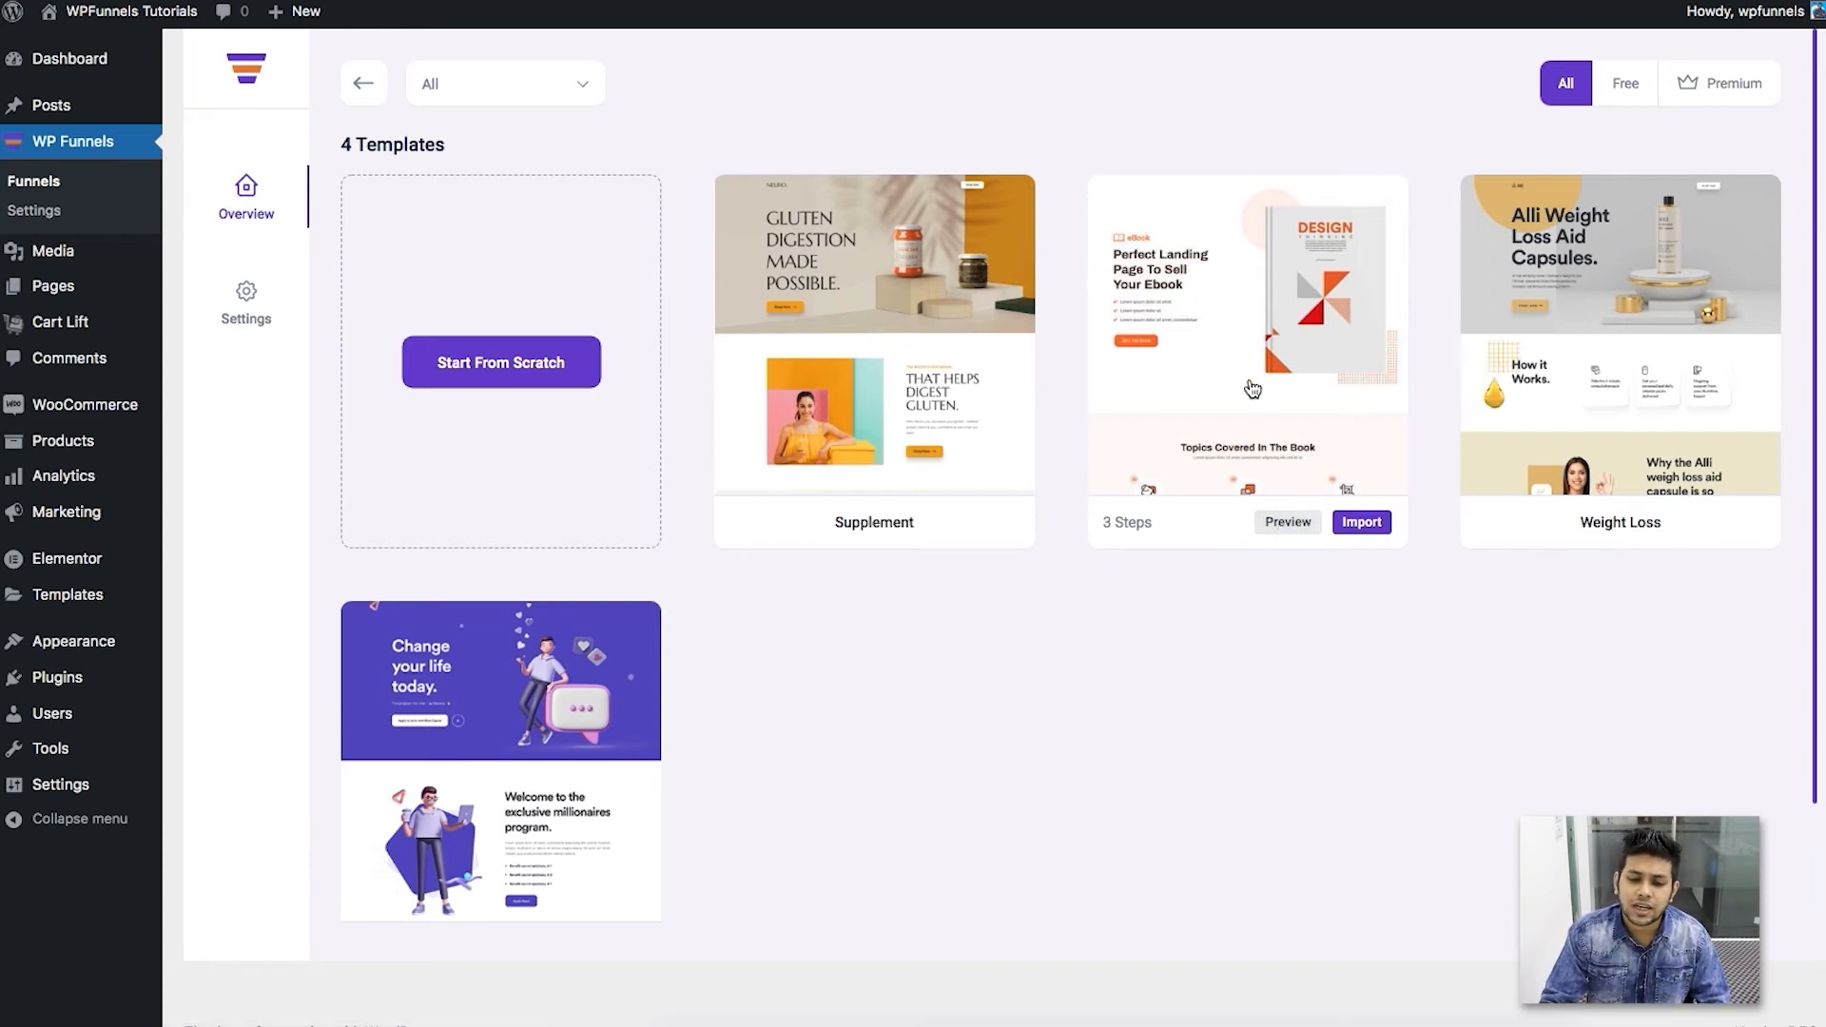
{"action": "mouse_move", "coordinate": [1284, 348]}
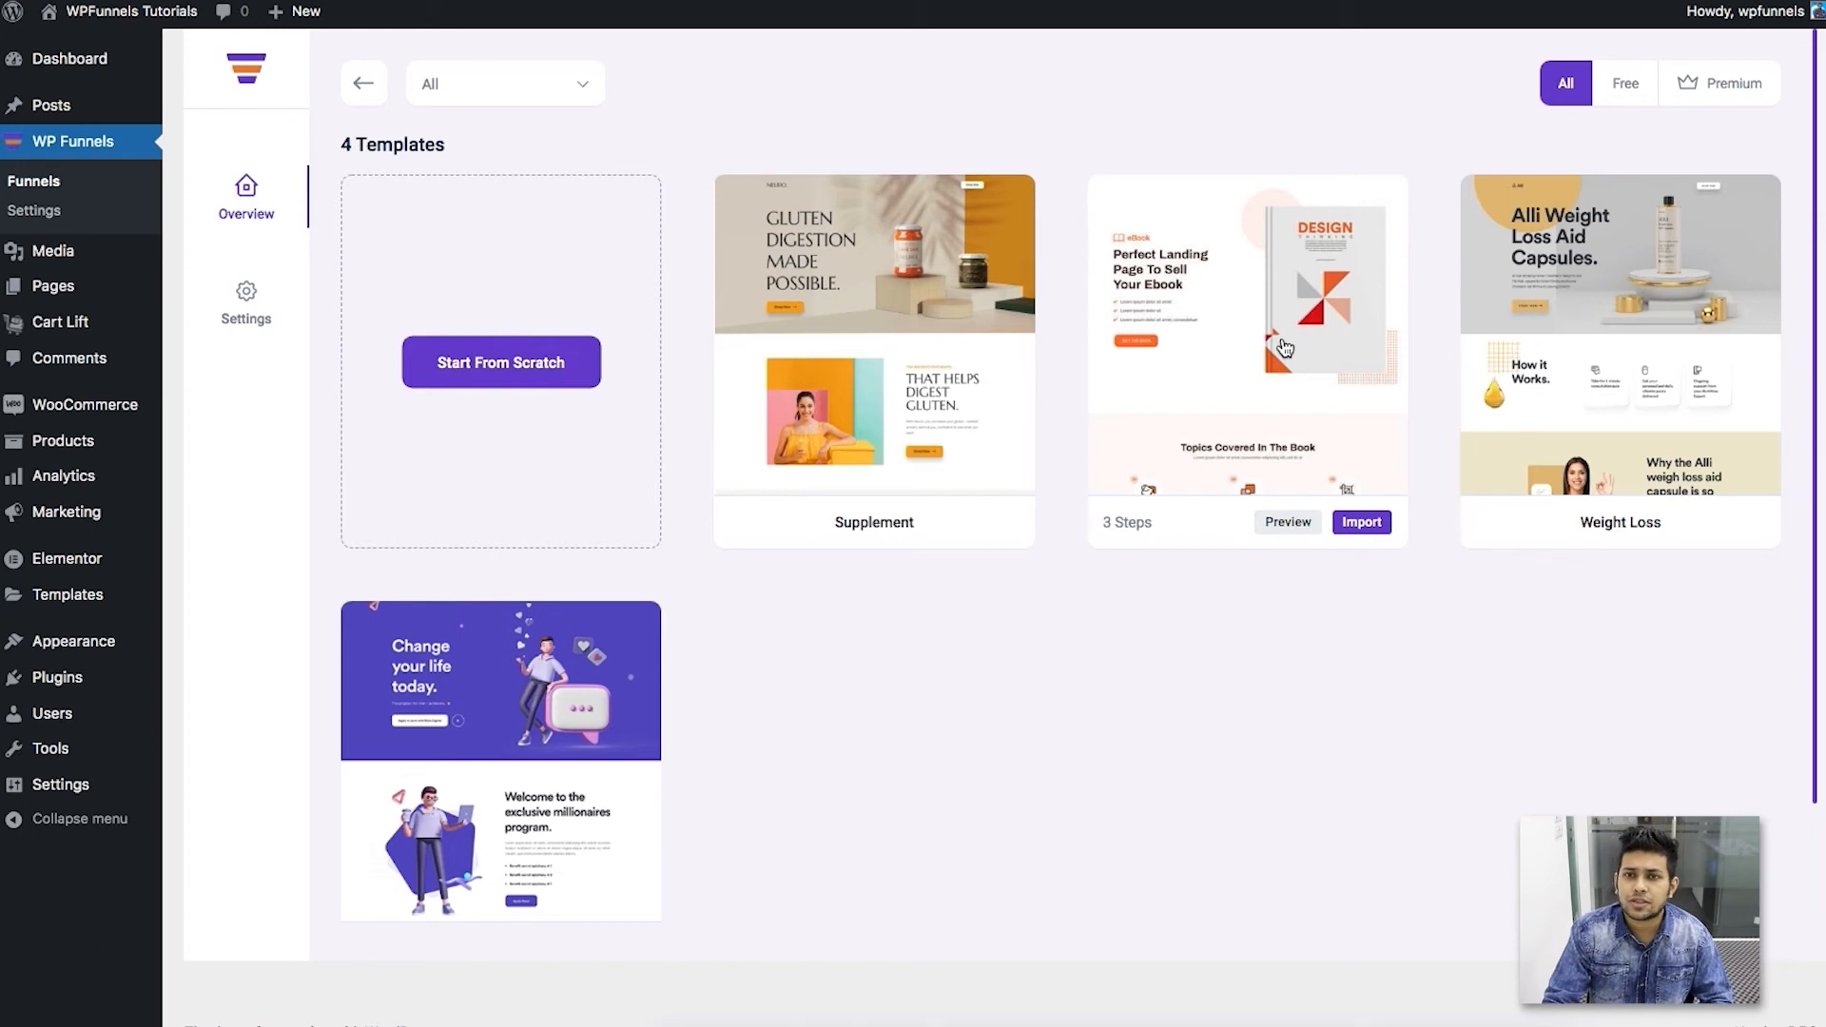
{"action": "mouse_move", "coordinate": [1210, 356]}
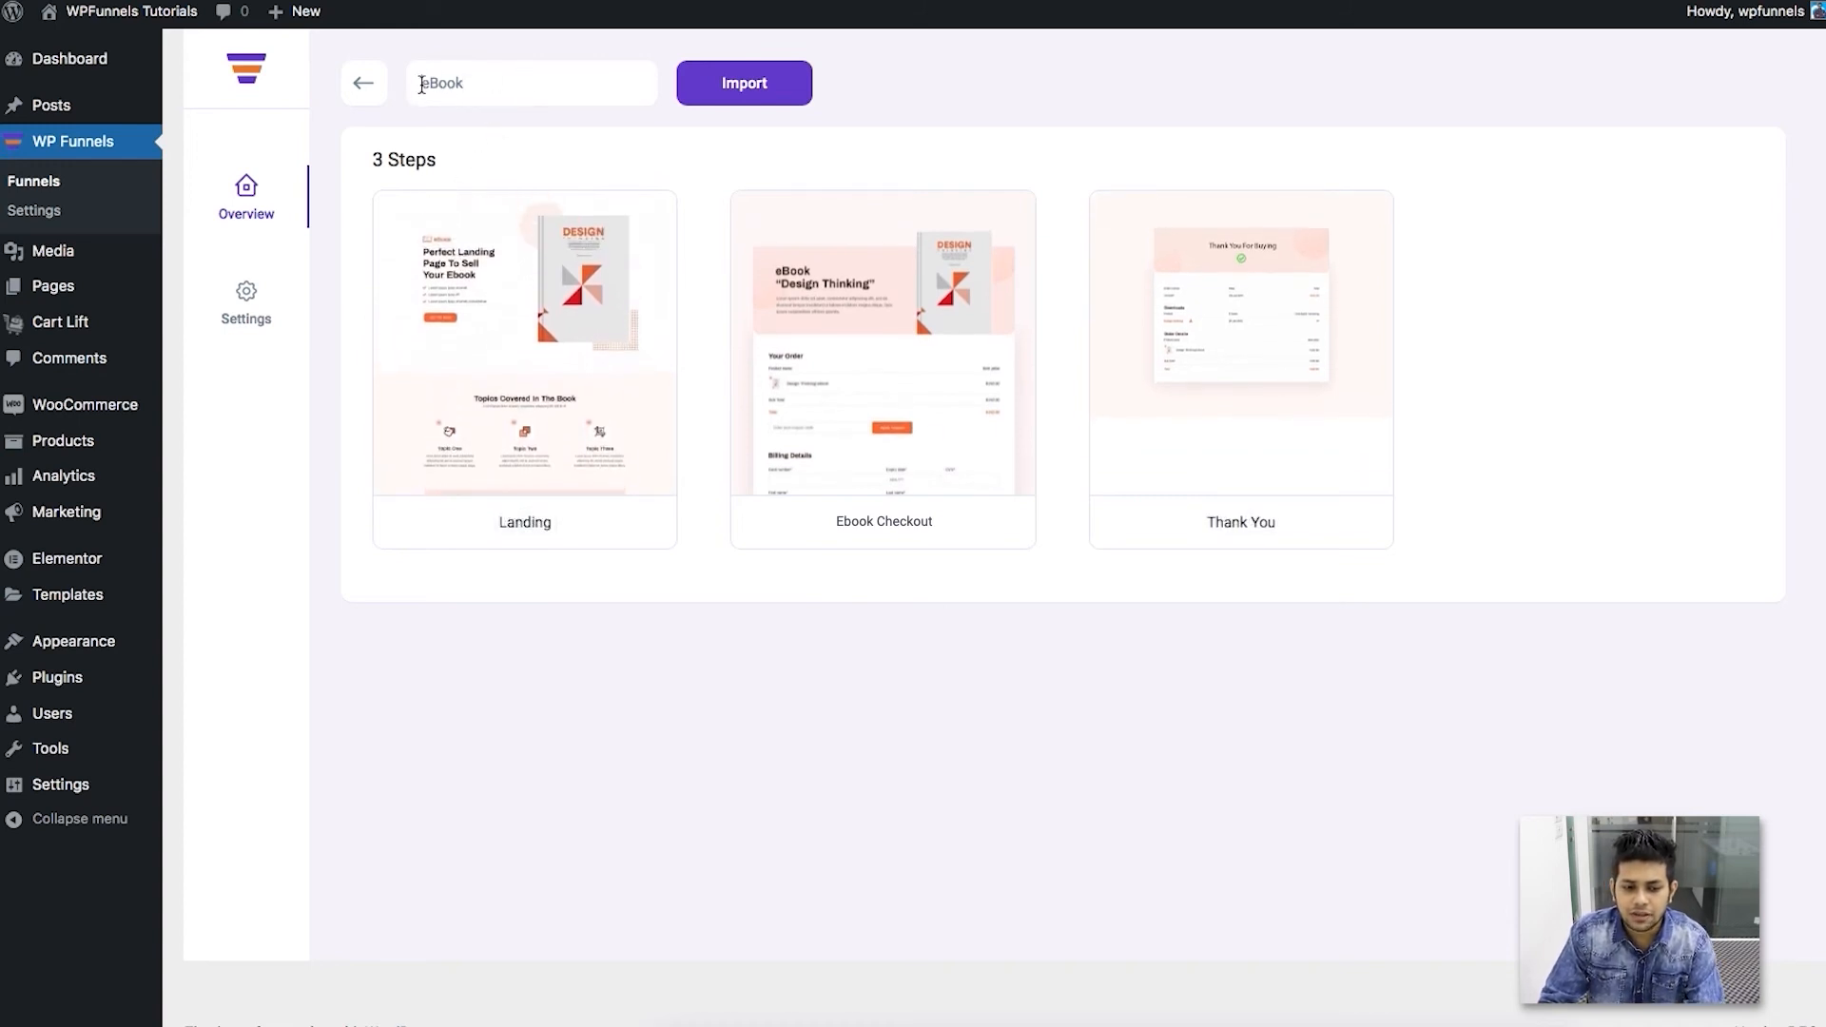
{"action": "type", "text": "Design"}
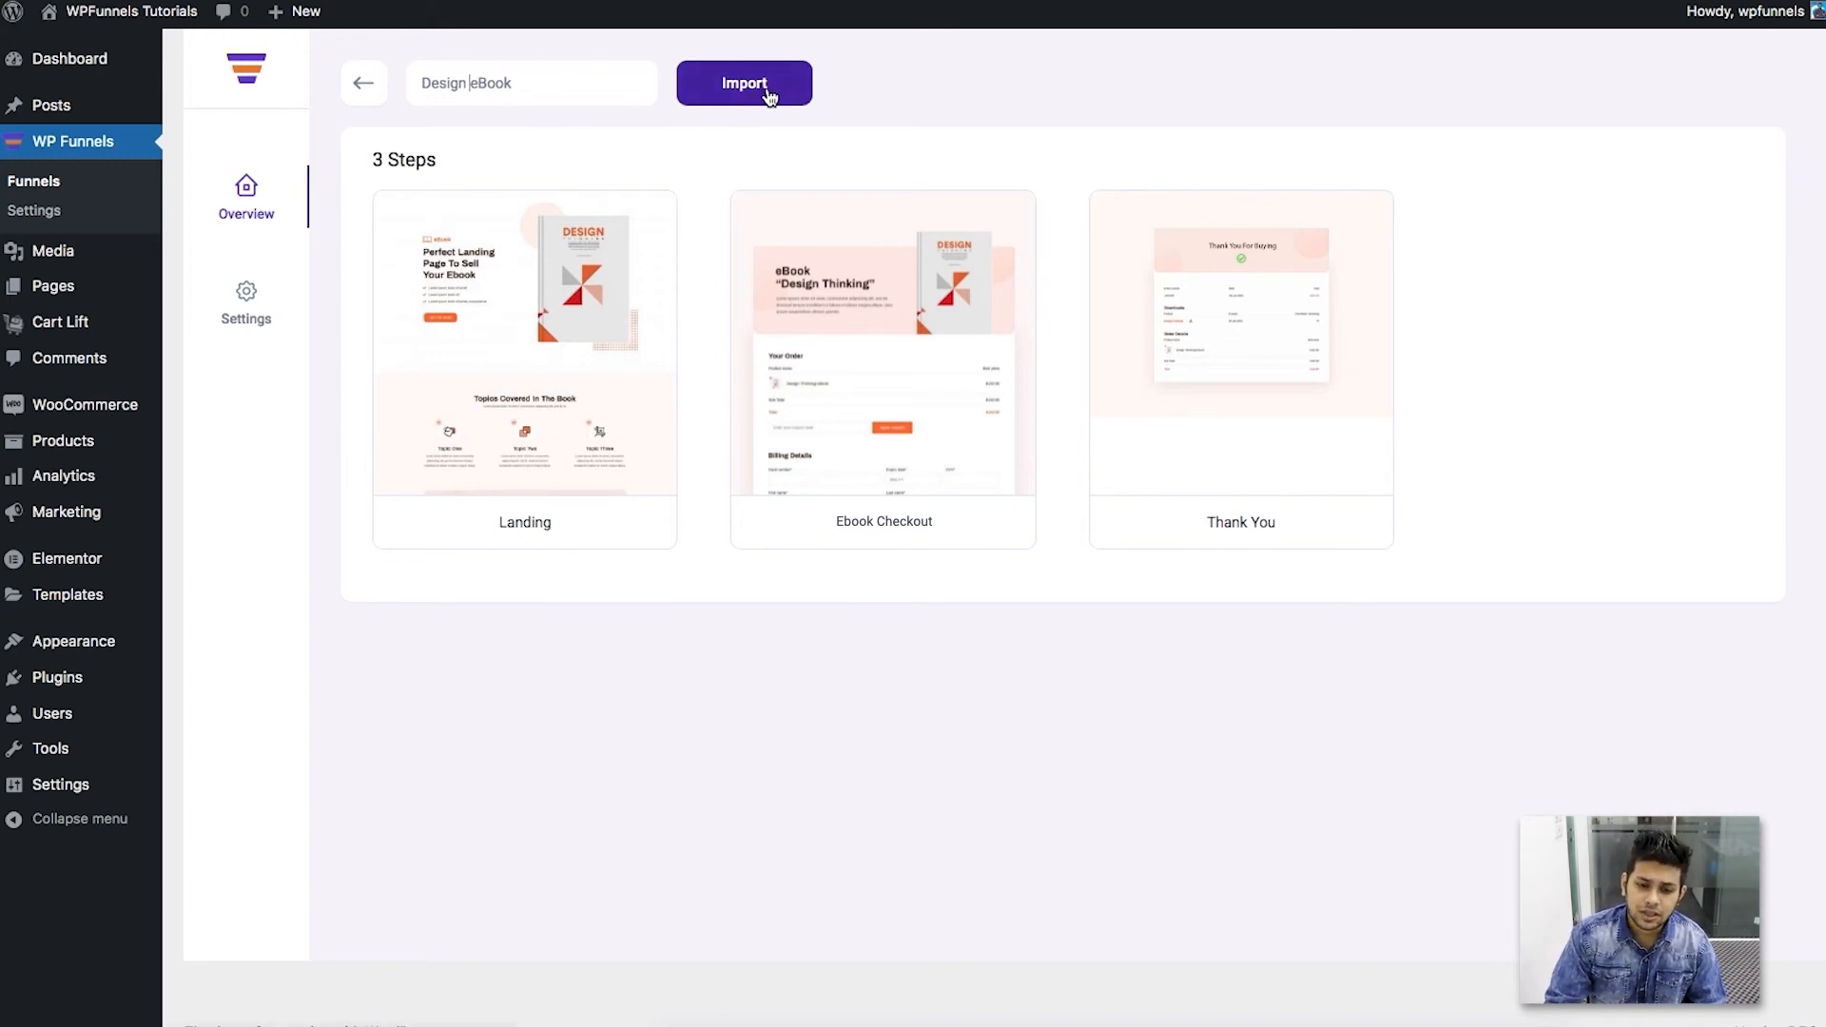
{"action": "left_click", "coordinate": [744, 82]}
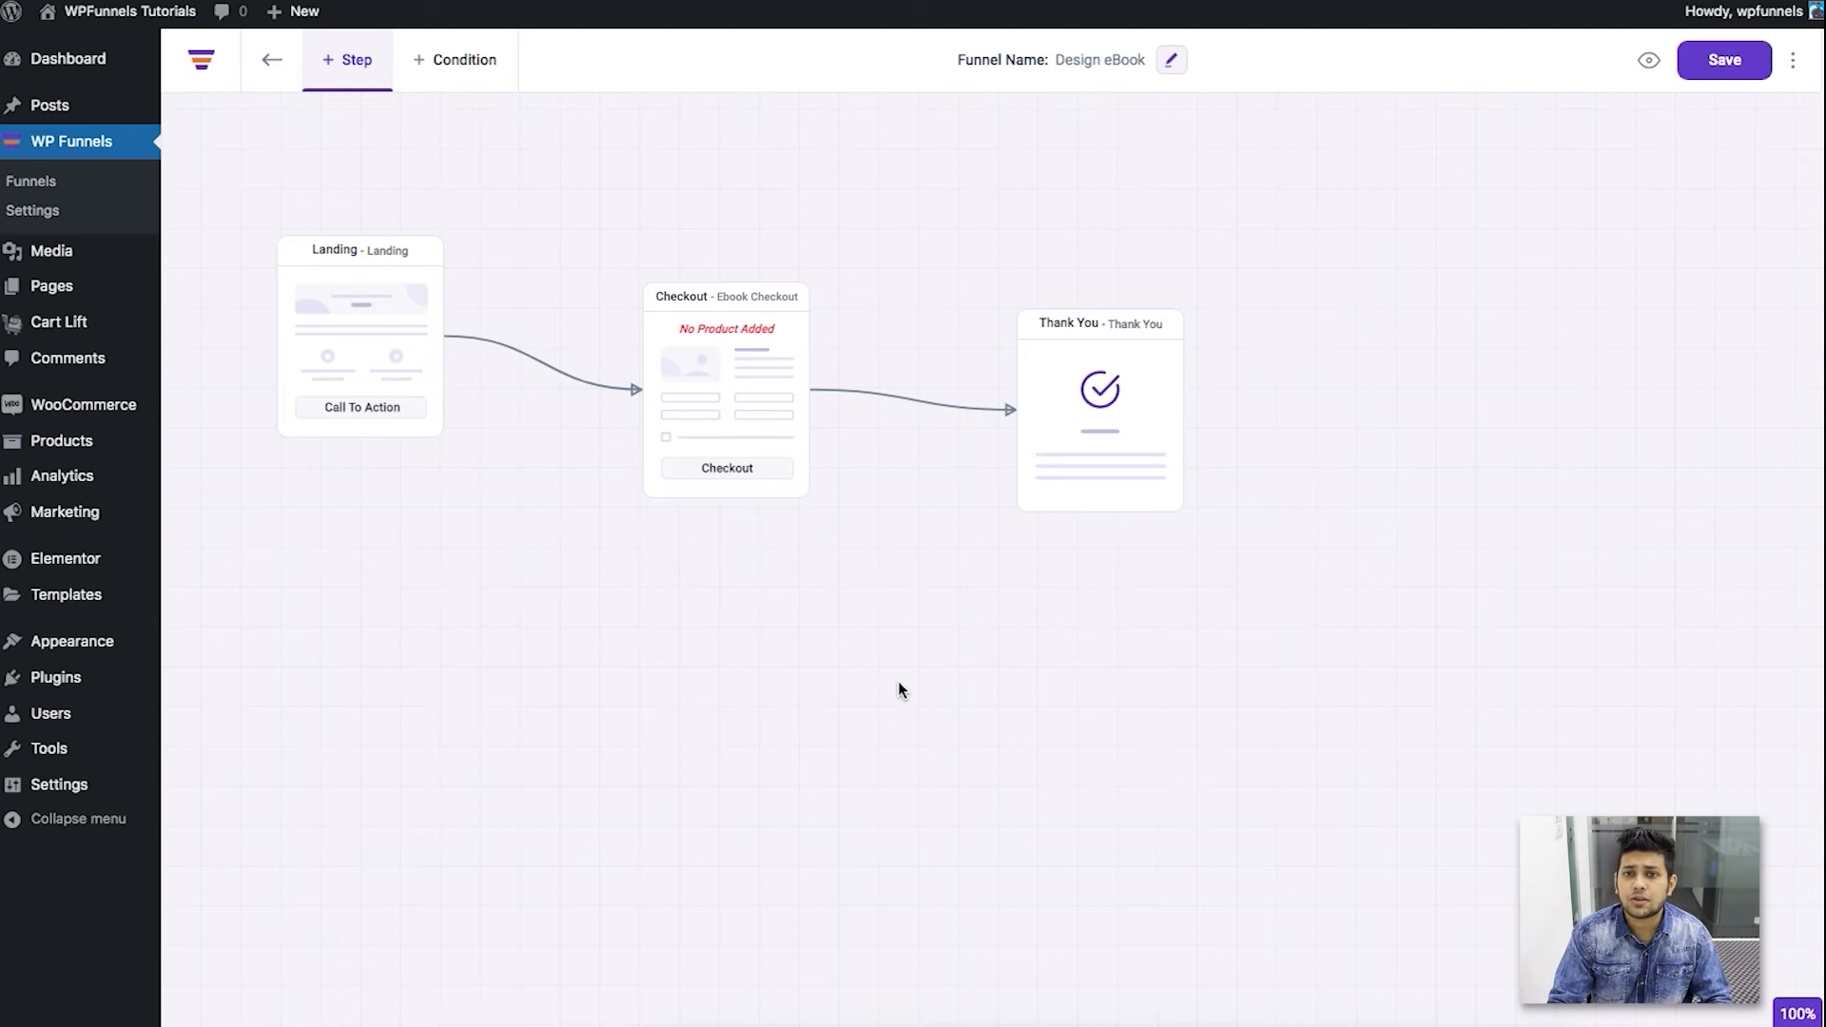
{"action": "mouse_move", "coordinate": [920, 601]}
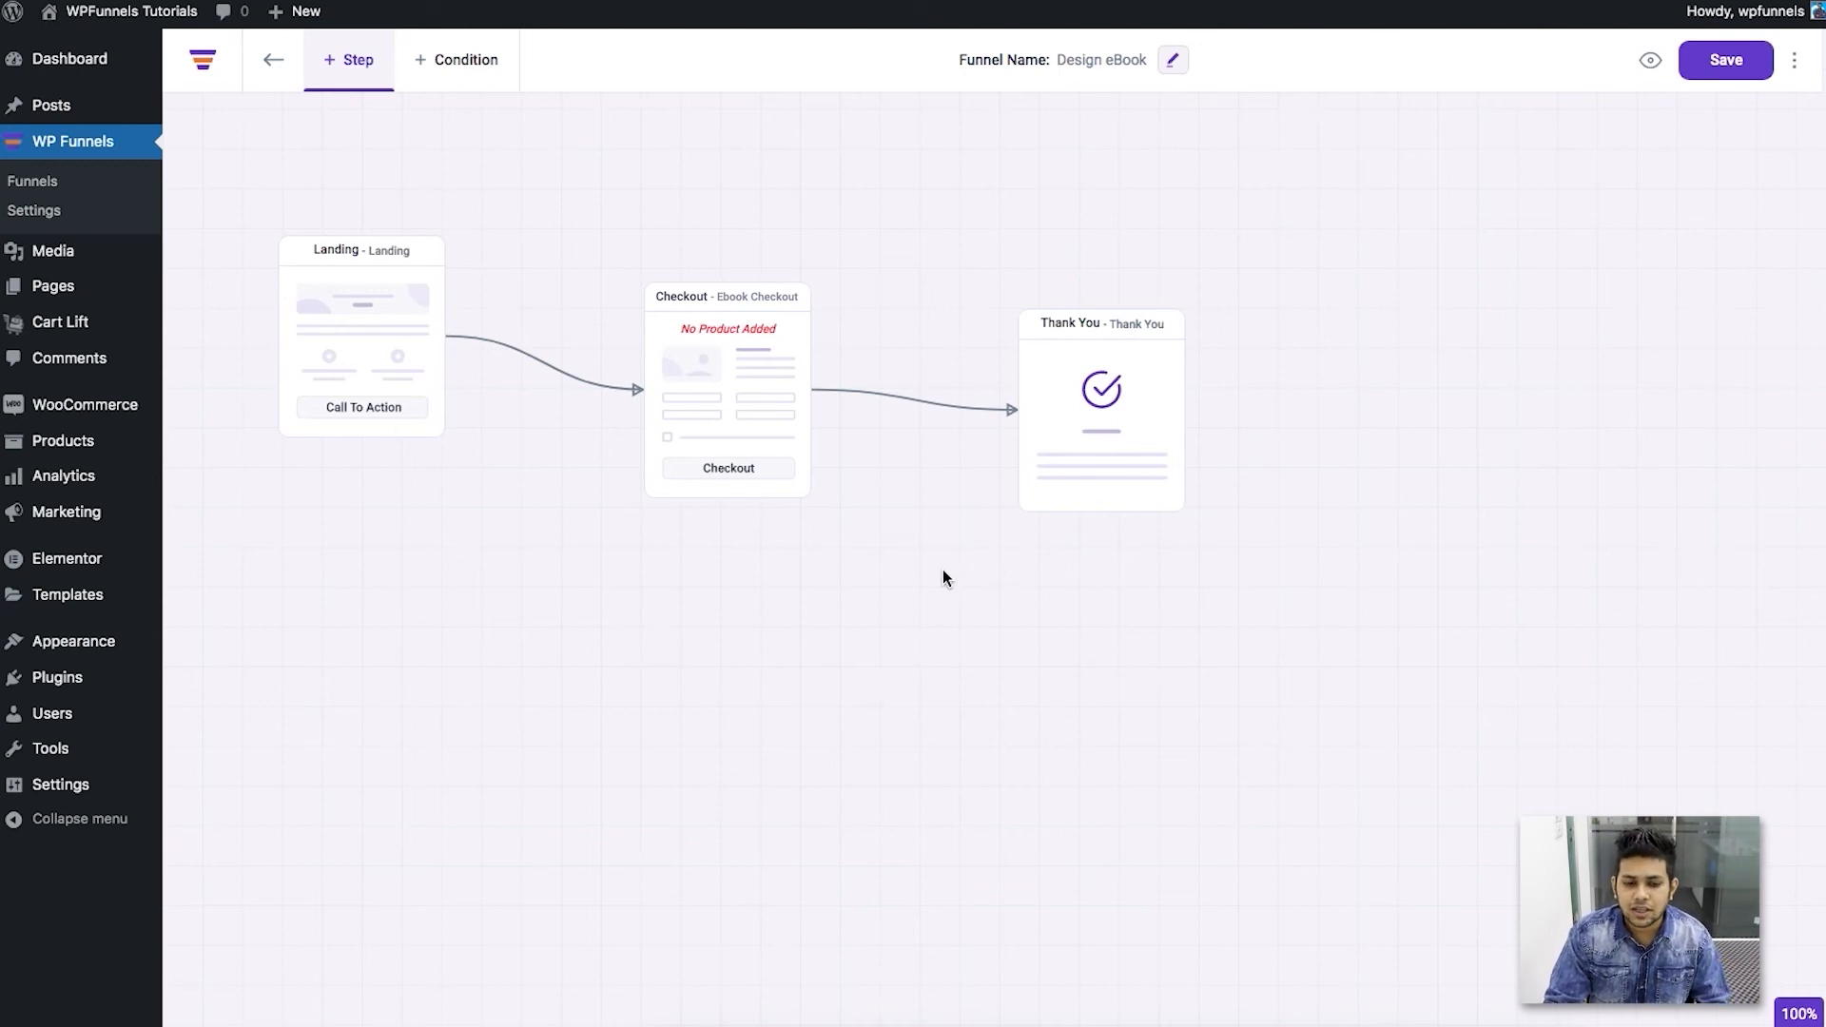
{"action": "mouse_move", "coordinate": [929, 588]}
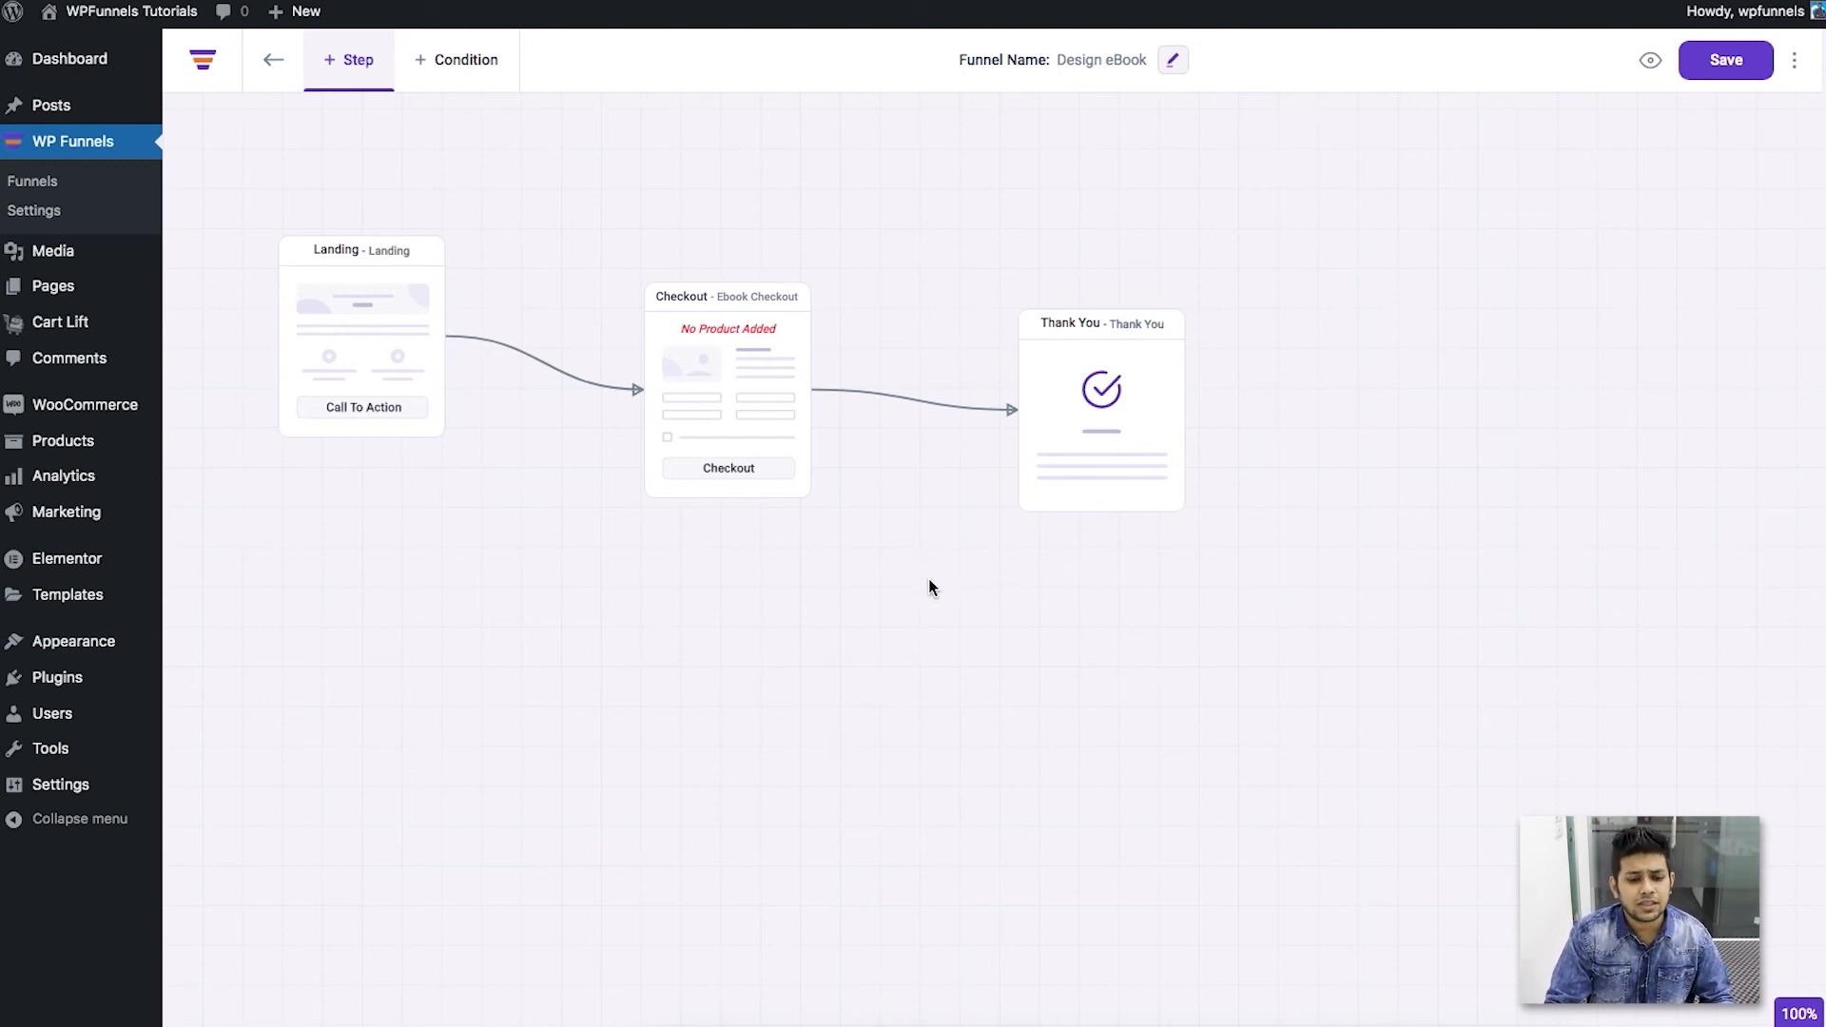
{"action": "mouse_move", "coordinate": [1266, 702]}
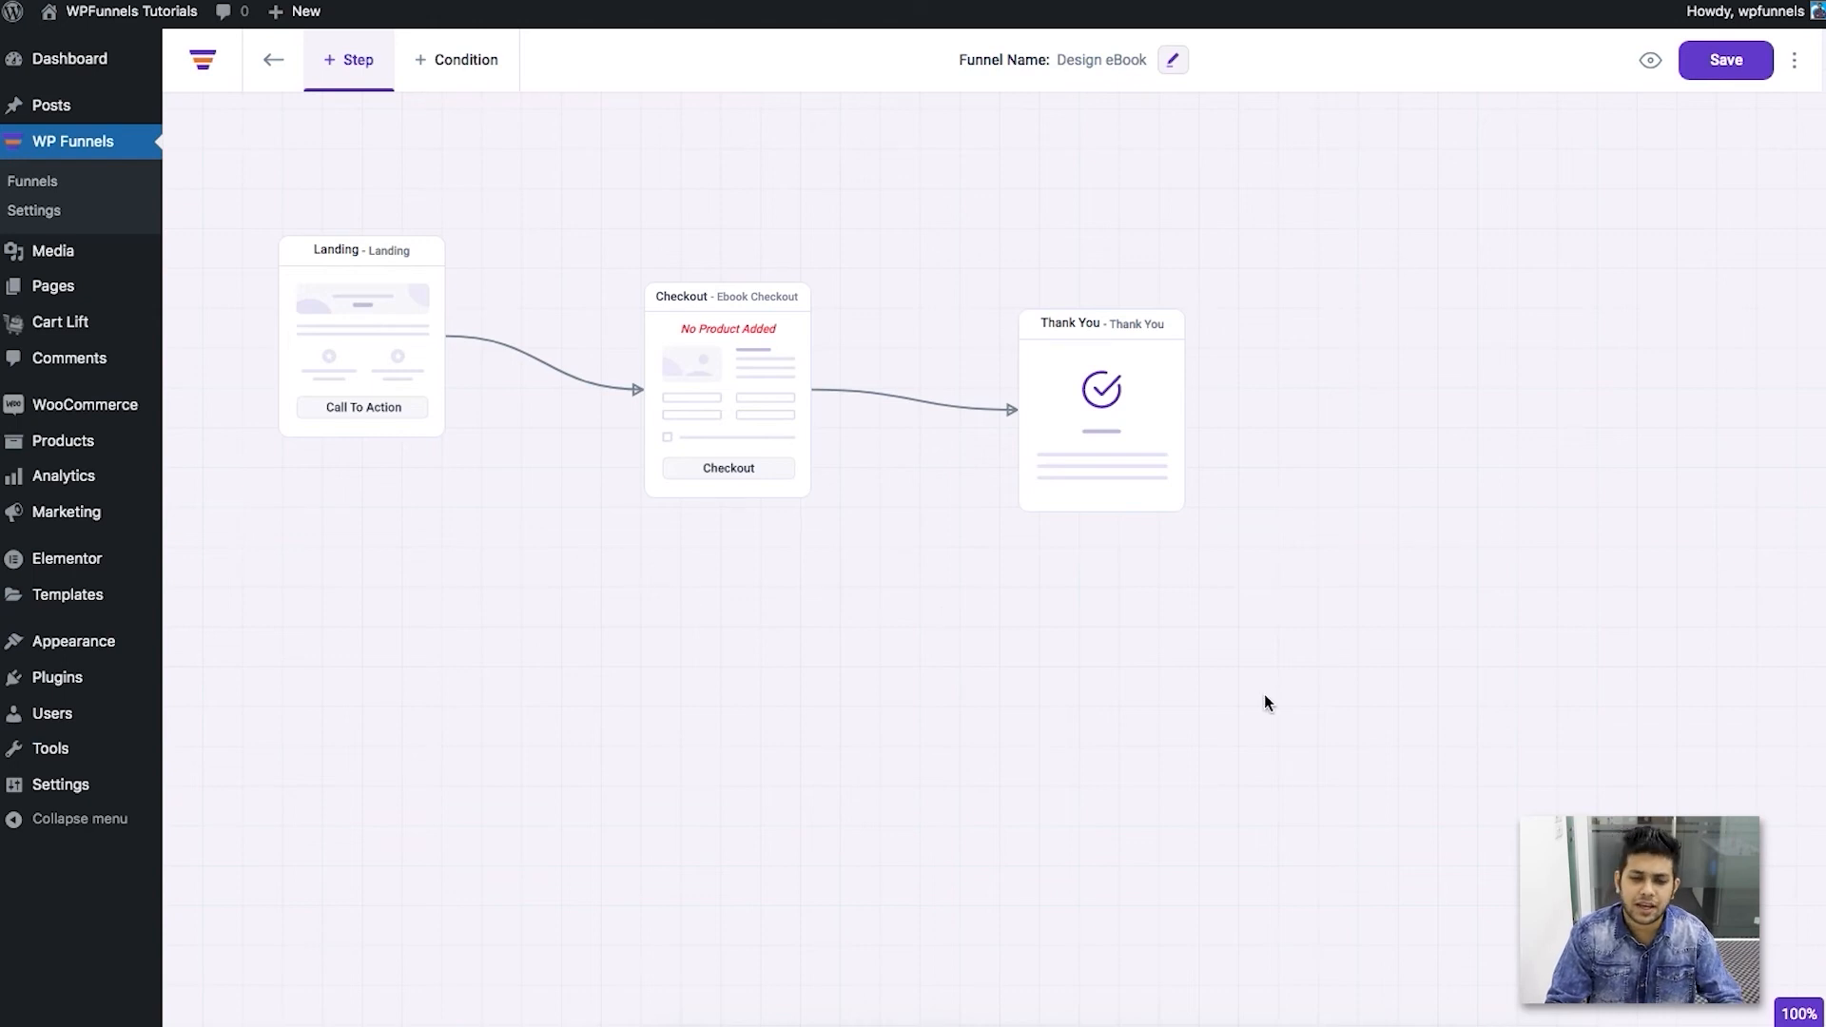
{"action": "mouse_move", "coordinate": [437, 570]}
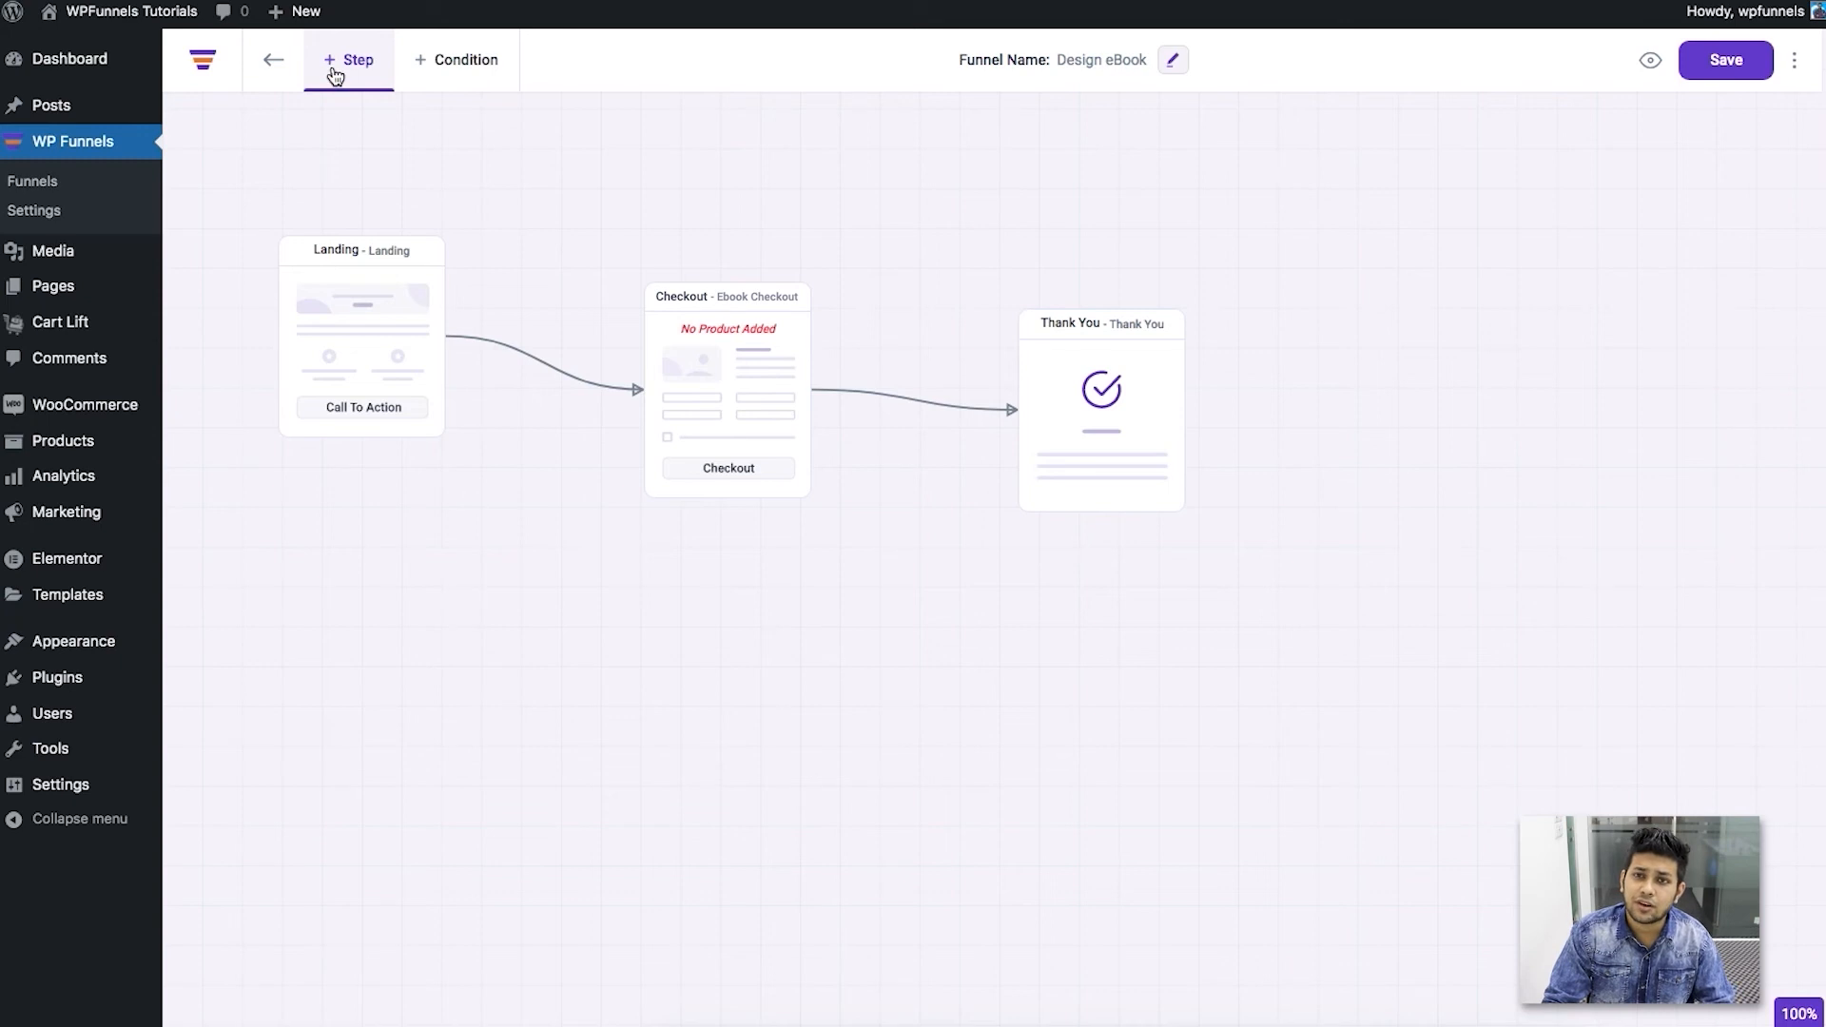
{"action": "mouse_move", "coordinate": [330, 172]}
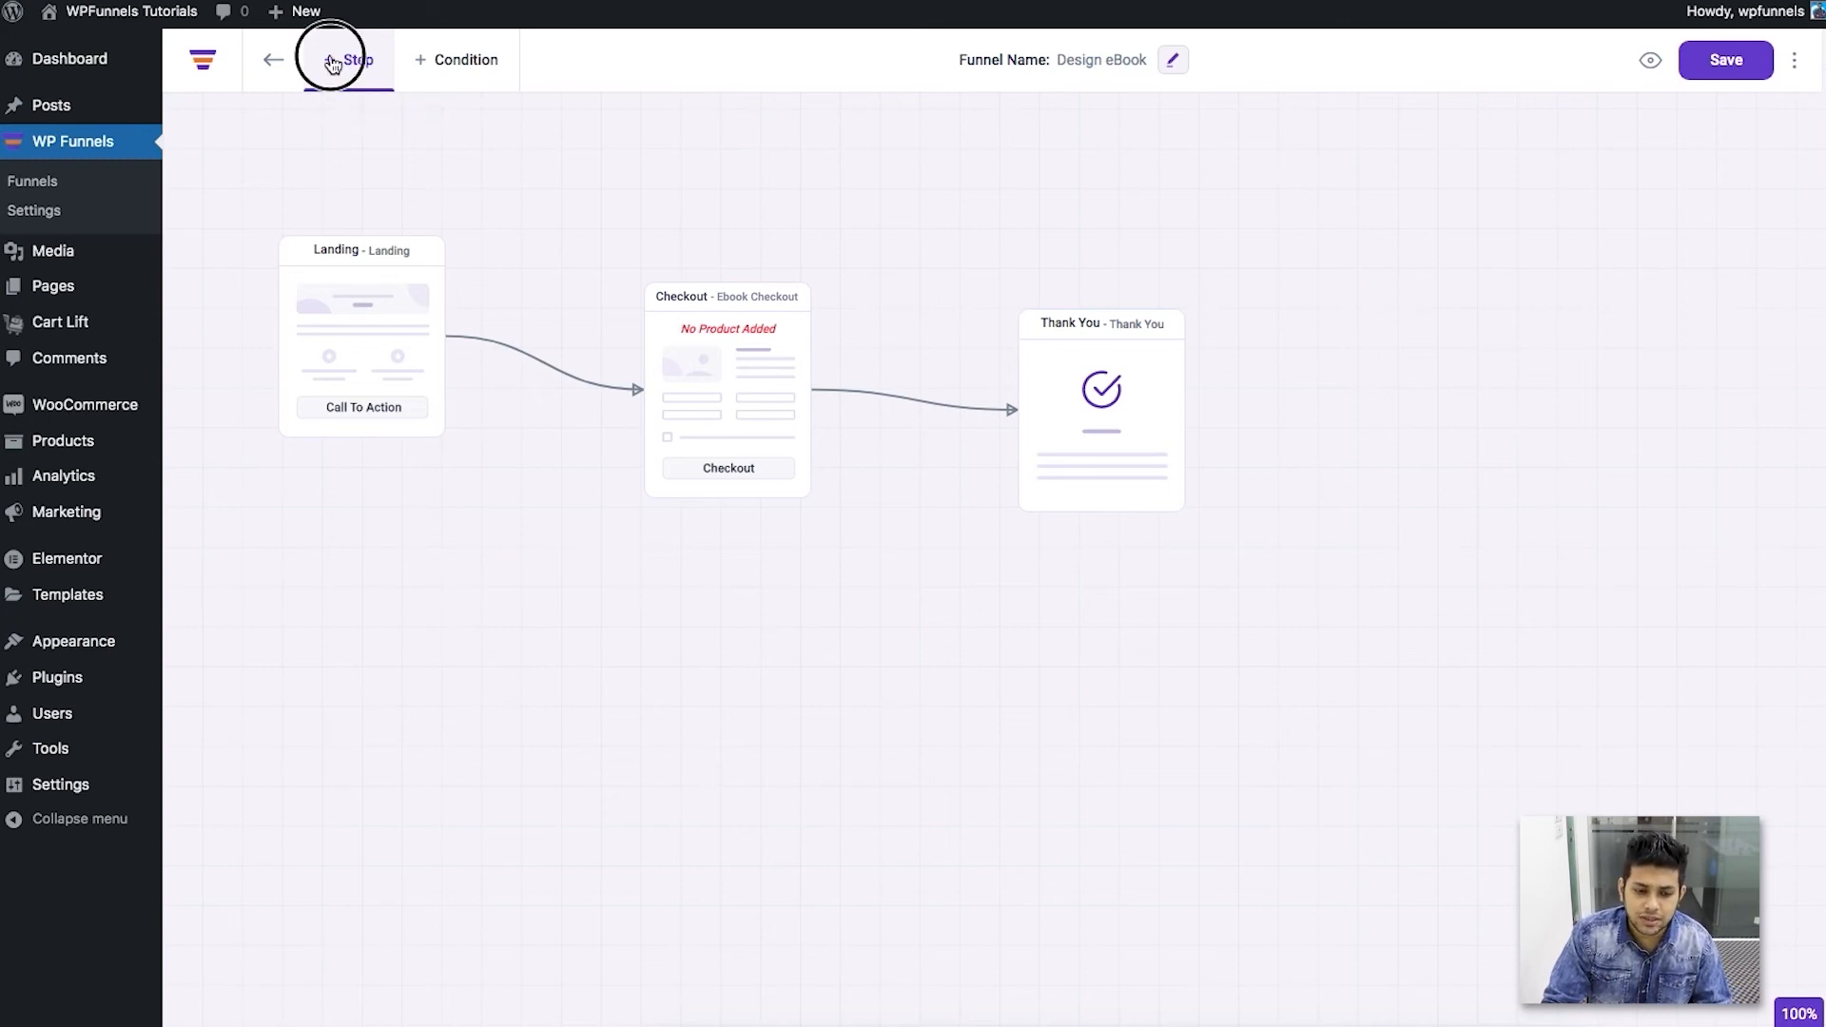
Step: Bring up the + Step choices showing the Landing page template gallery
{"action": "left_click", "coordinate": [349, 59]}
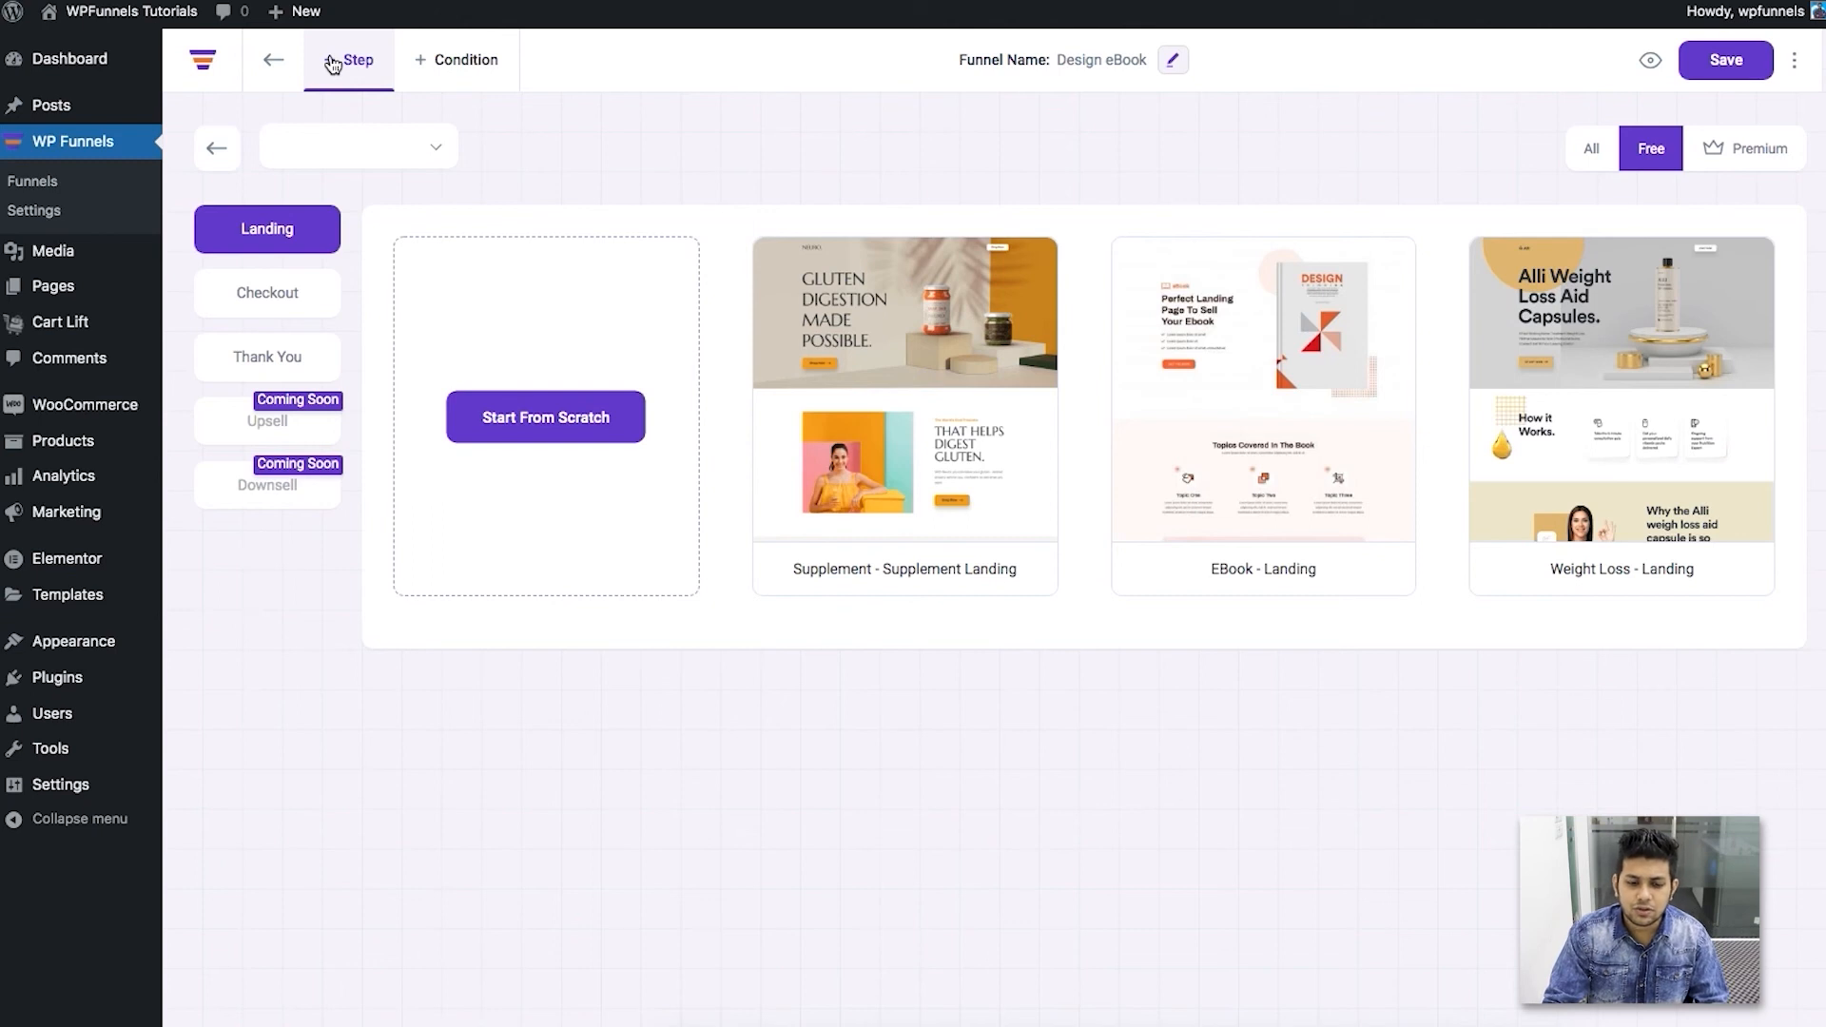
{"action": "mouse_move", "coordinate": [903, 401]}
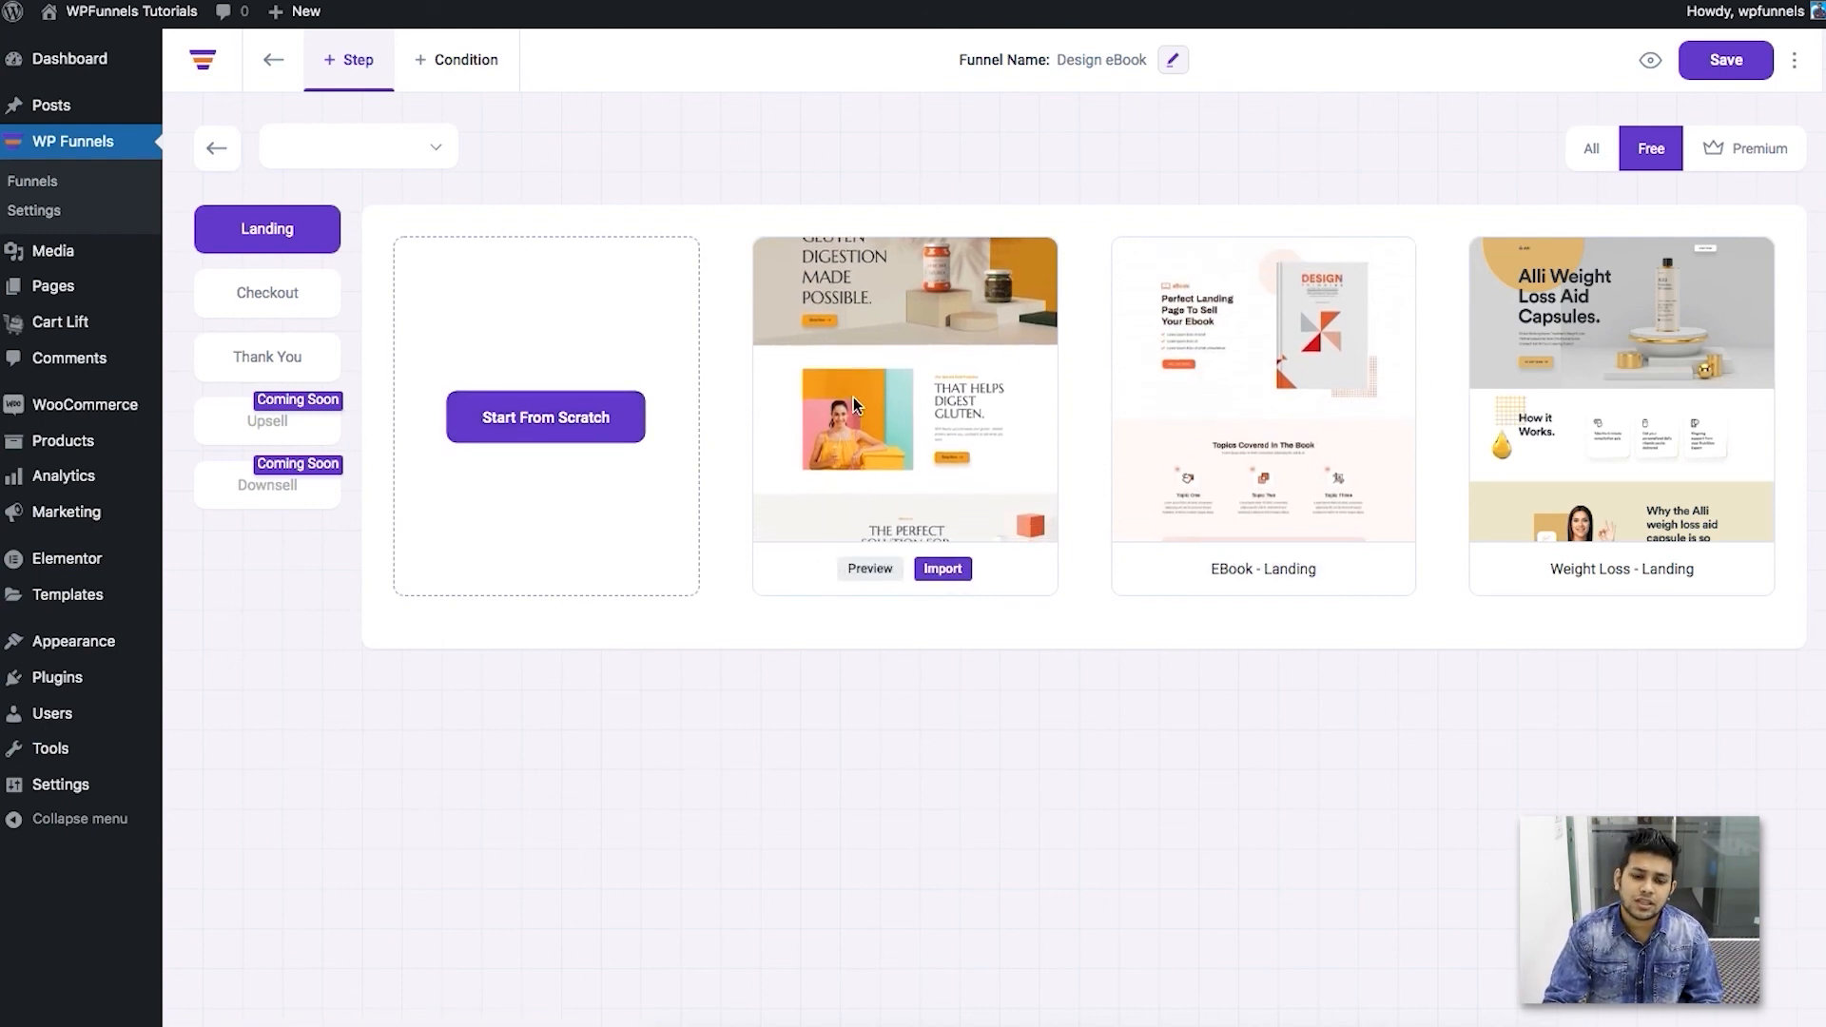
{"action": "mouse_move", "coordinate": [884, 373]}
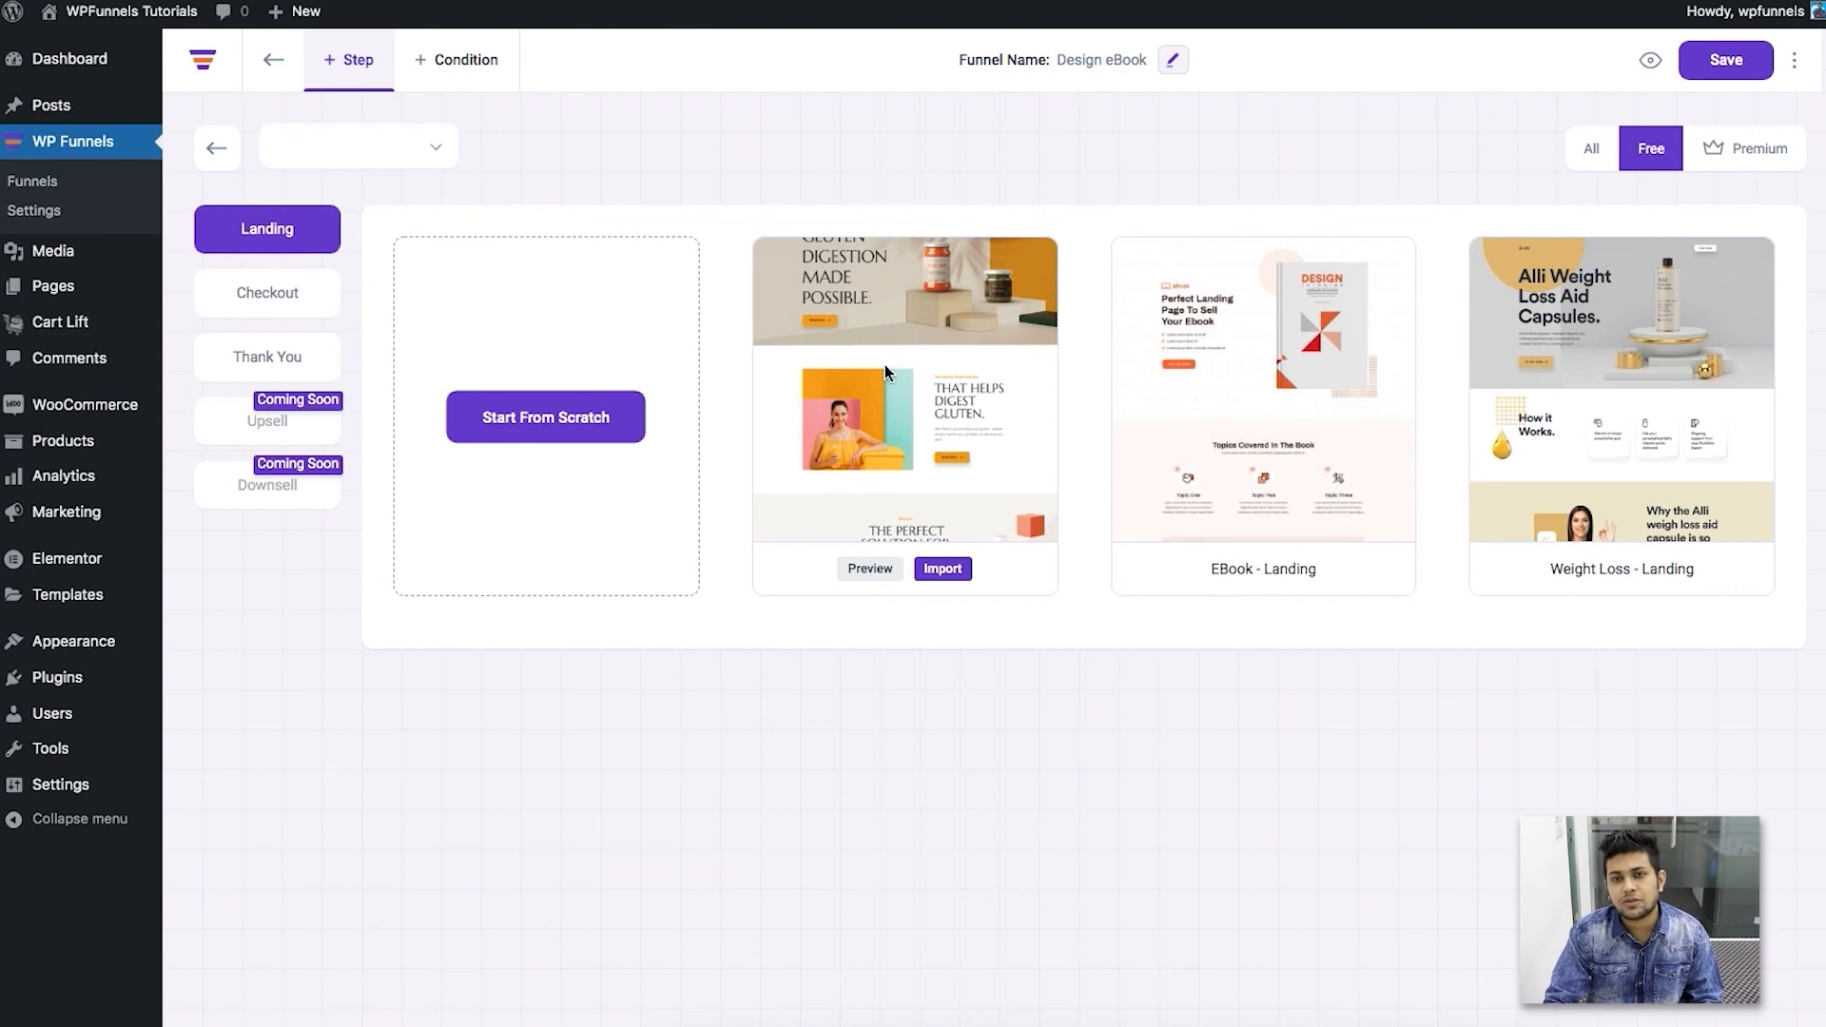
{"action": "mouse_move", "coordinate": [989, 424]}
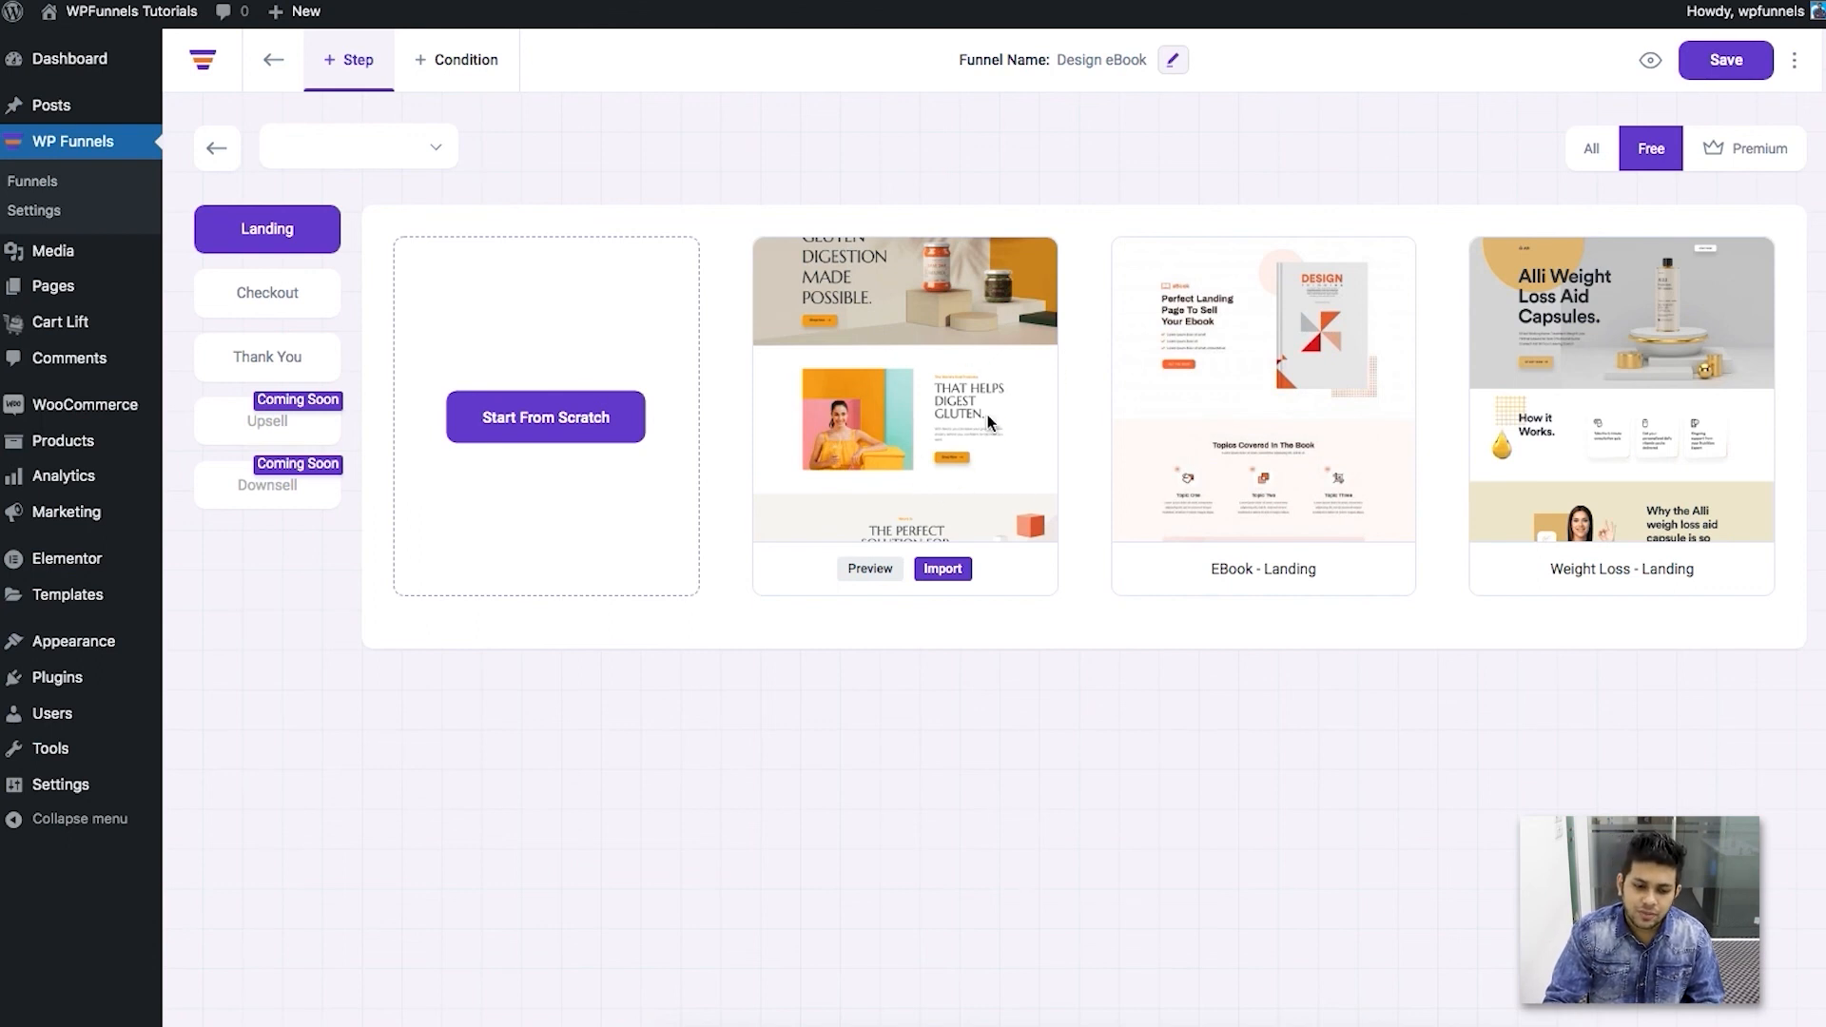
{"action": "mouse_move", "coordinate": [647, 353]}
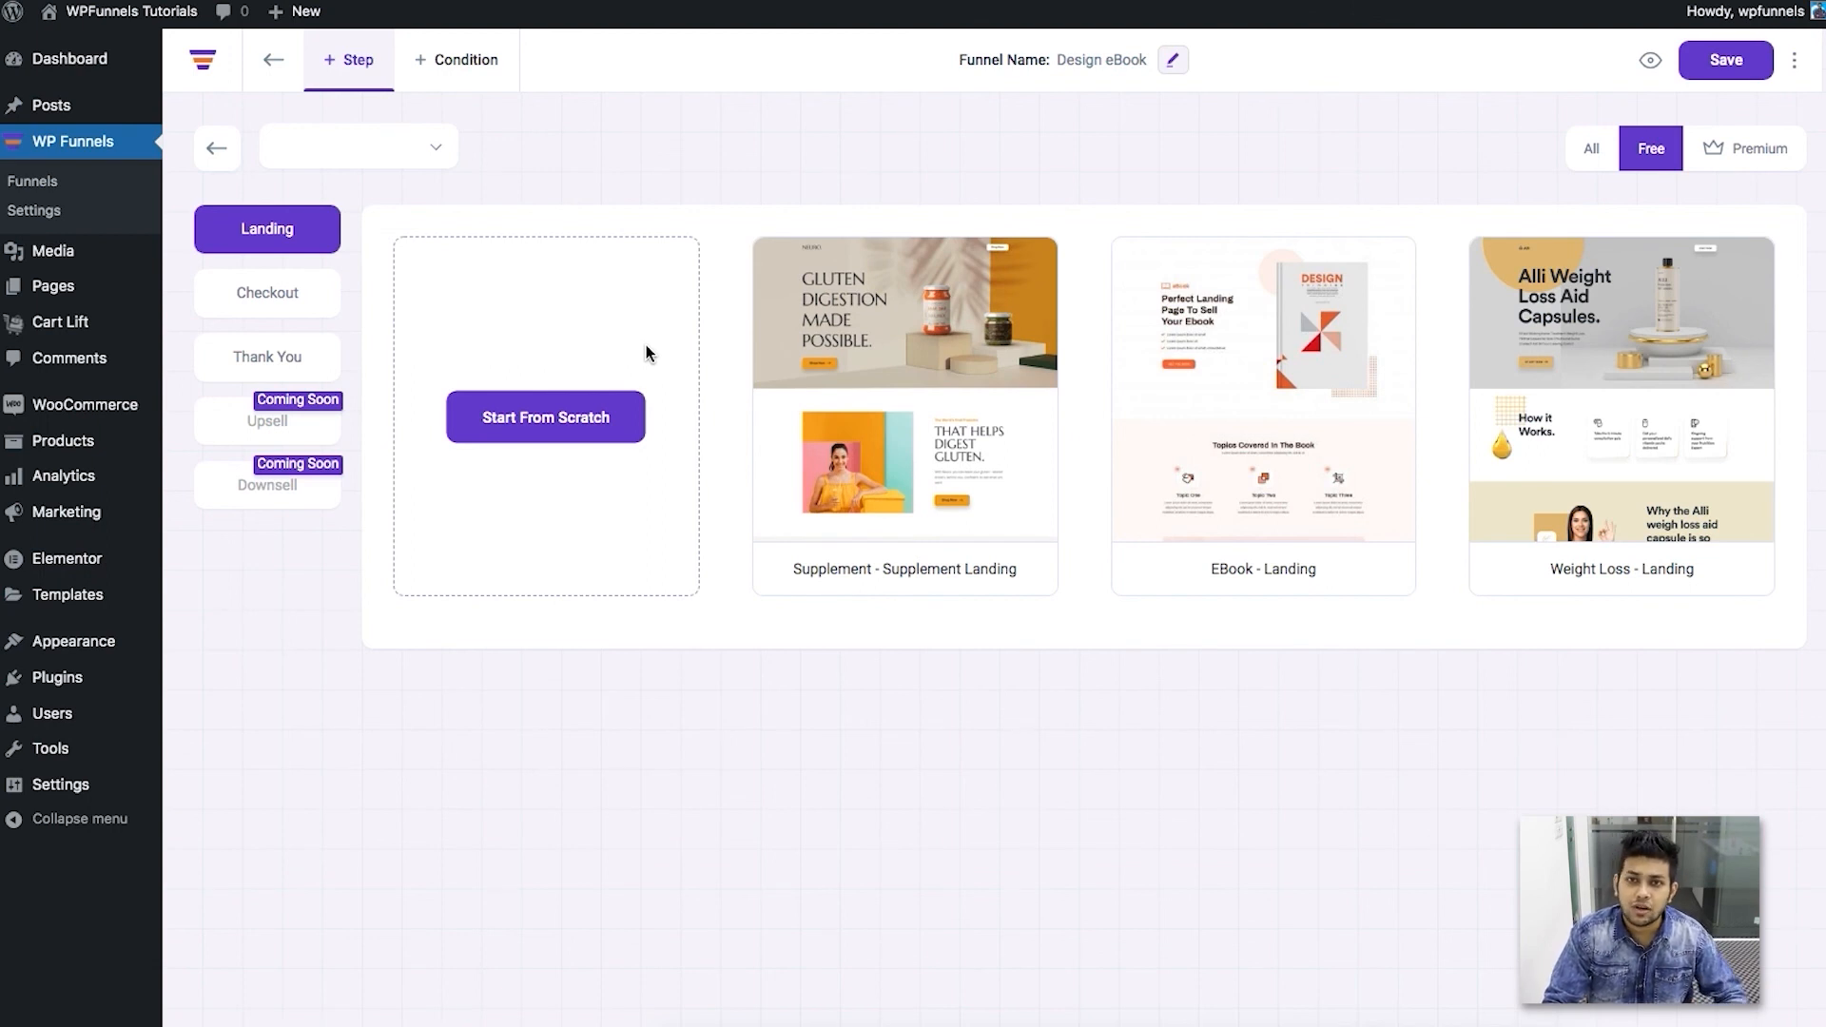
{"action": "mouse_move", "coordinate": [511, 339]}
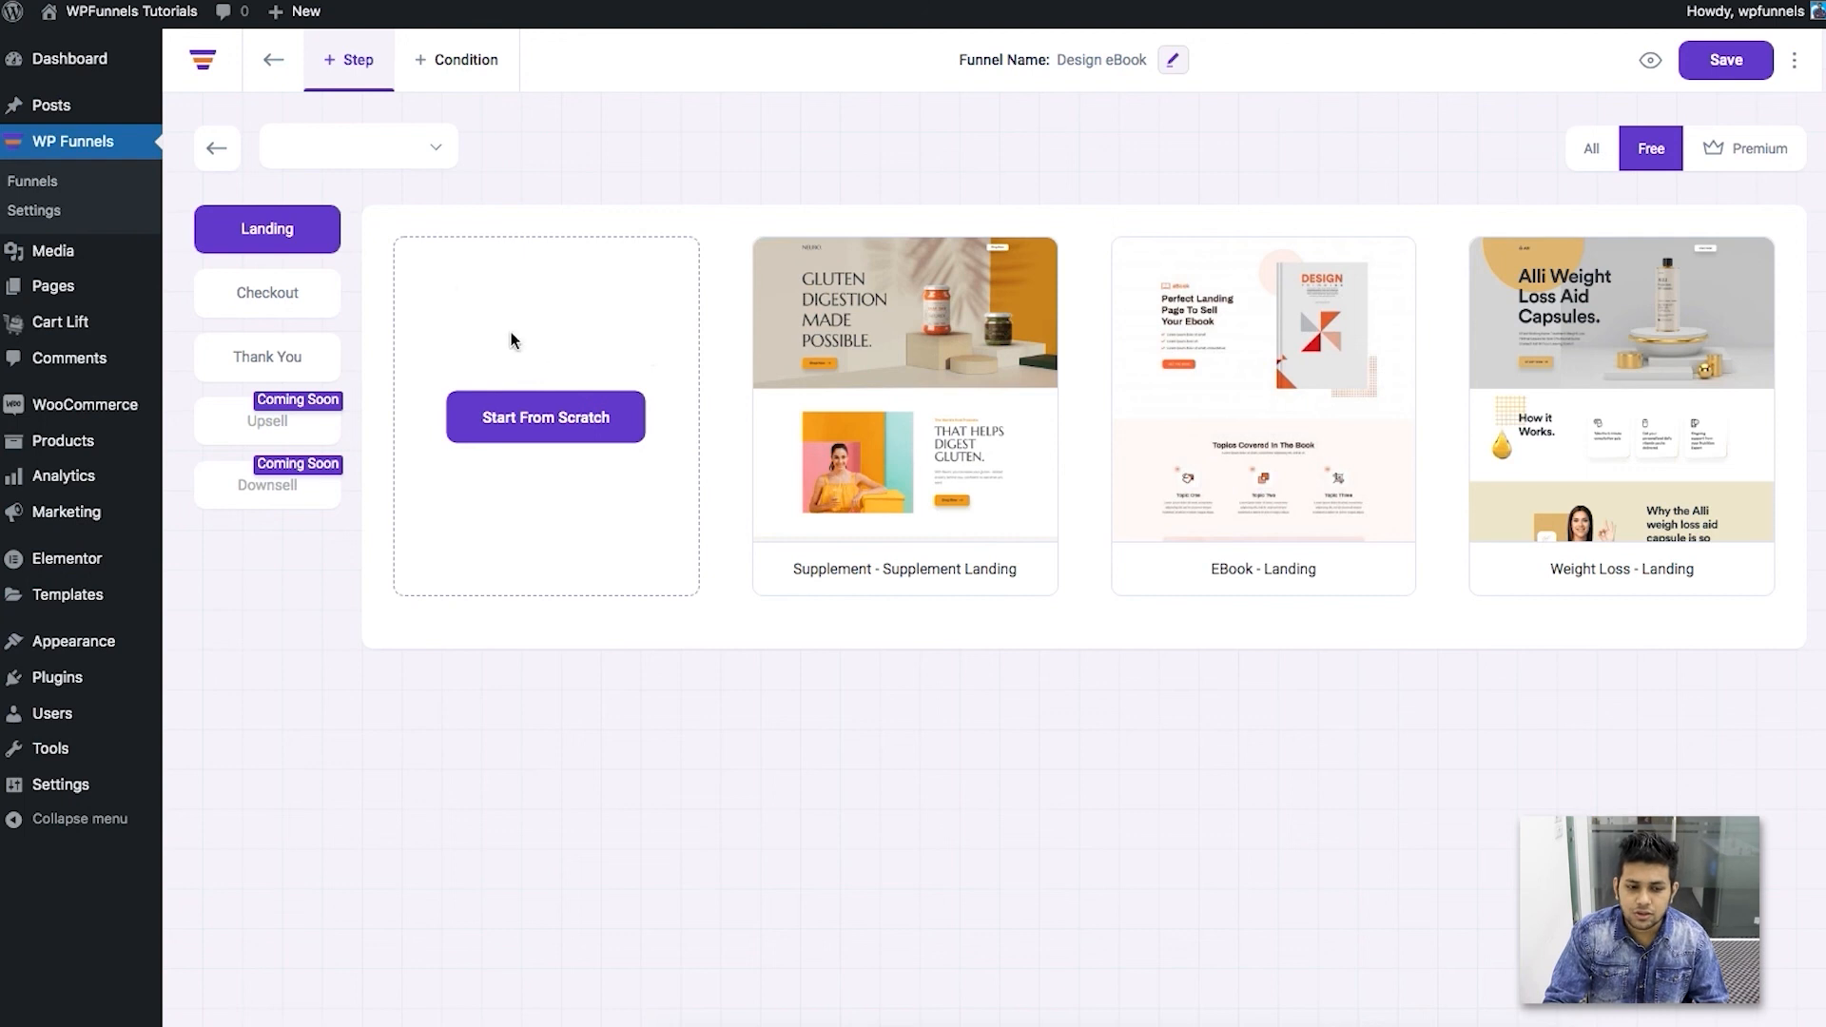
Step: Back out of the step template panel to the three-step funnel canvas
{"action": "left_click", "coordinate": [217, 148]}
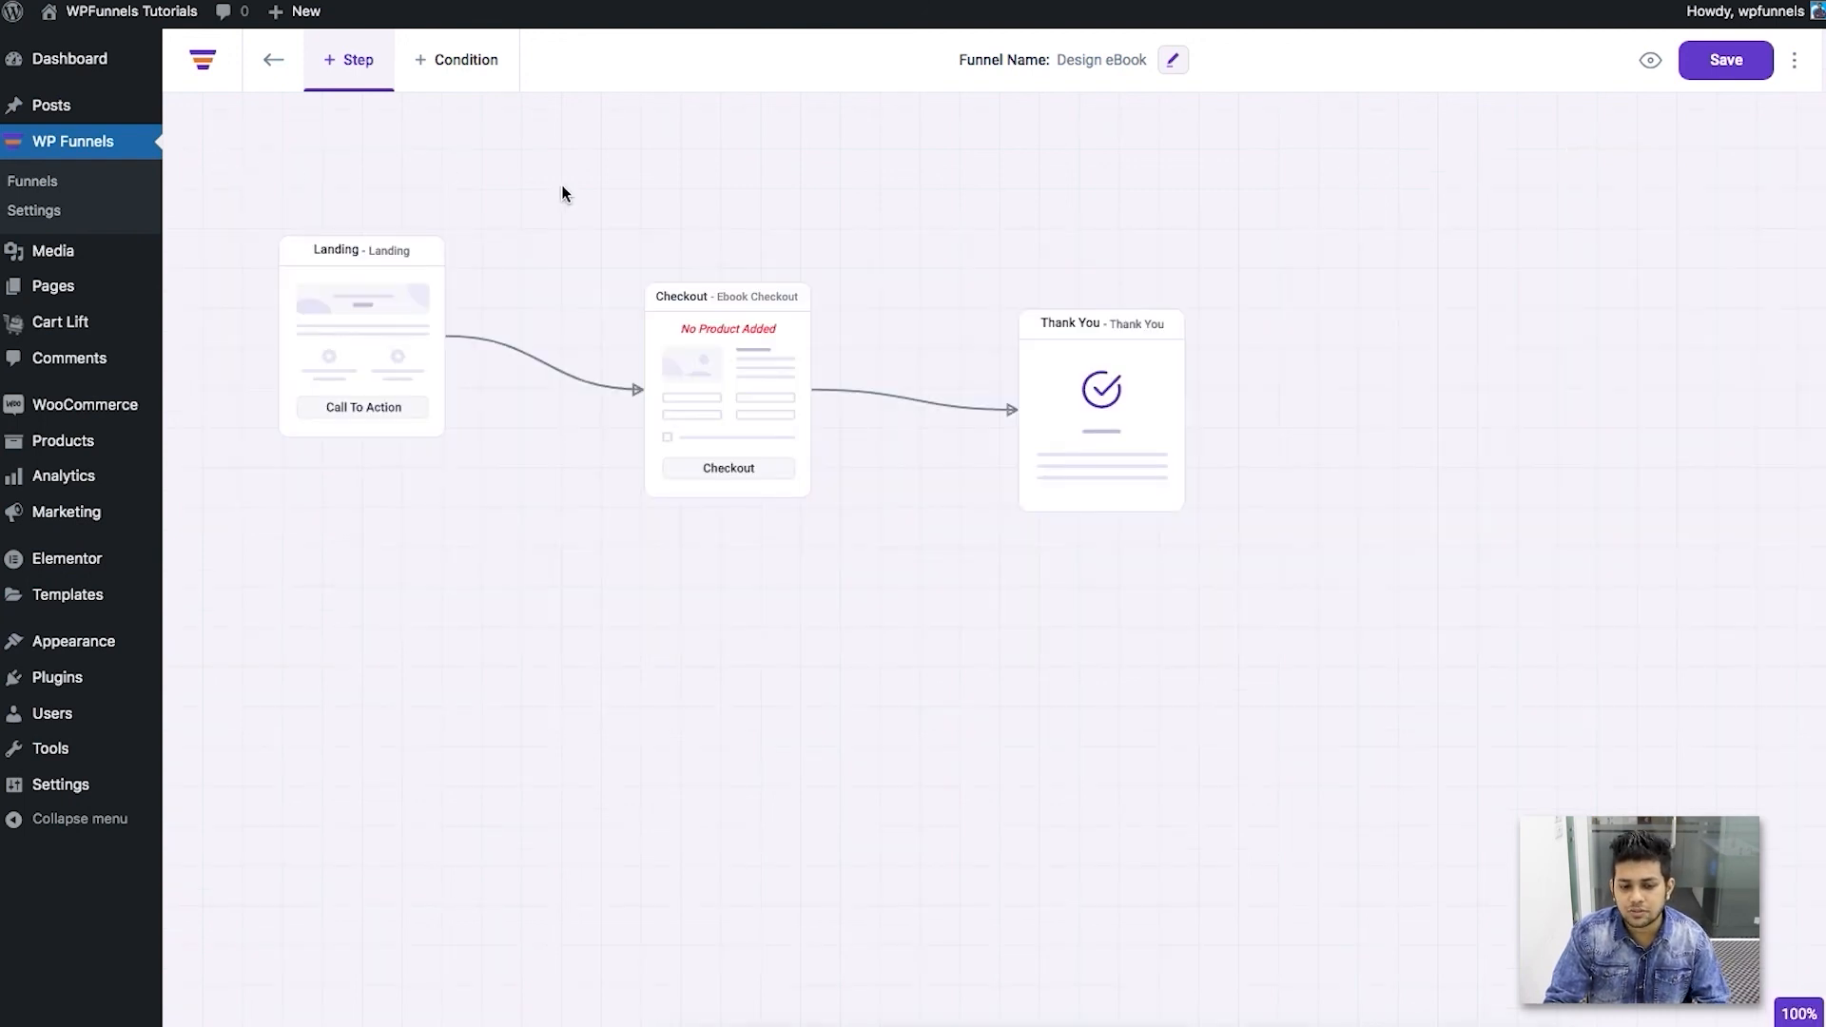
{"action": "mouse_move", "coordinate": [650, 644]}
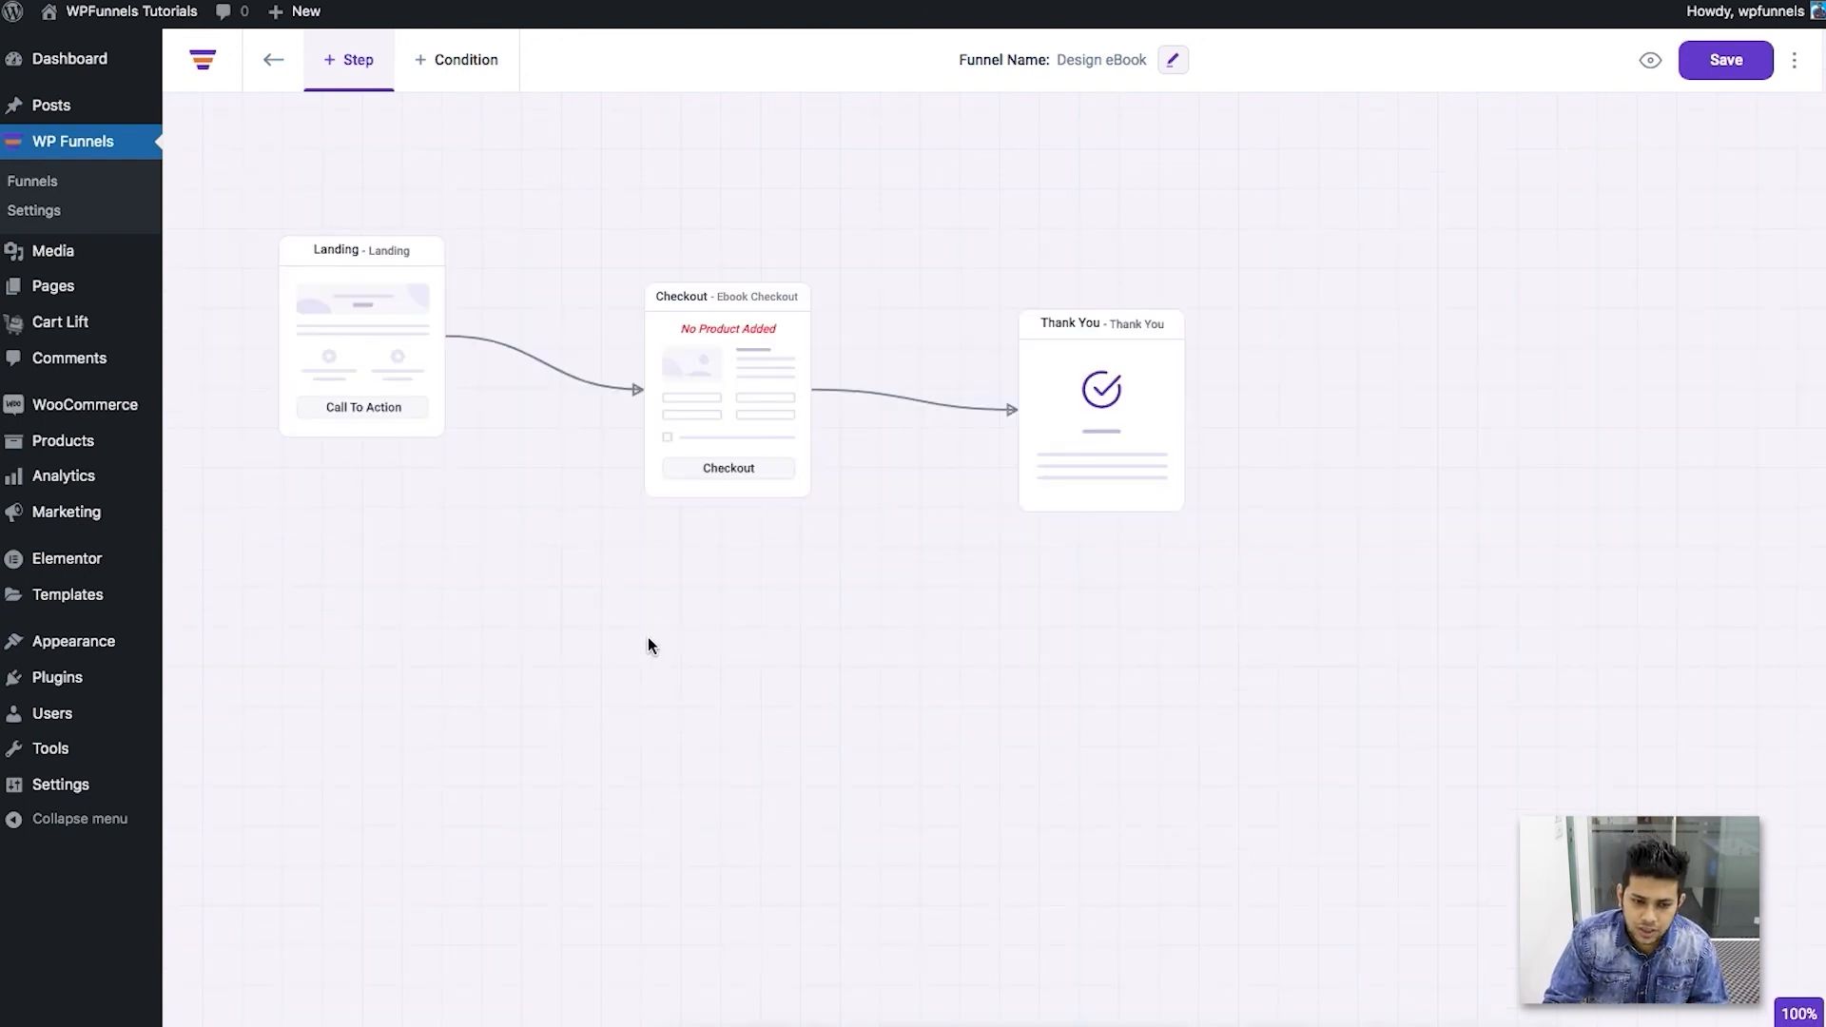
{"action": "mouse_move", "coordinate": [653, 639]}
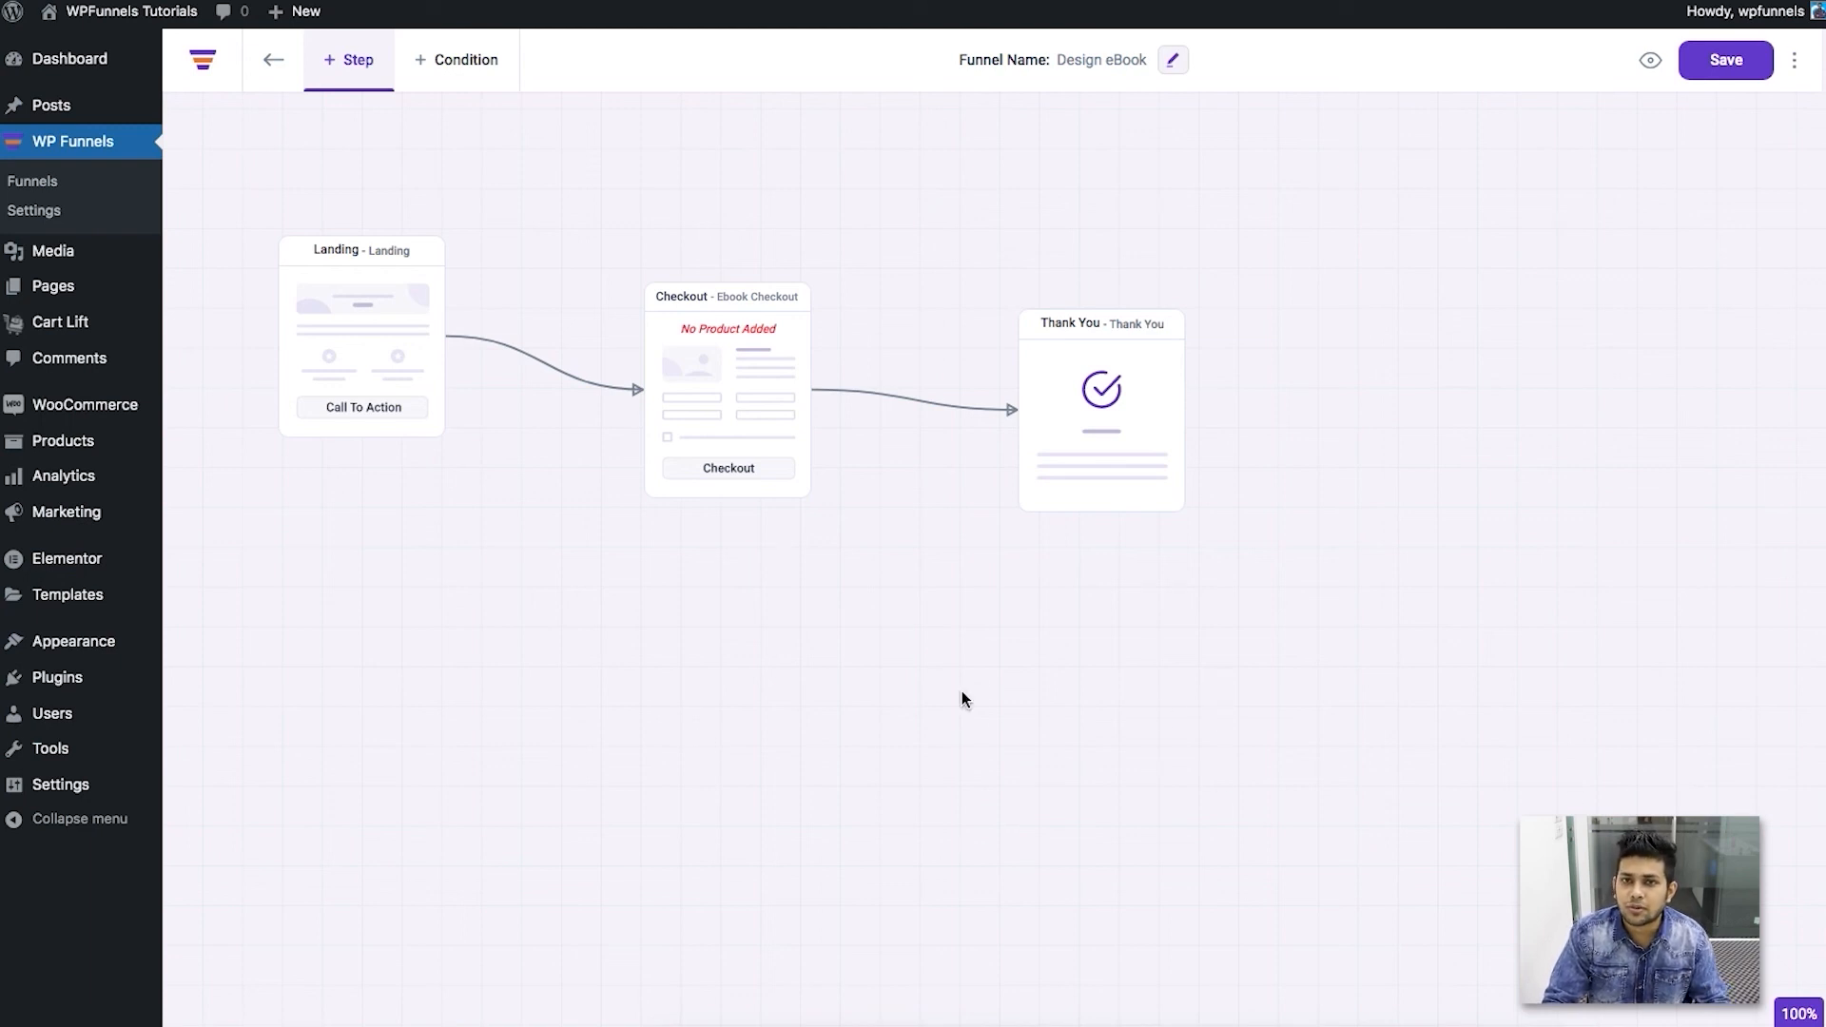
{"action": "mouse_move", "coordinate": [964, 713]}
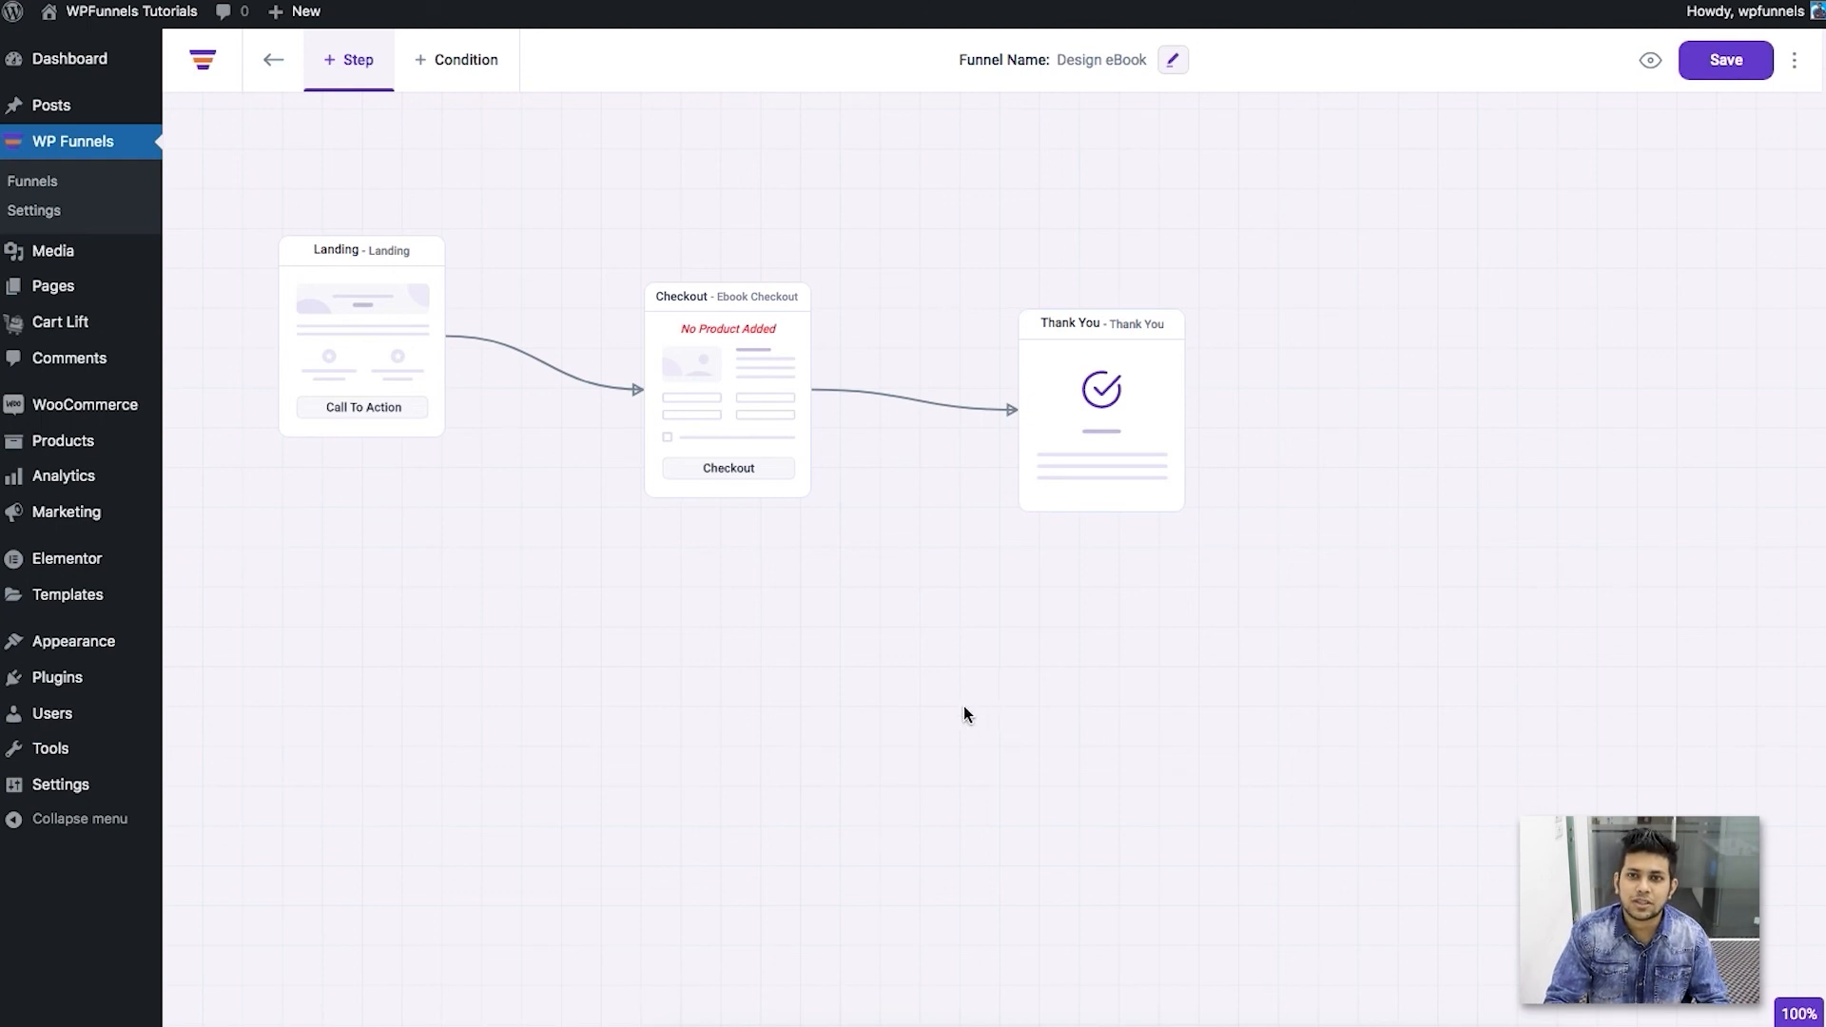